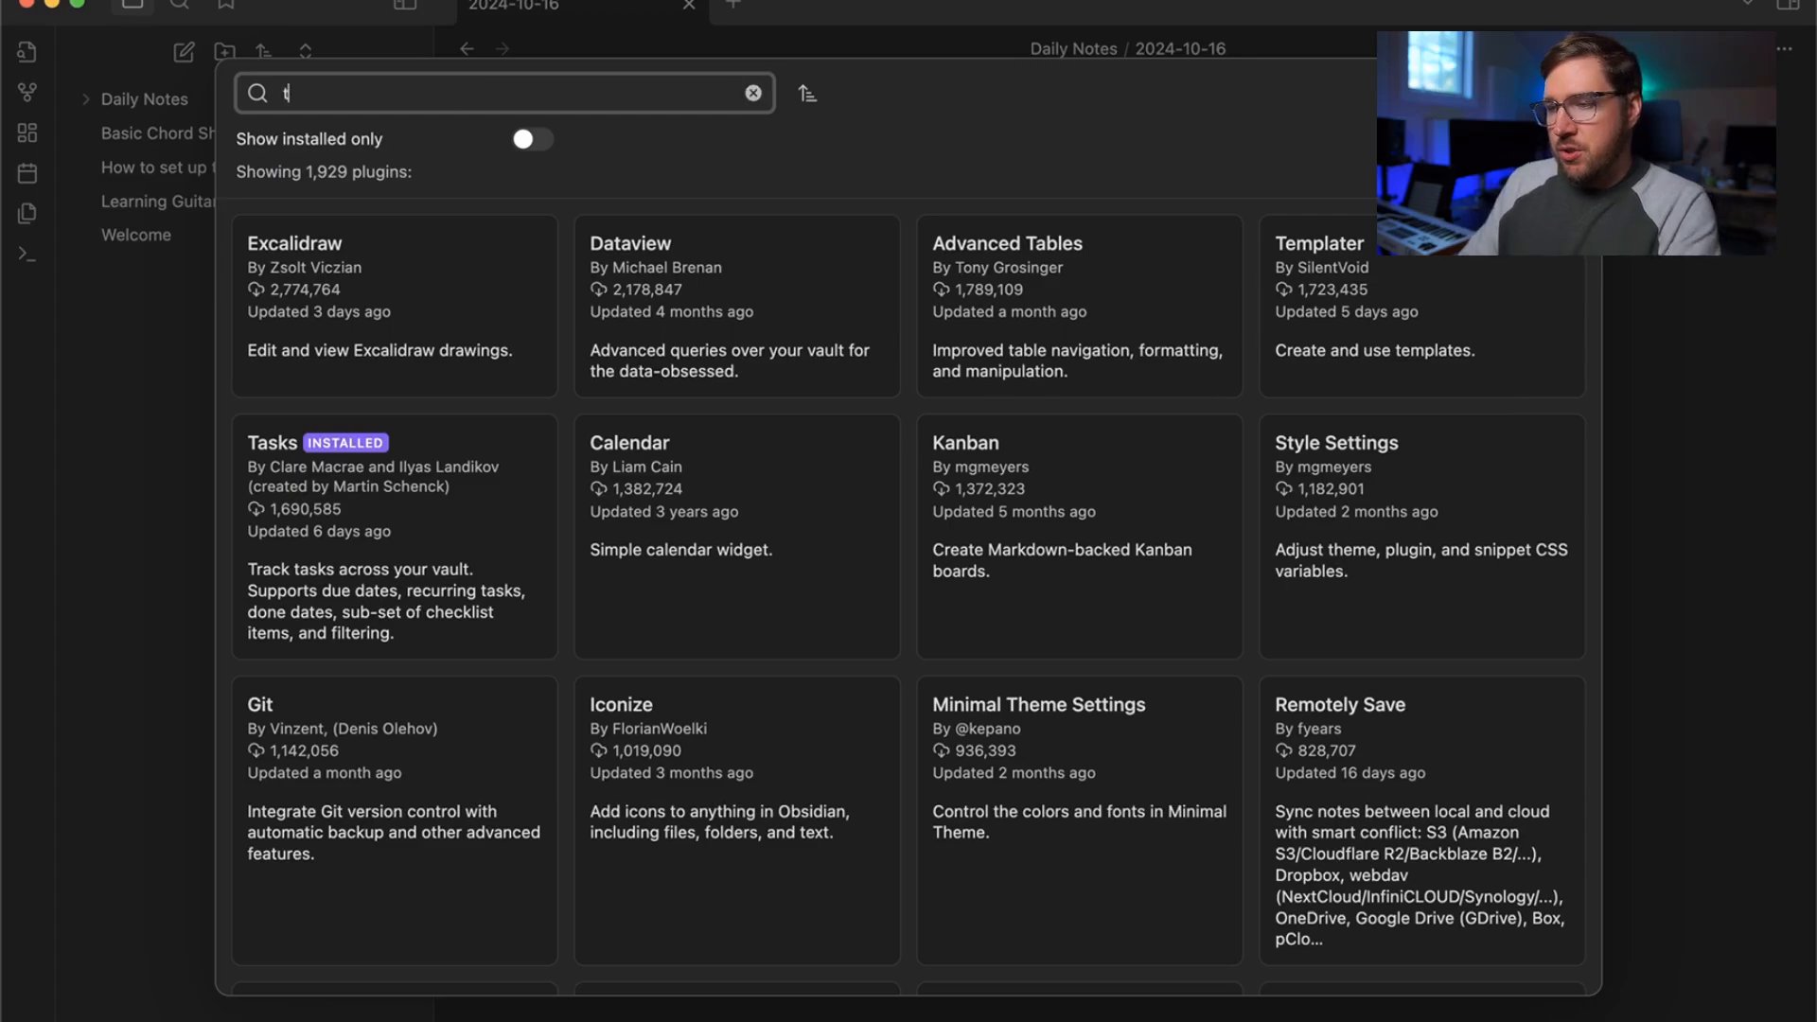
Step: Find the Tasks community plugin and review its emoji format and Dates options
text(asks)
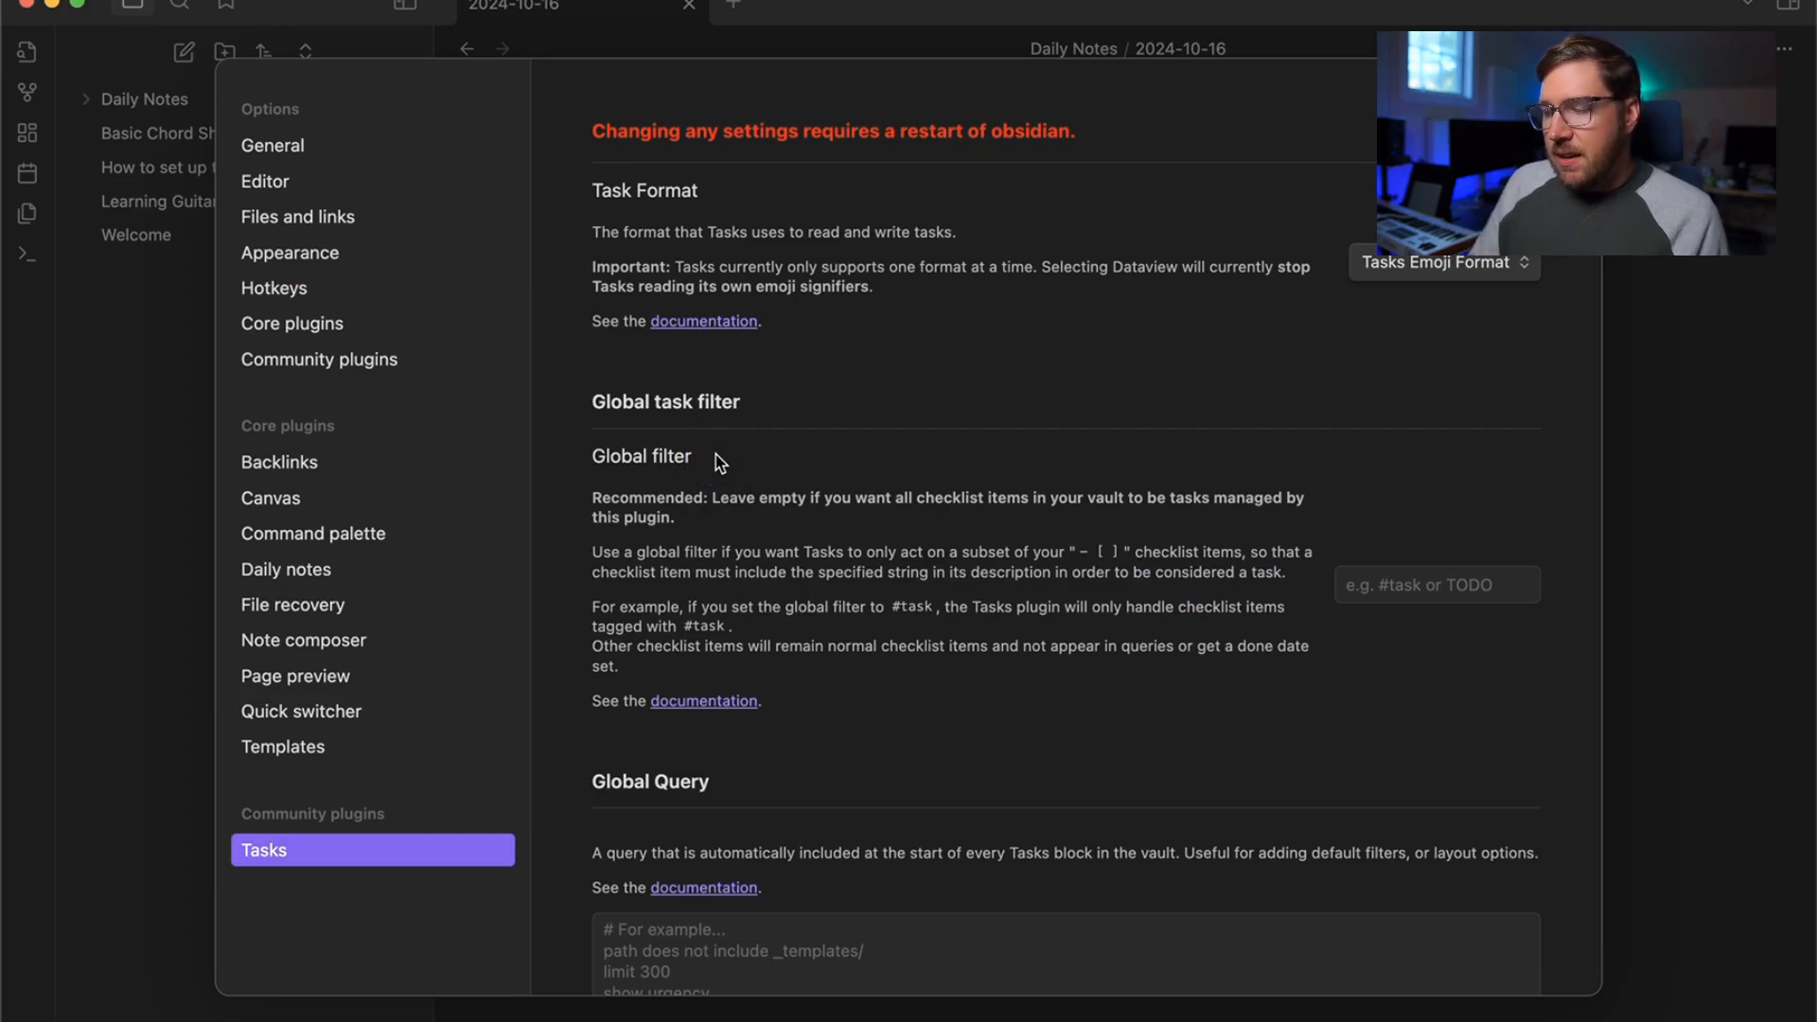
mouse_move(840, 312)
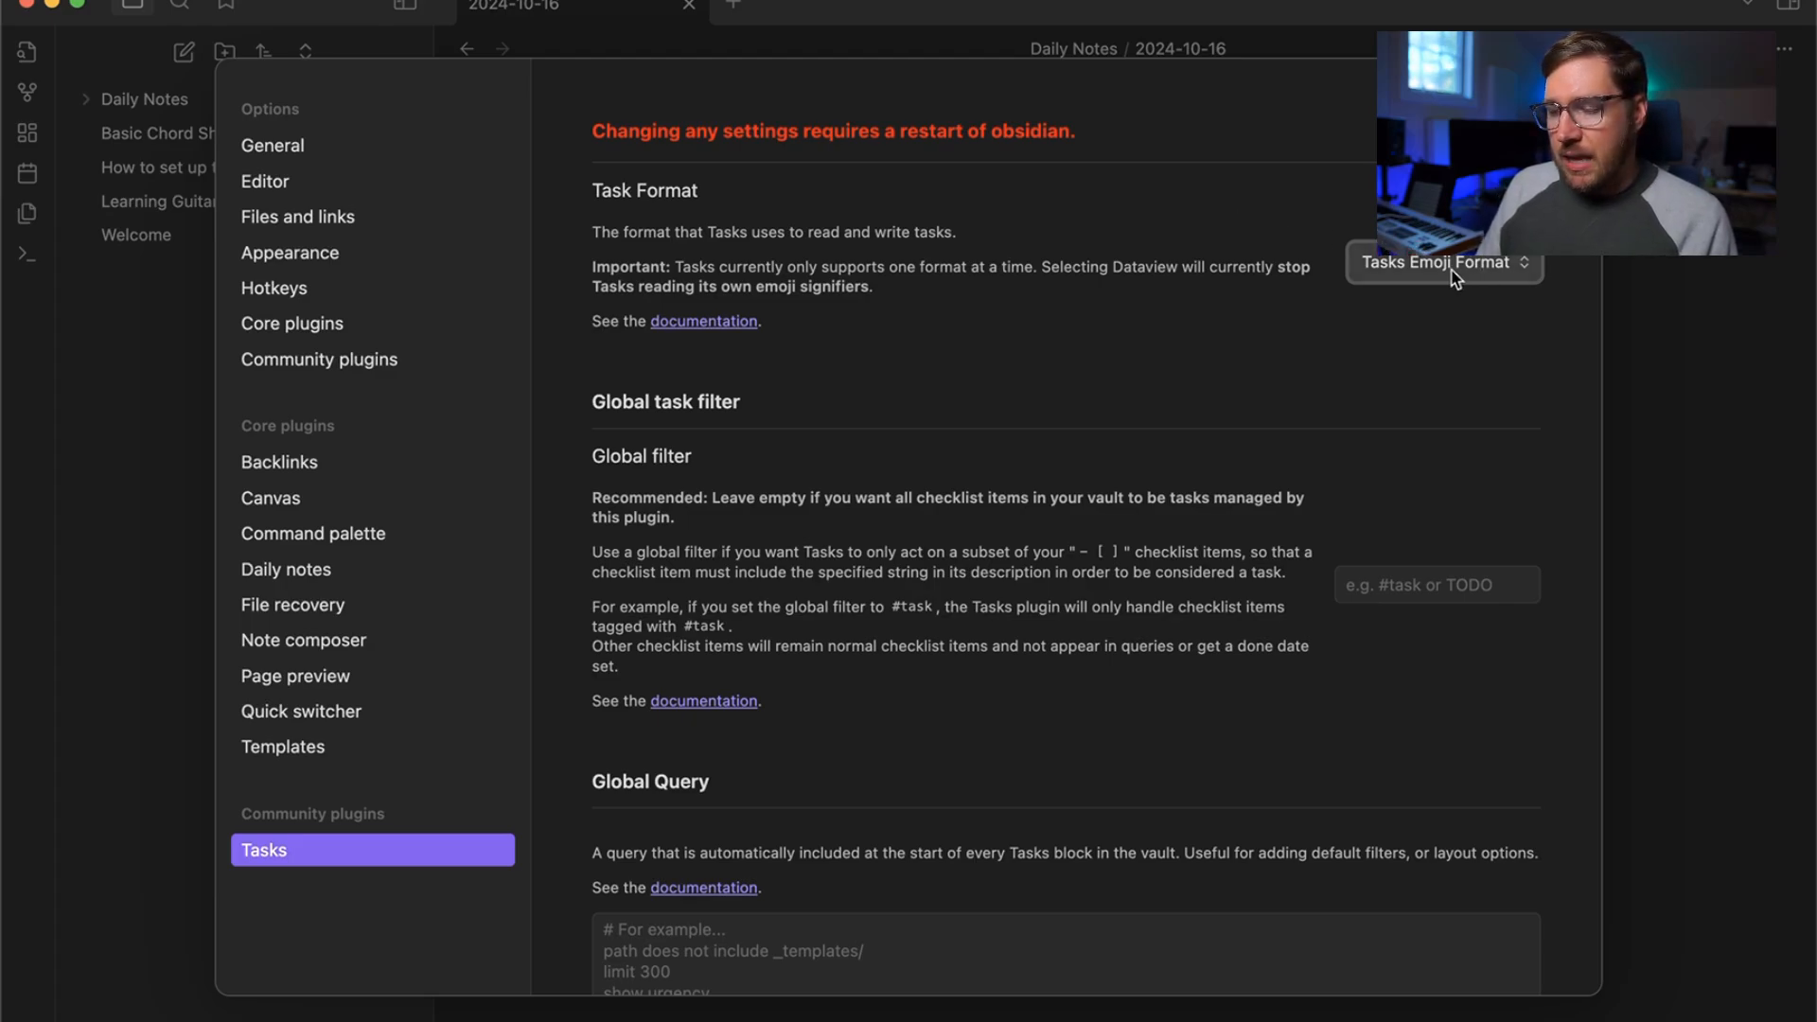
scroll(down, 3)
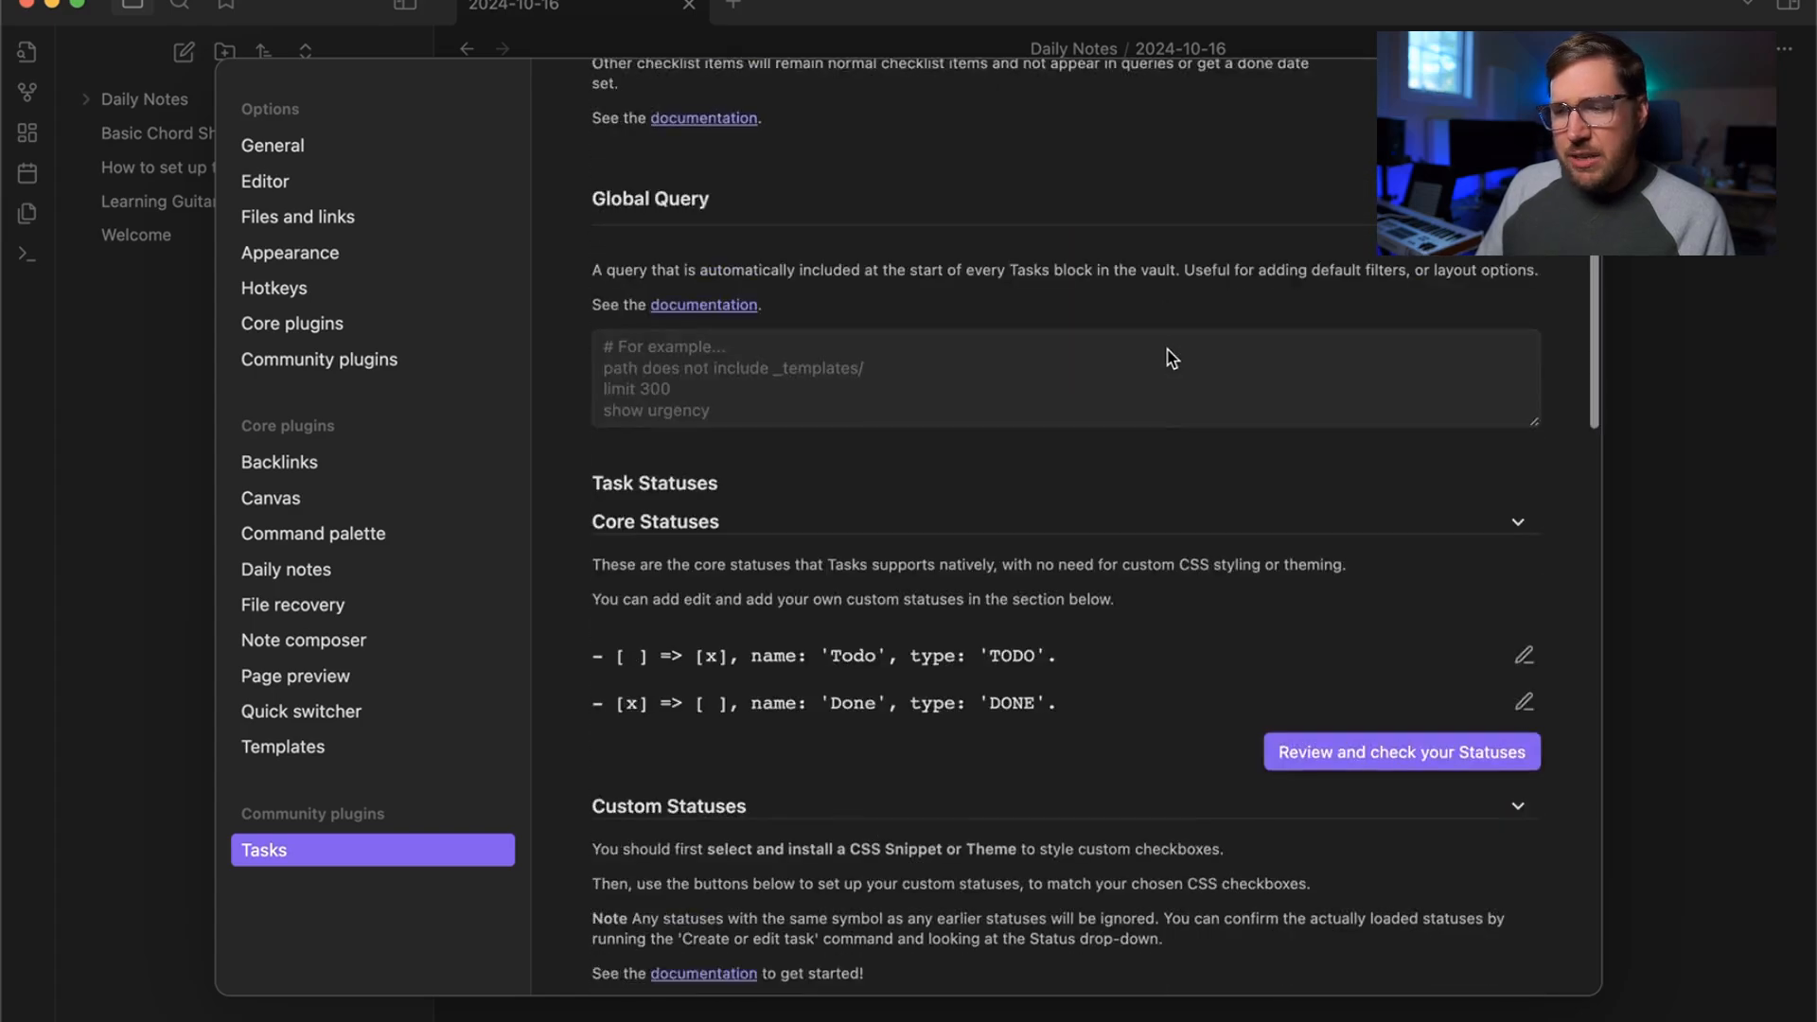
scroll(down, 3)
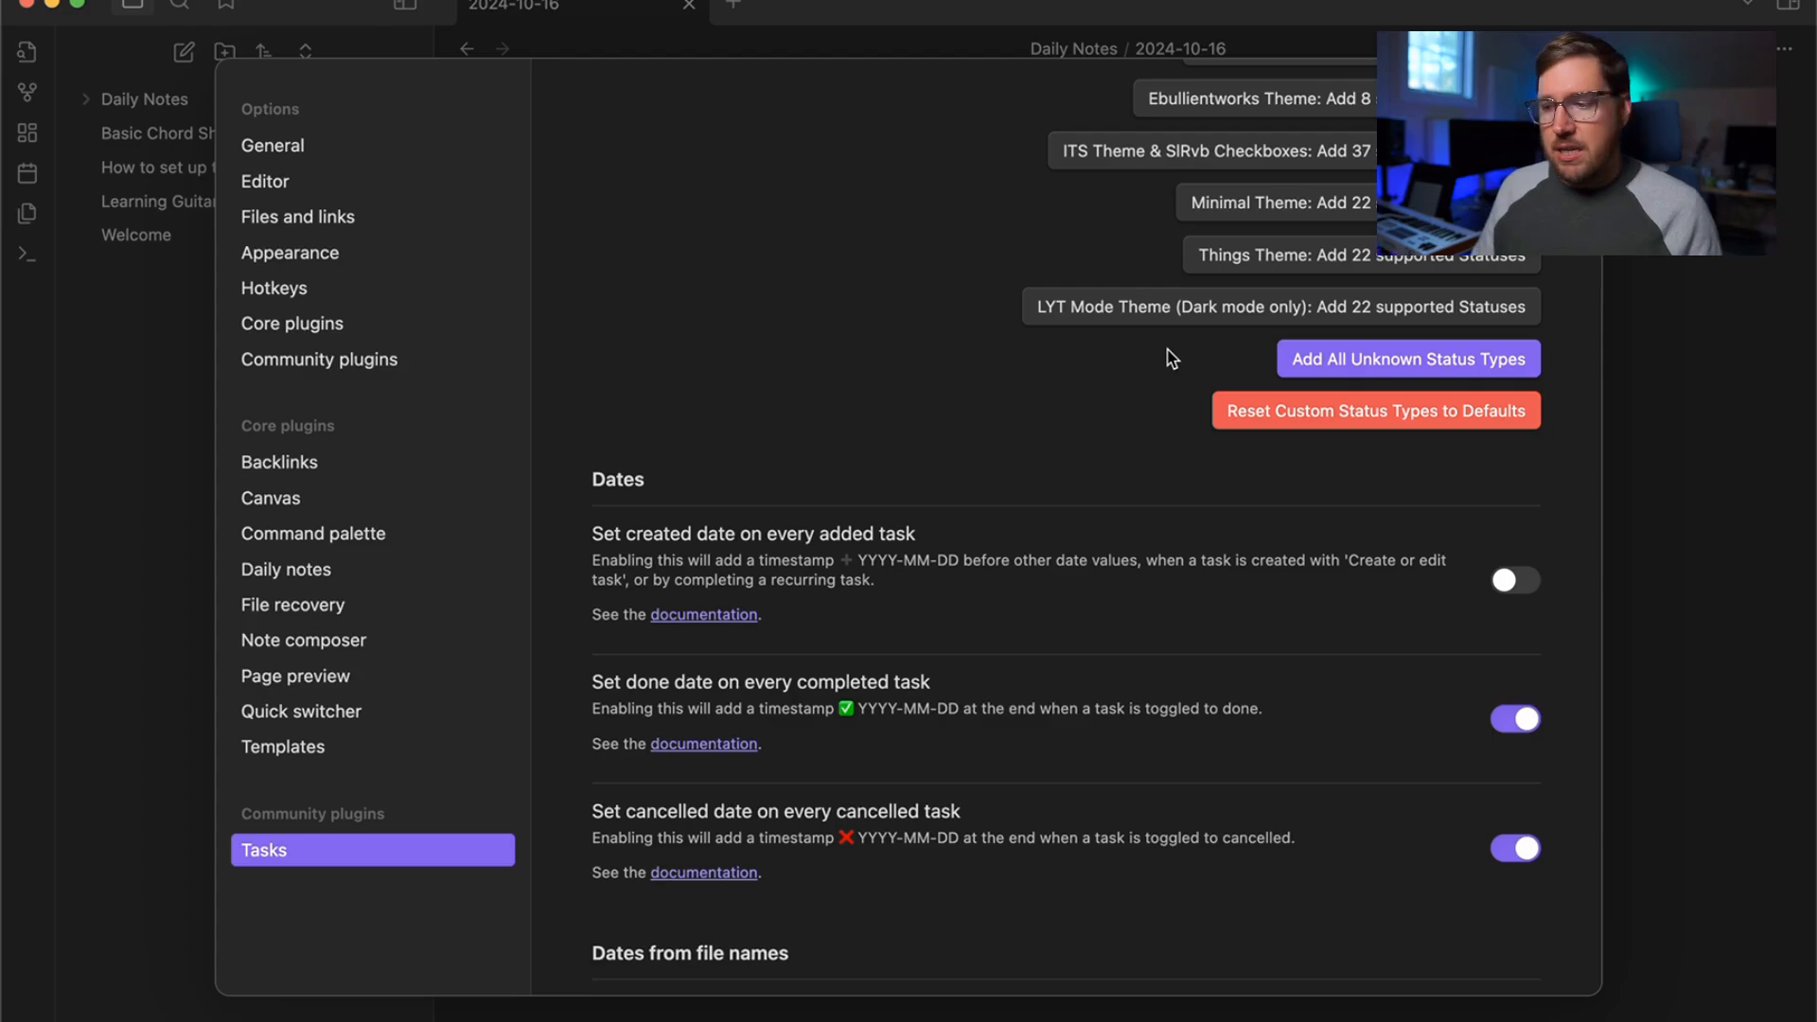
key(Escape)
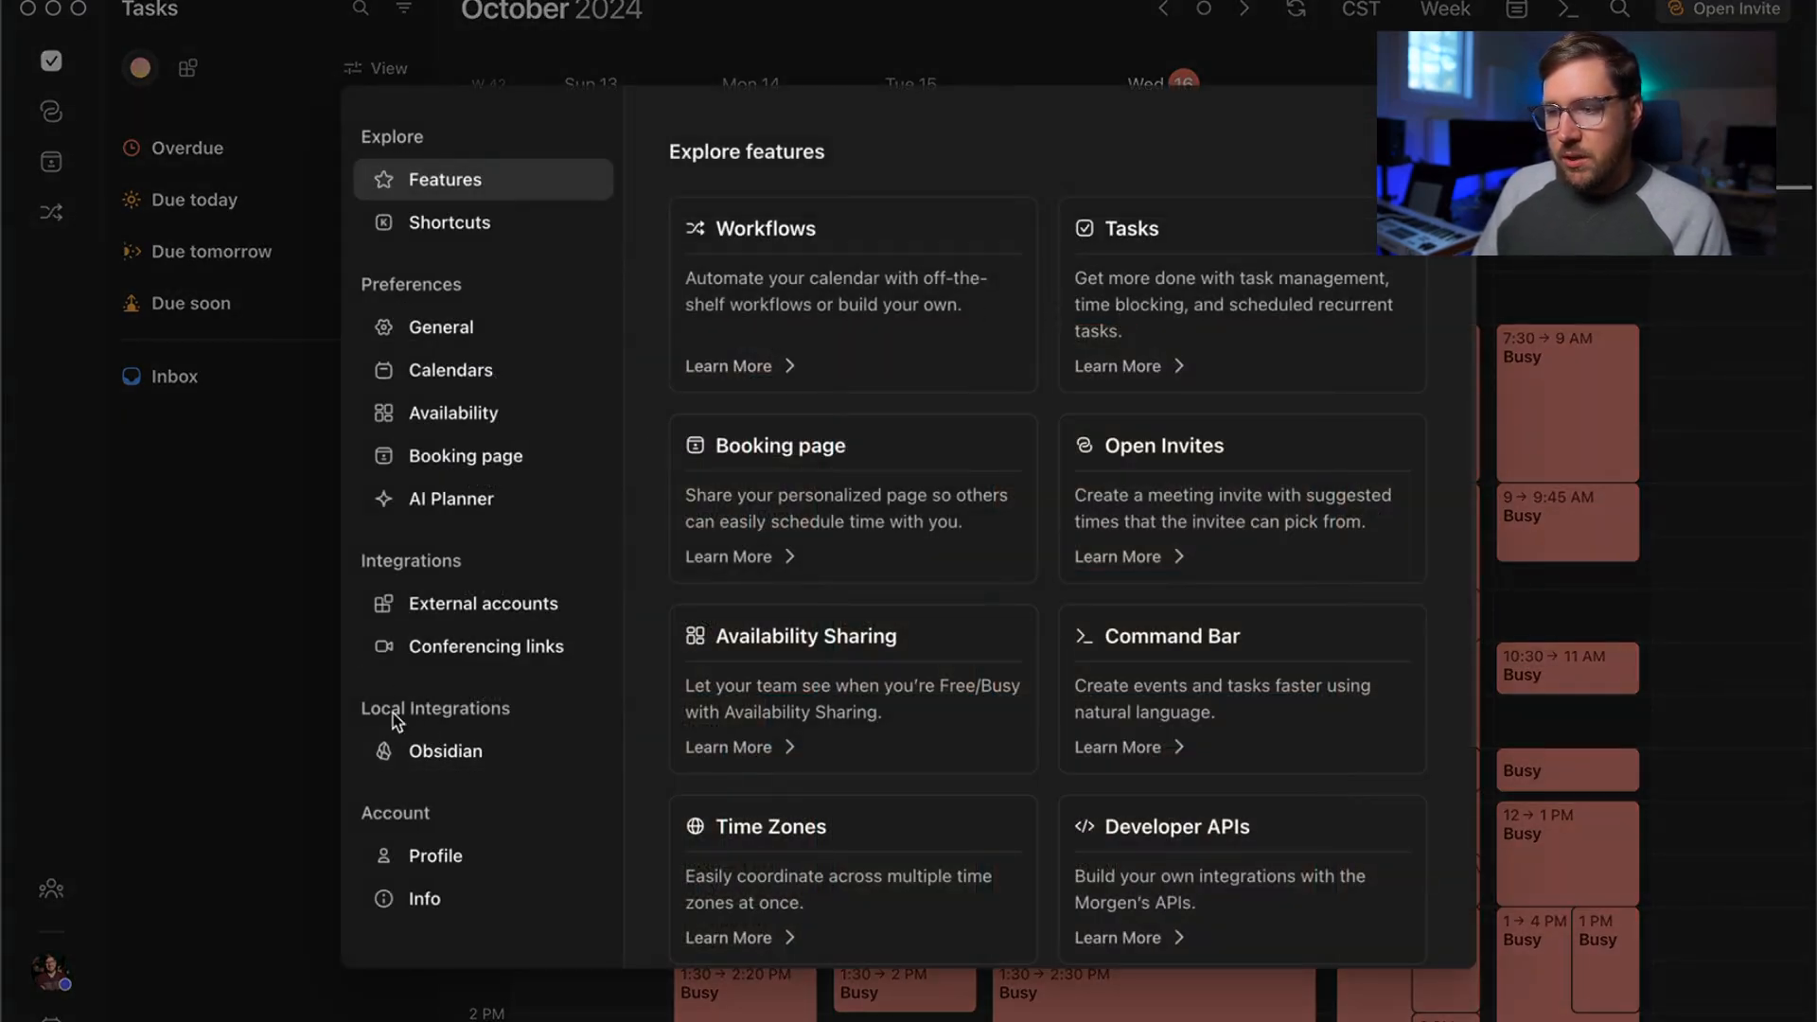
Step: Connect 'Demo Vault' as the Obsidian vault in Morgen's Obsidian integration
click(444, 752)
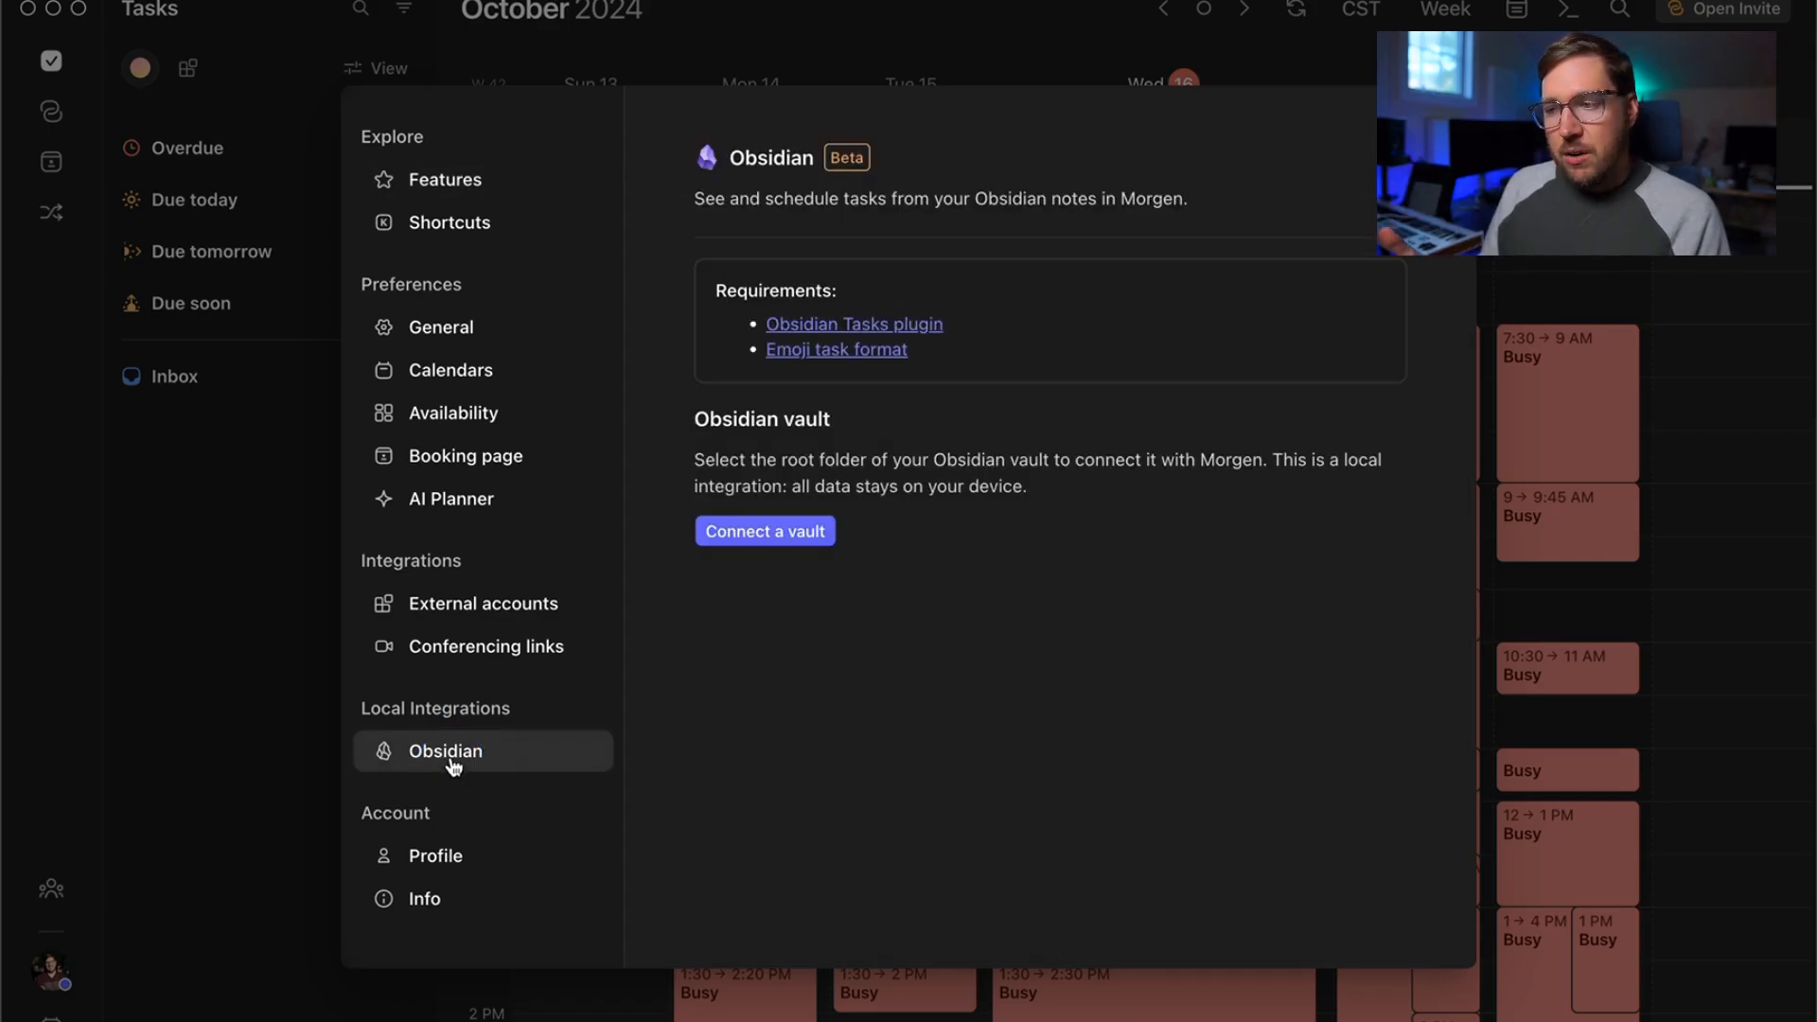
mouse_move(990, 557)
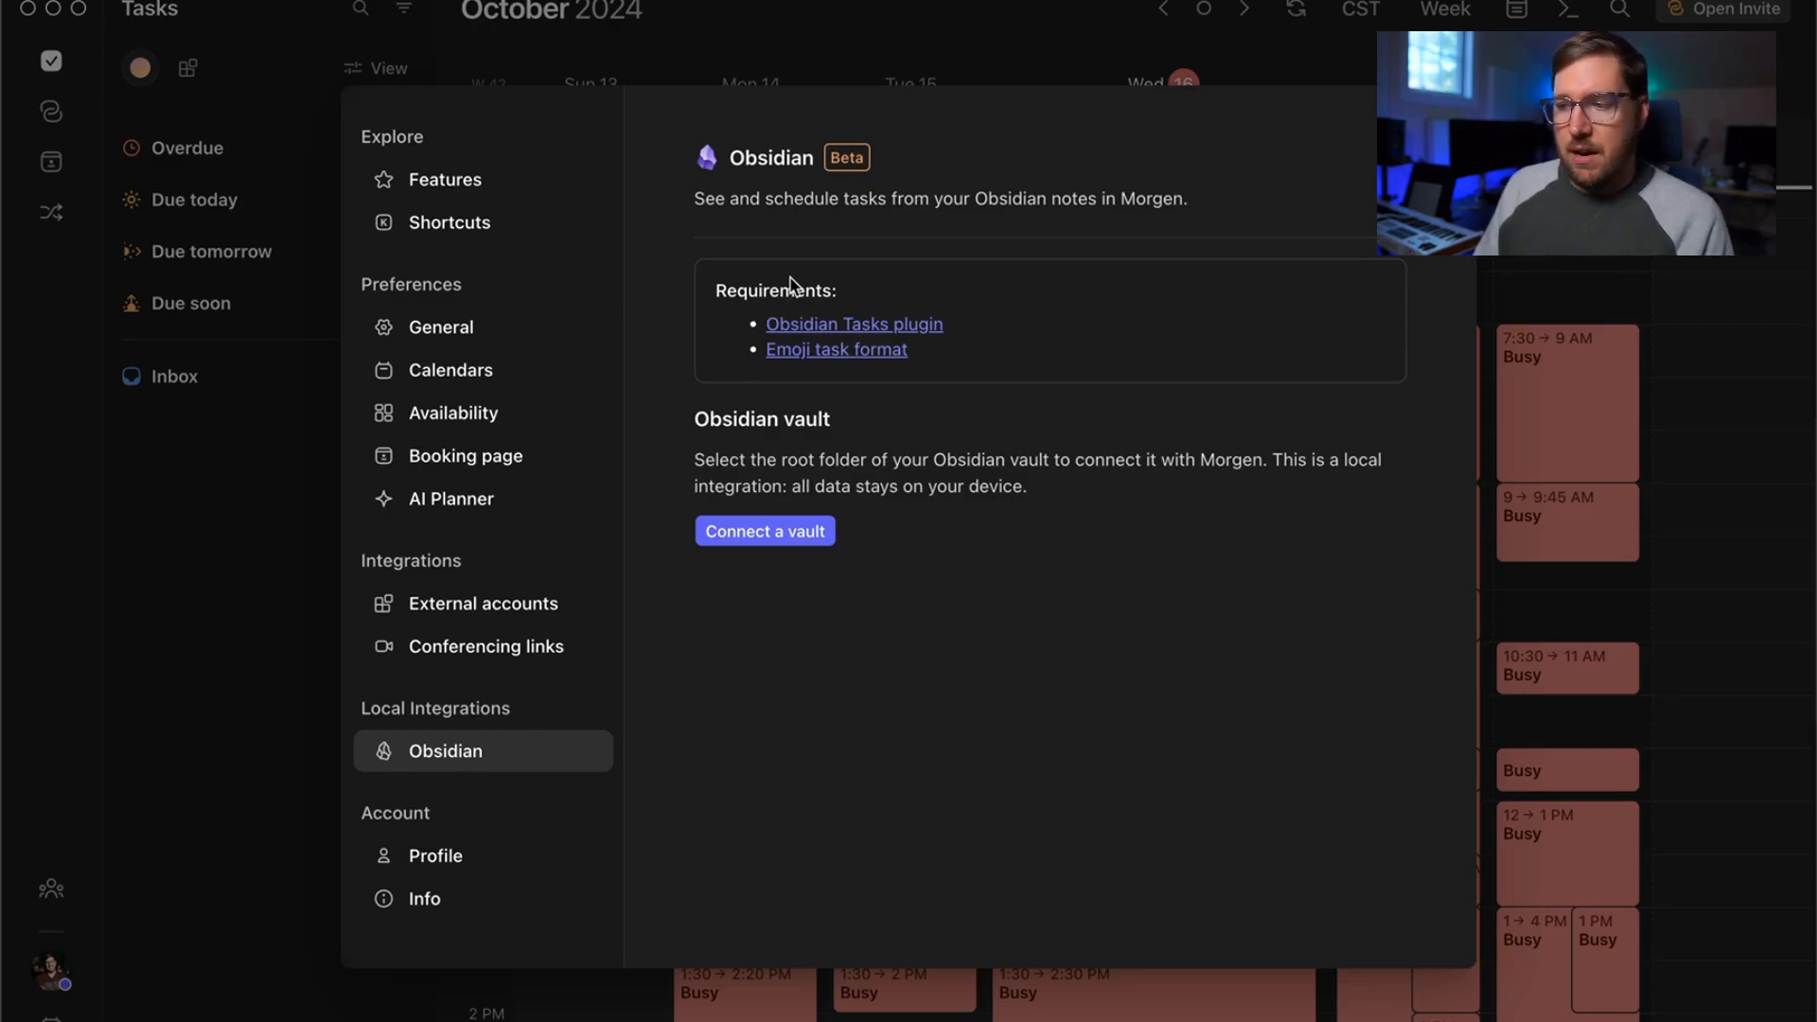
mouse_move(863, 365)
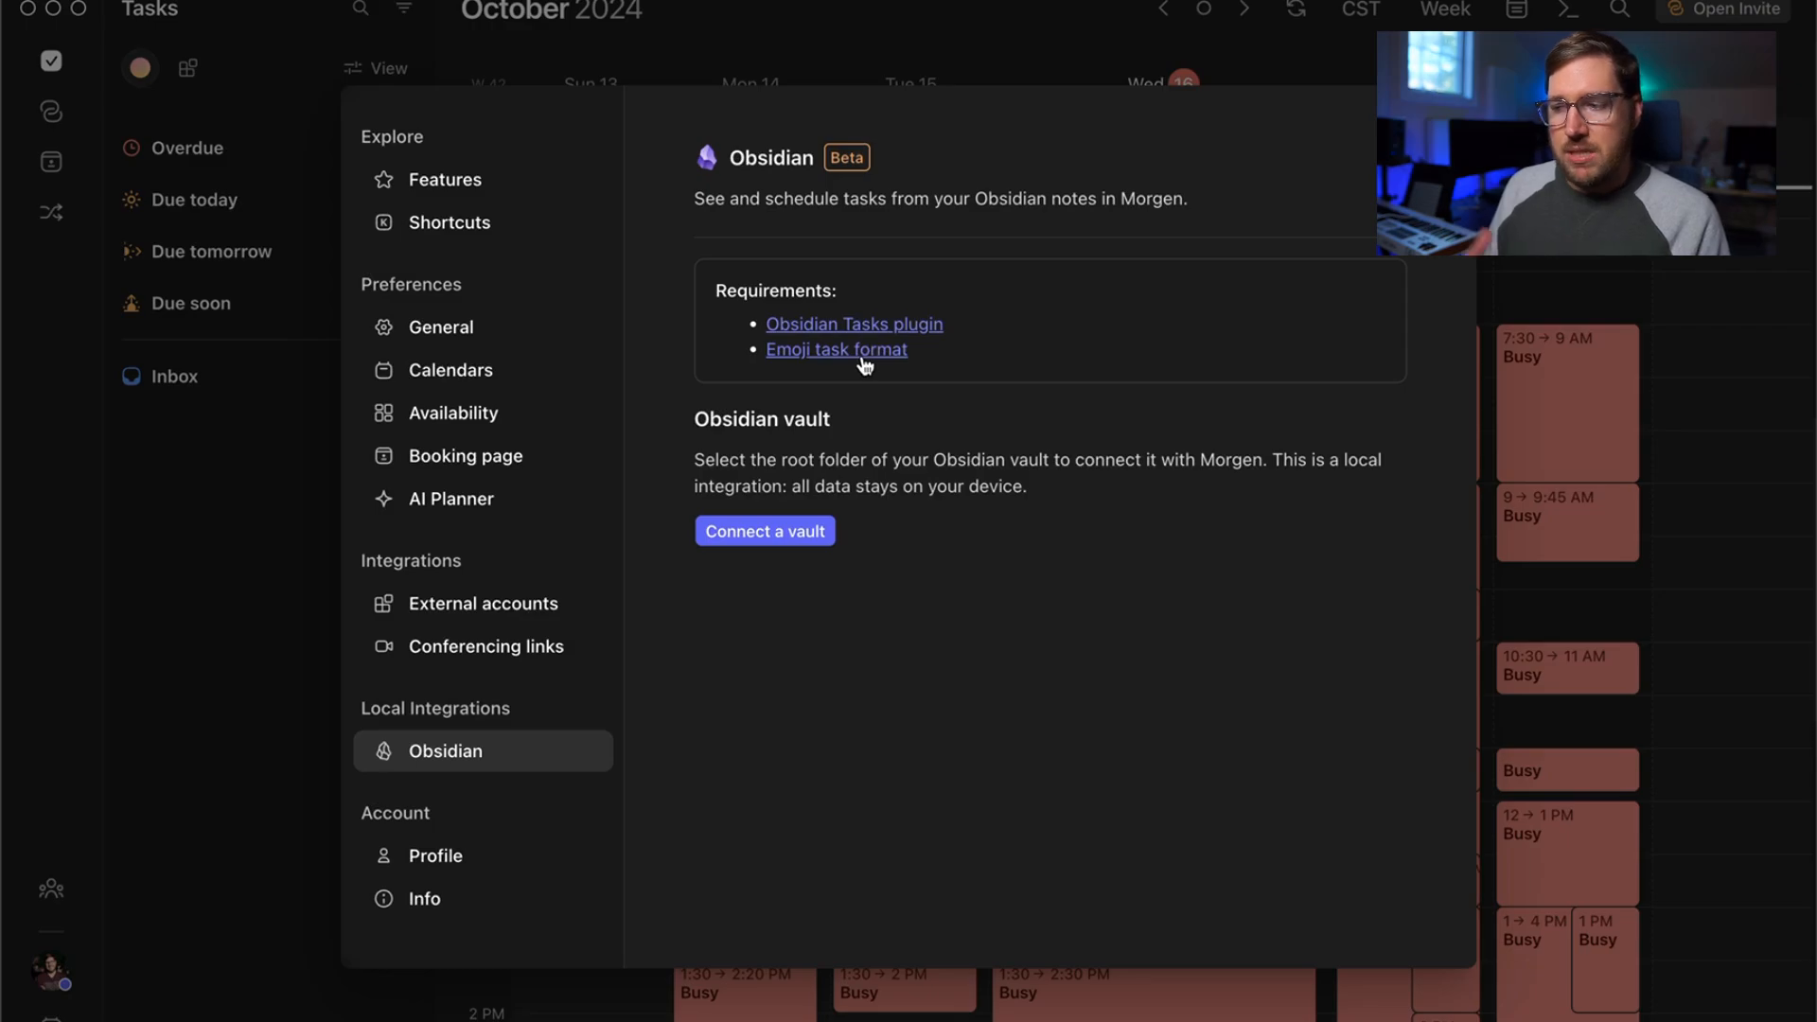
click(765, 530)
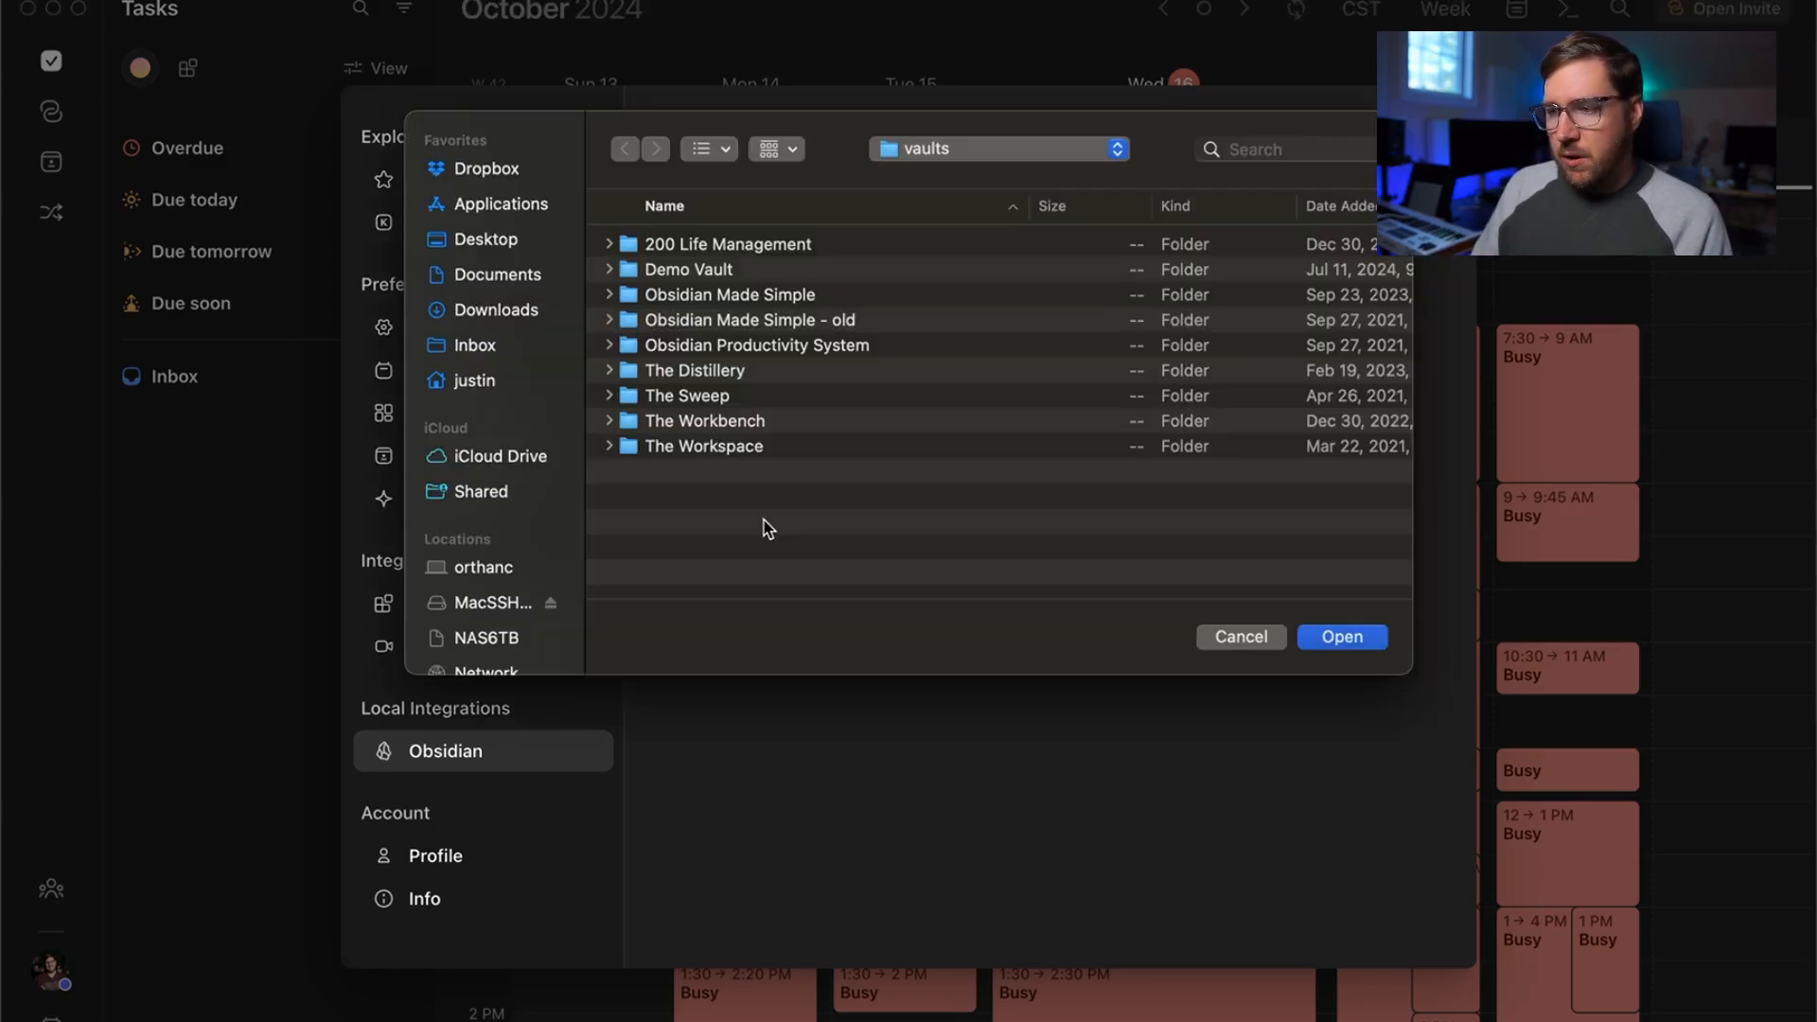
click(685, 269)
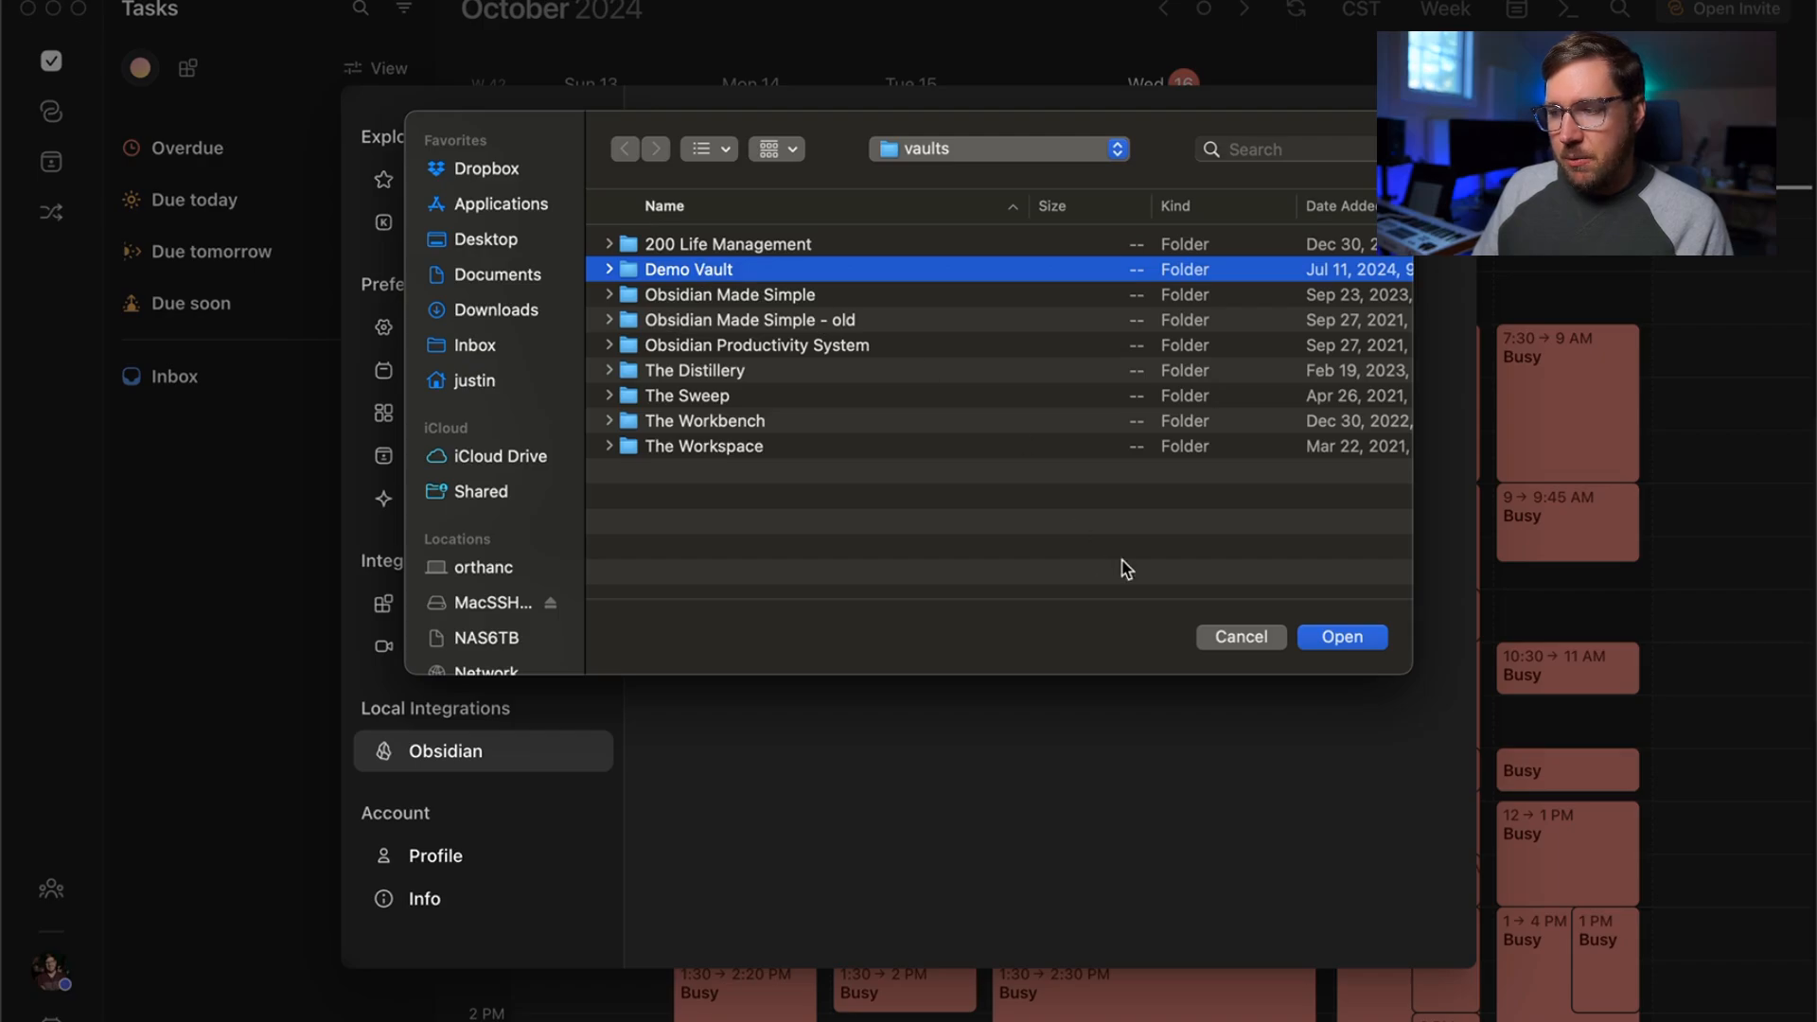
click(1343, 636)
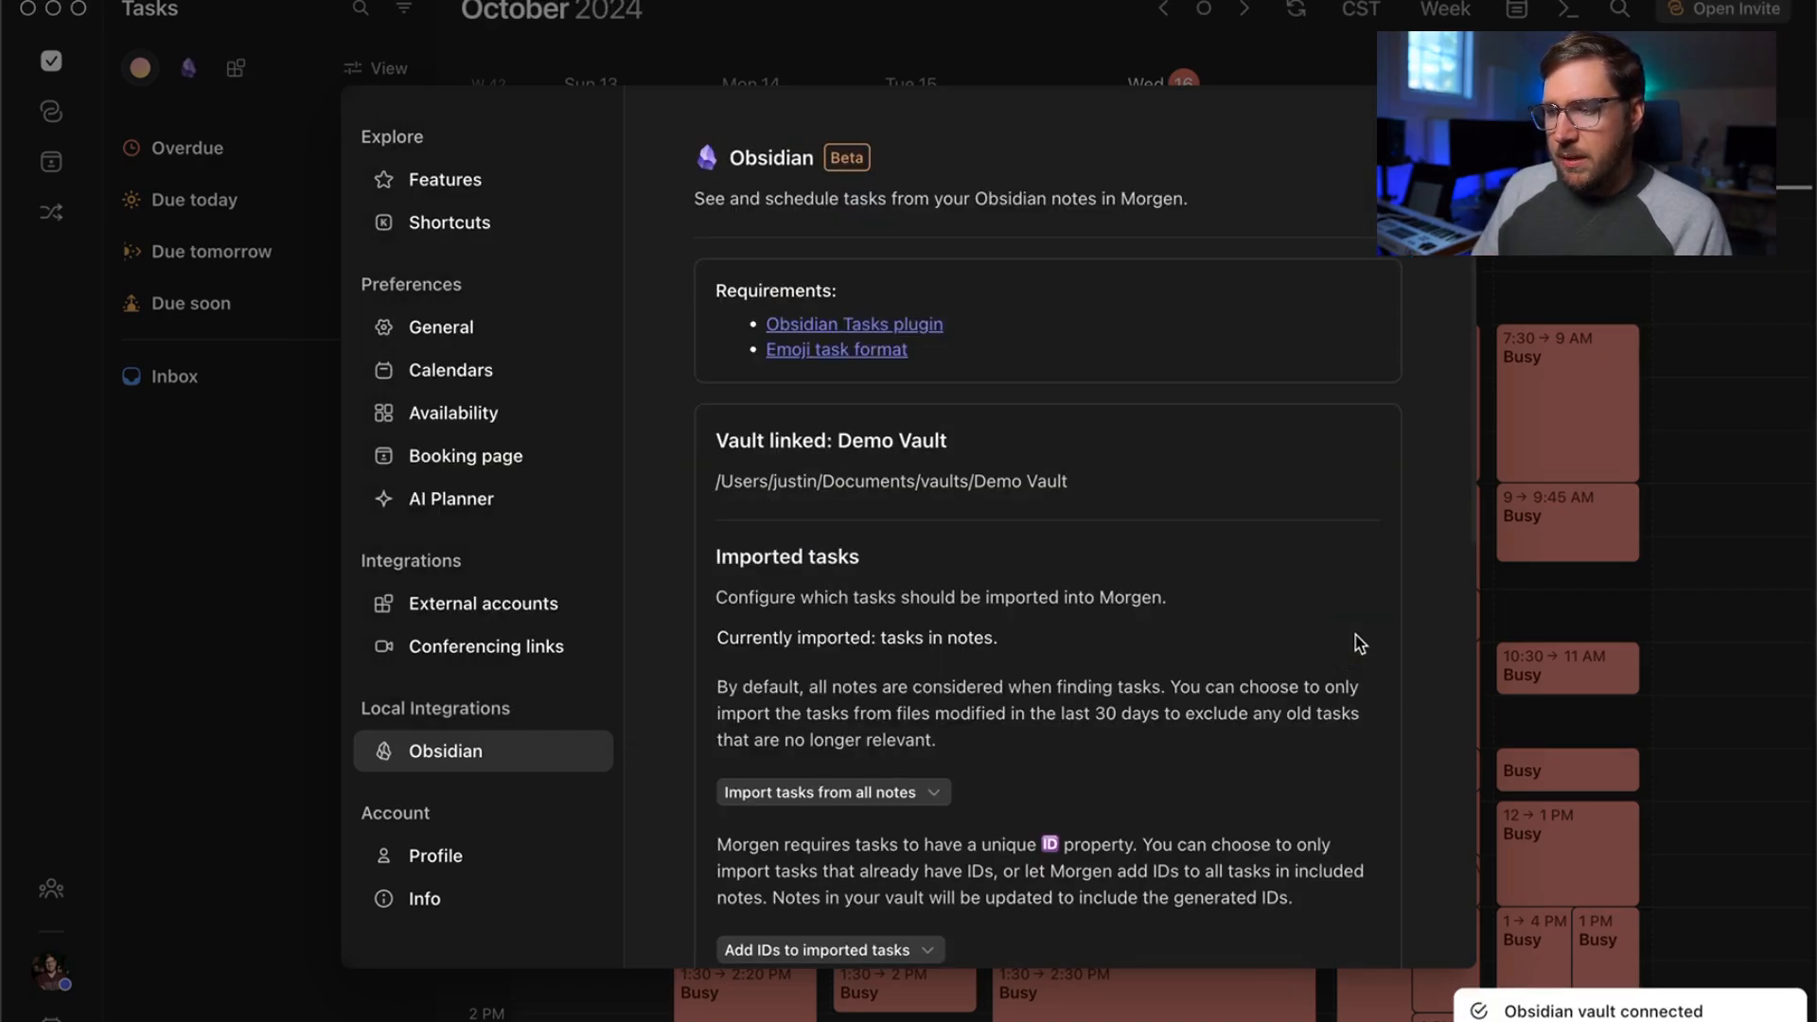
Step: Keep 'Import tasks from all notes' and 'Add IDs to imported tasks' selected
scroll(down, 3)
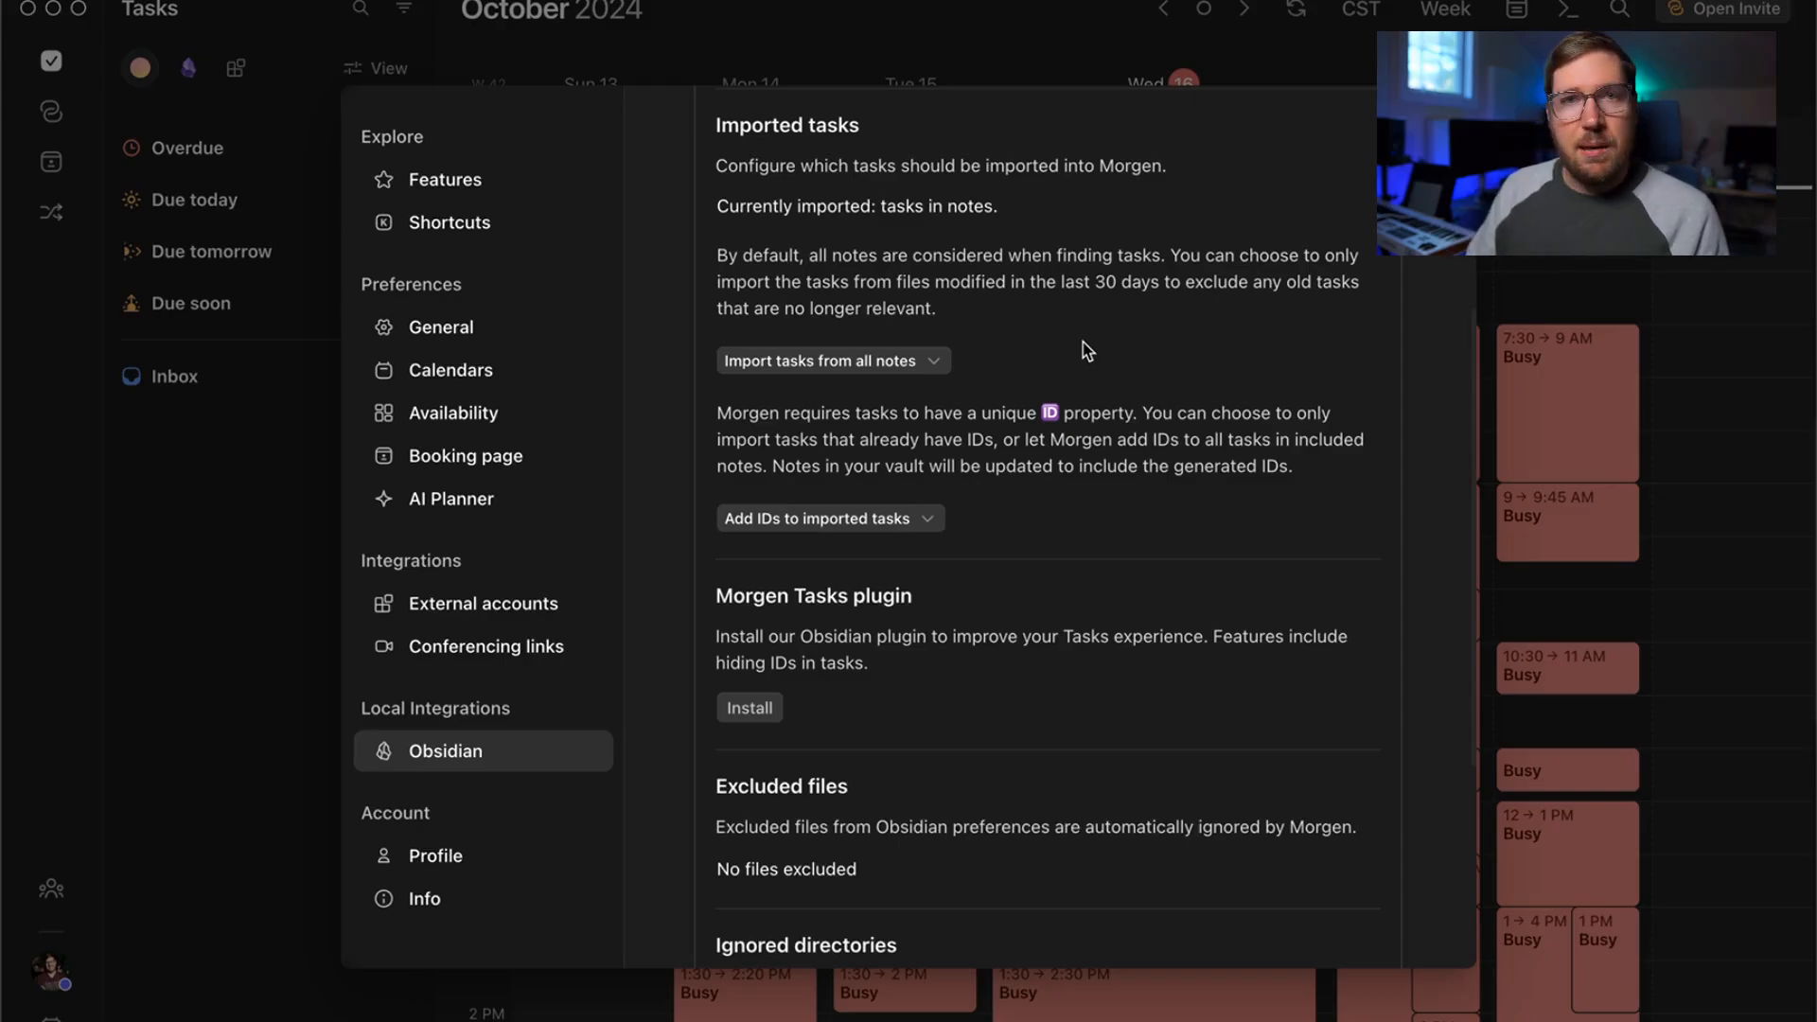
click(833, 360)
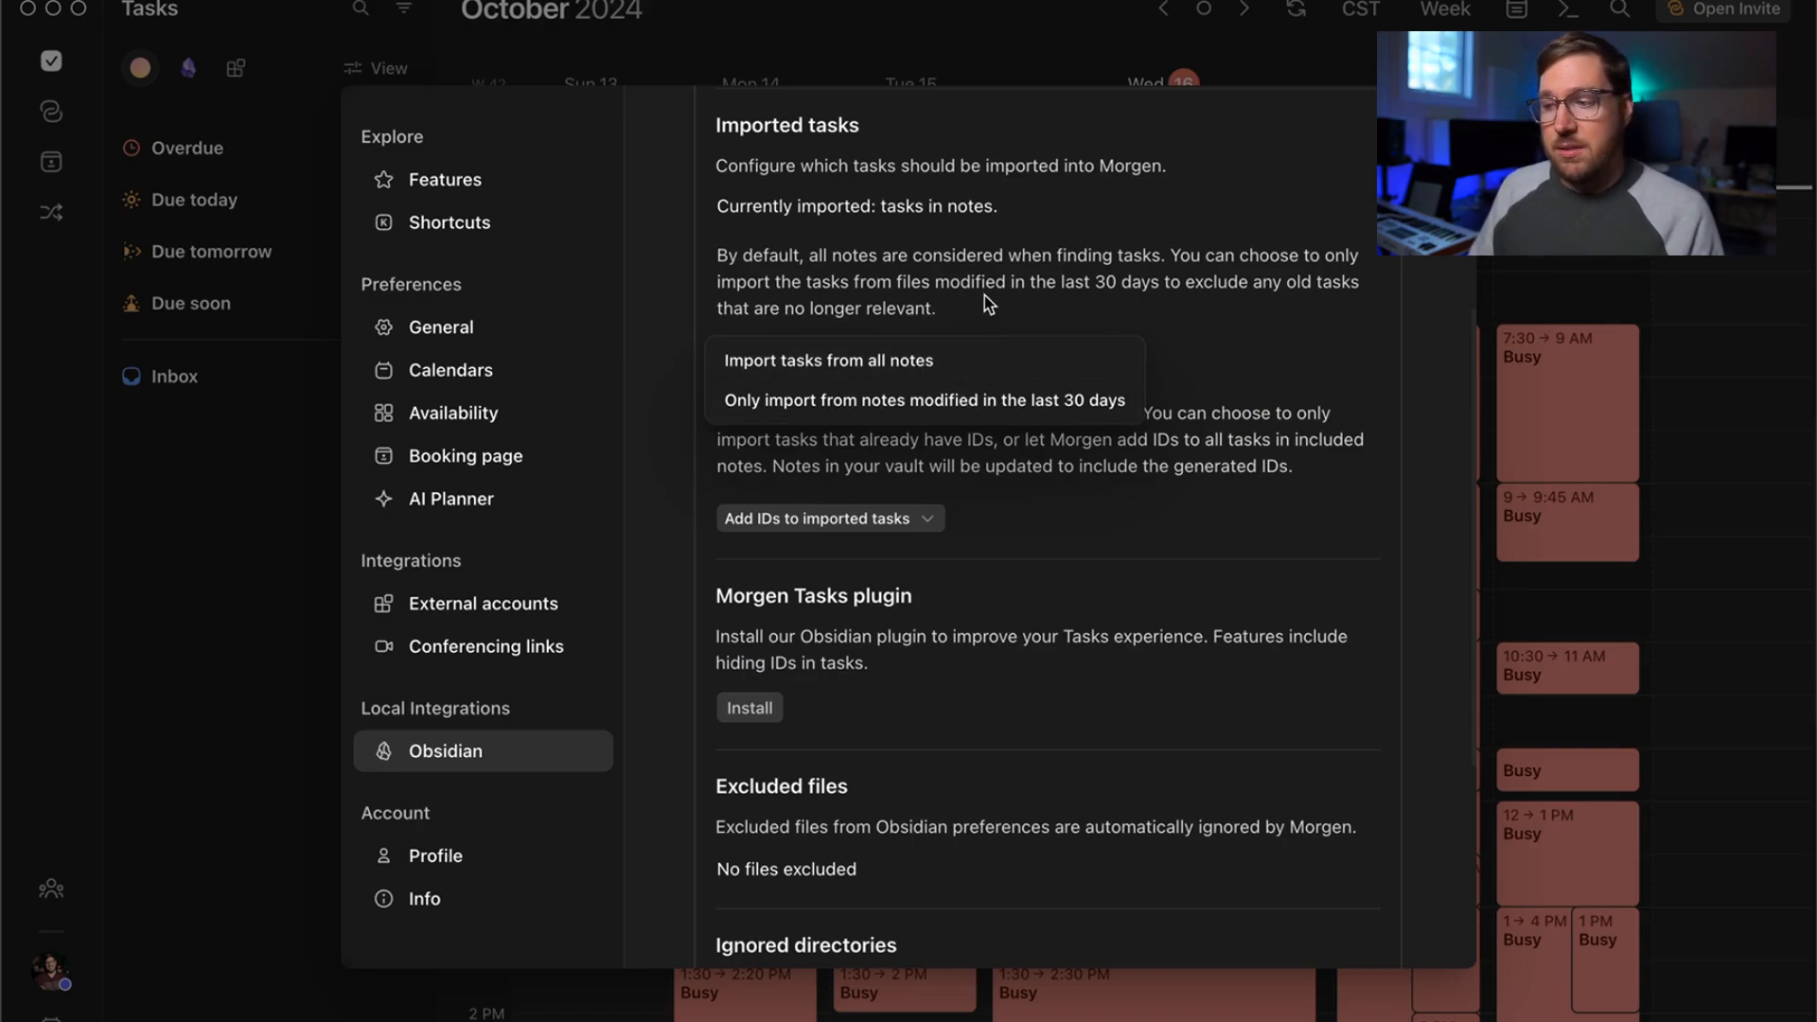
click(829, 360)
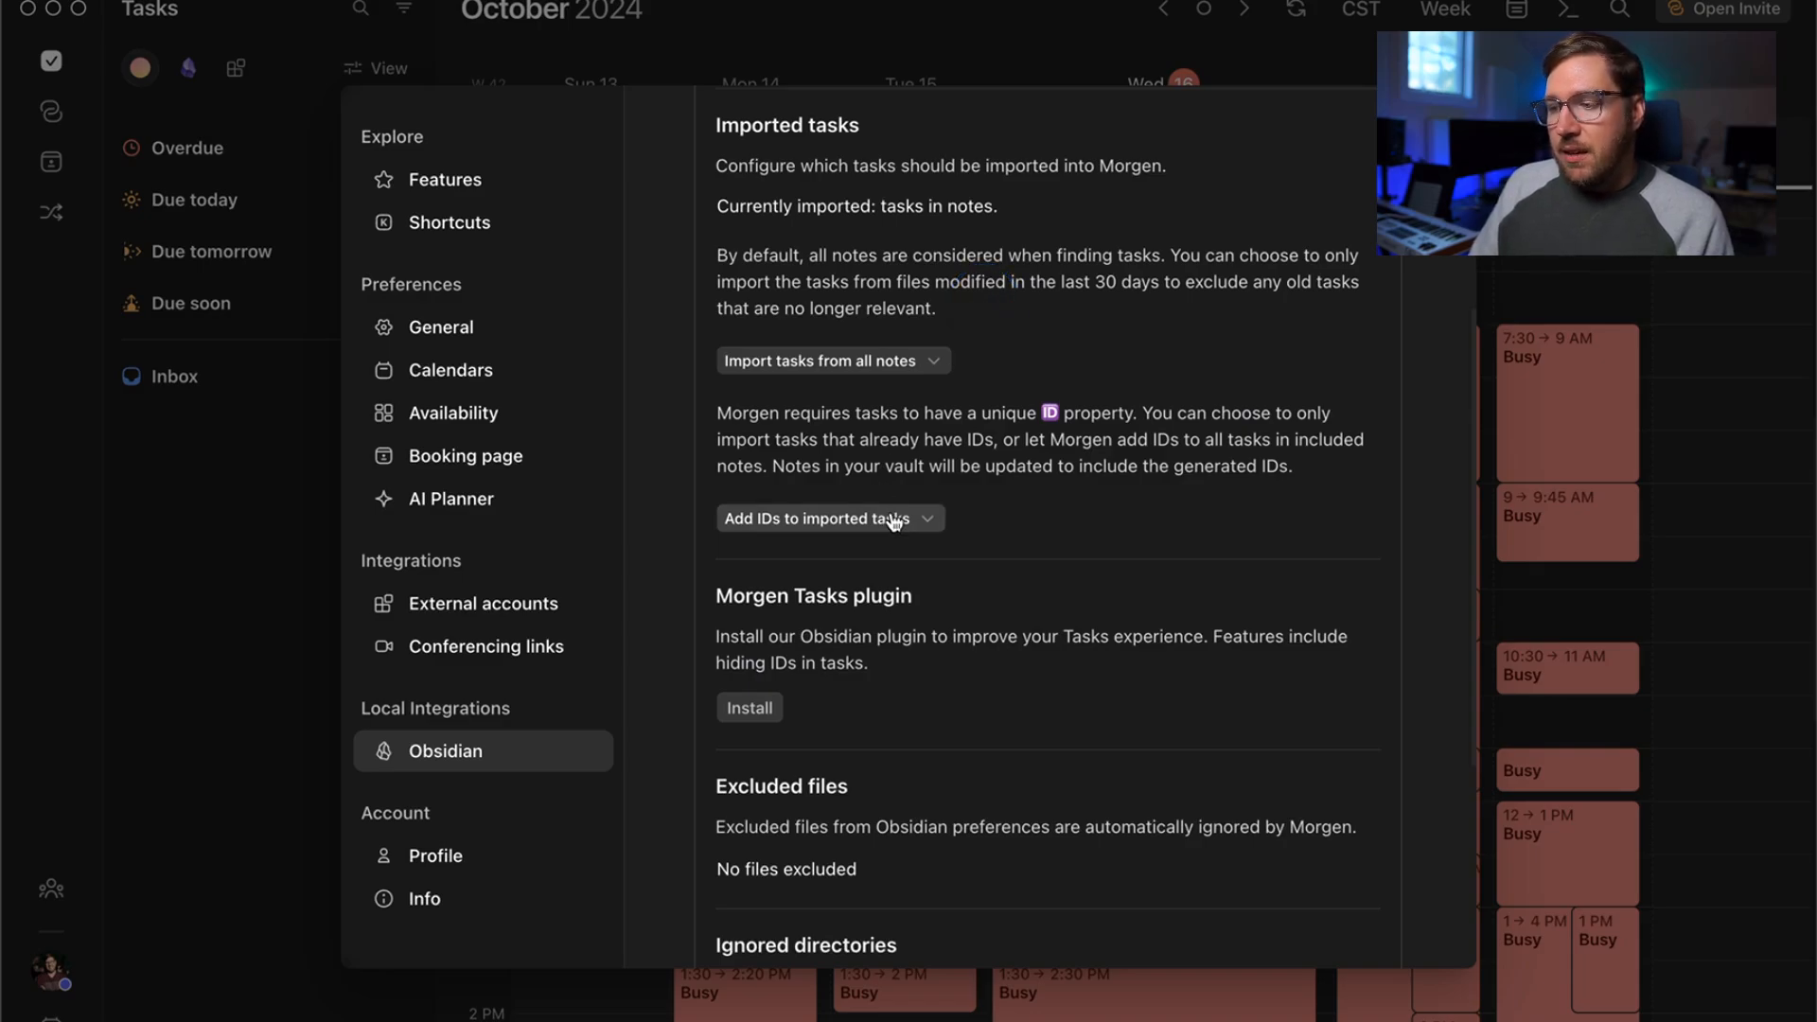
click(831, 519)
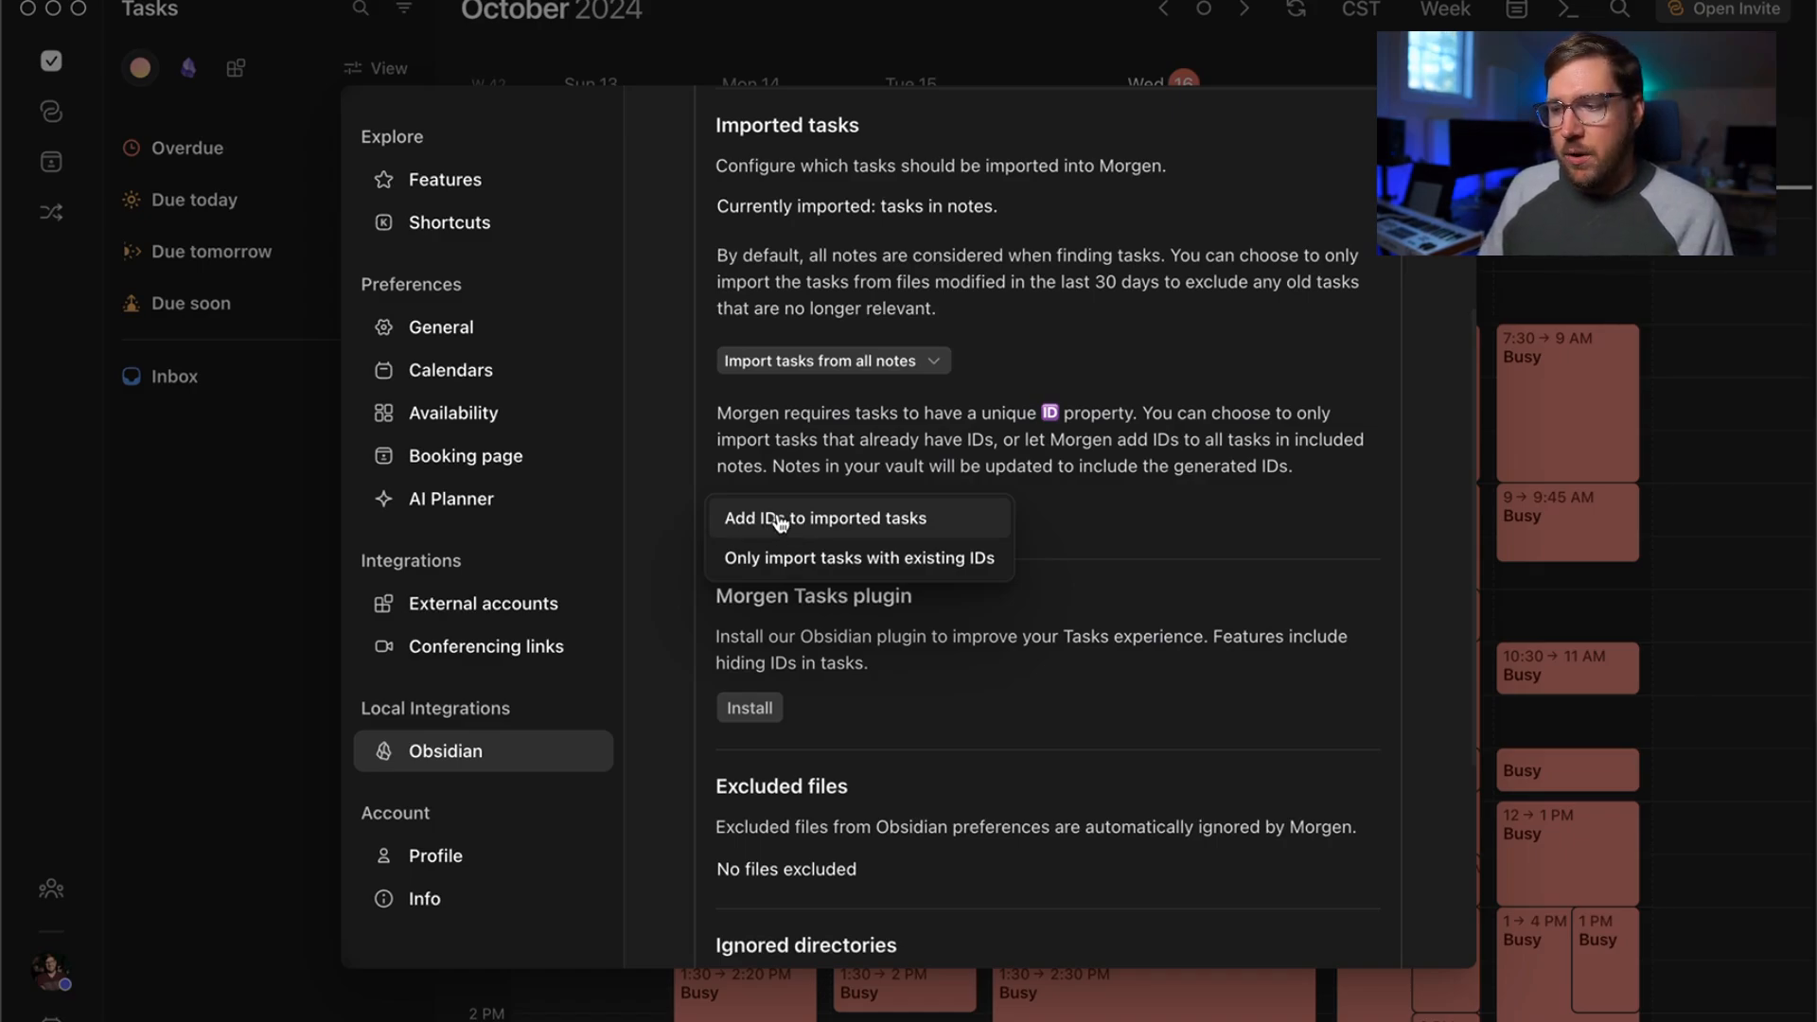
click(780, 519)
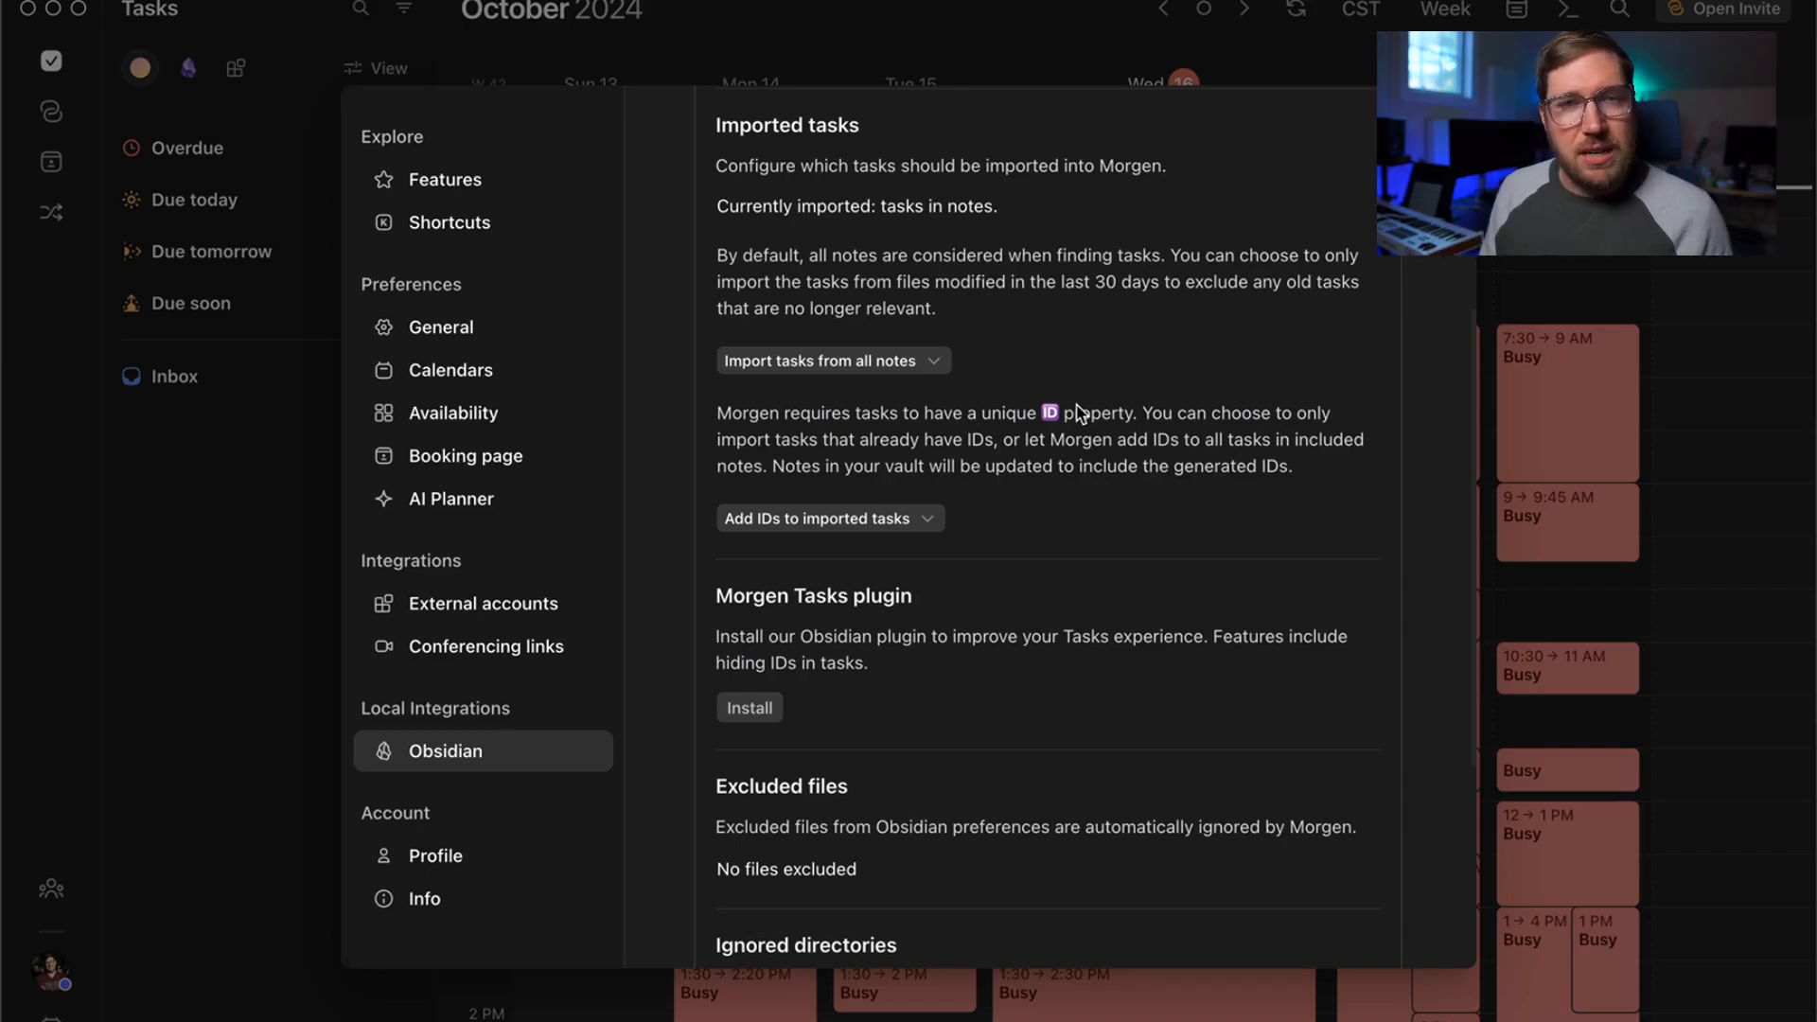
Step: Install the Morgen Tasks plugin into Obsidian from Morgen
scroll(down, 3)
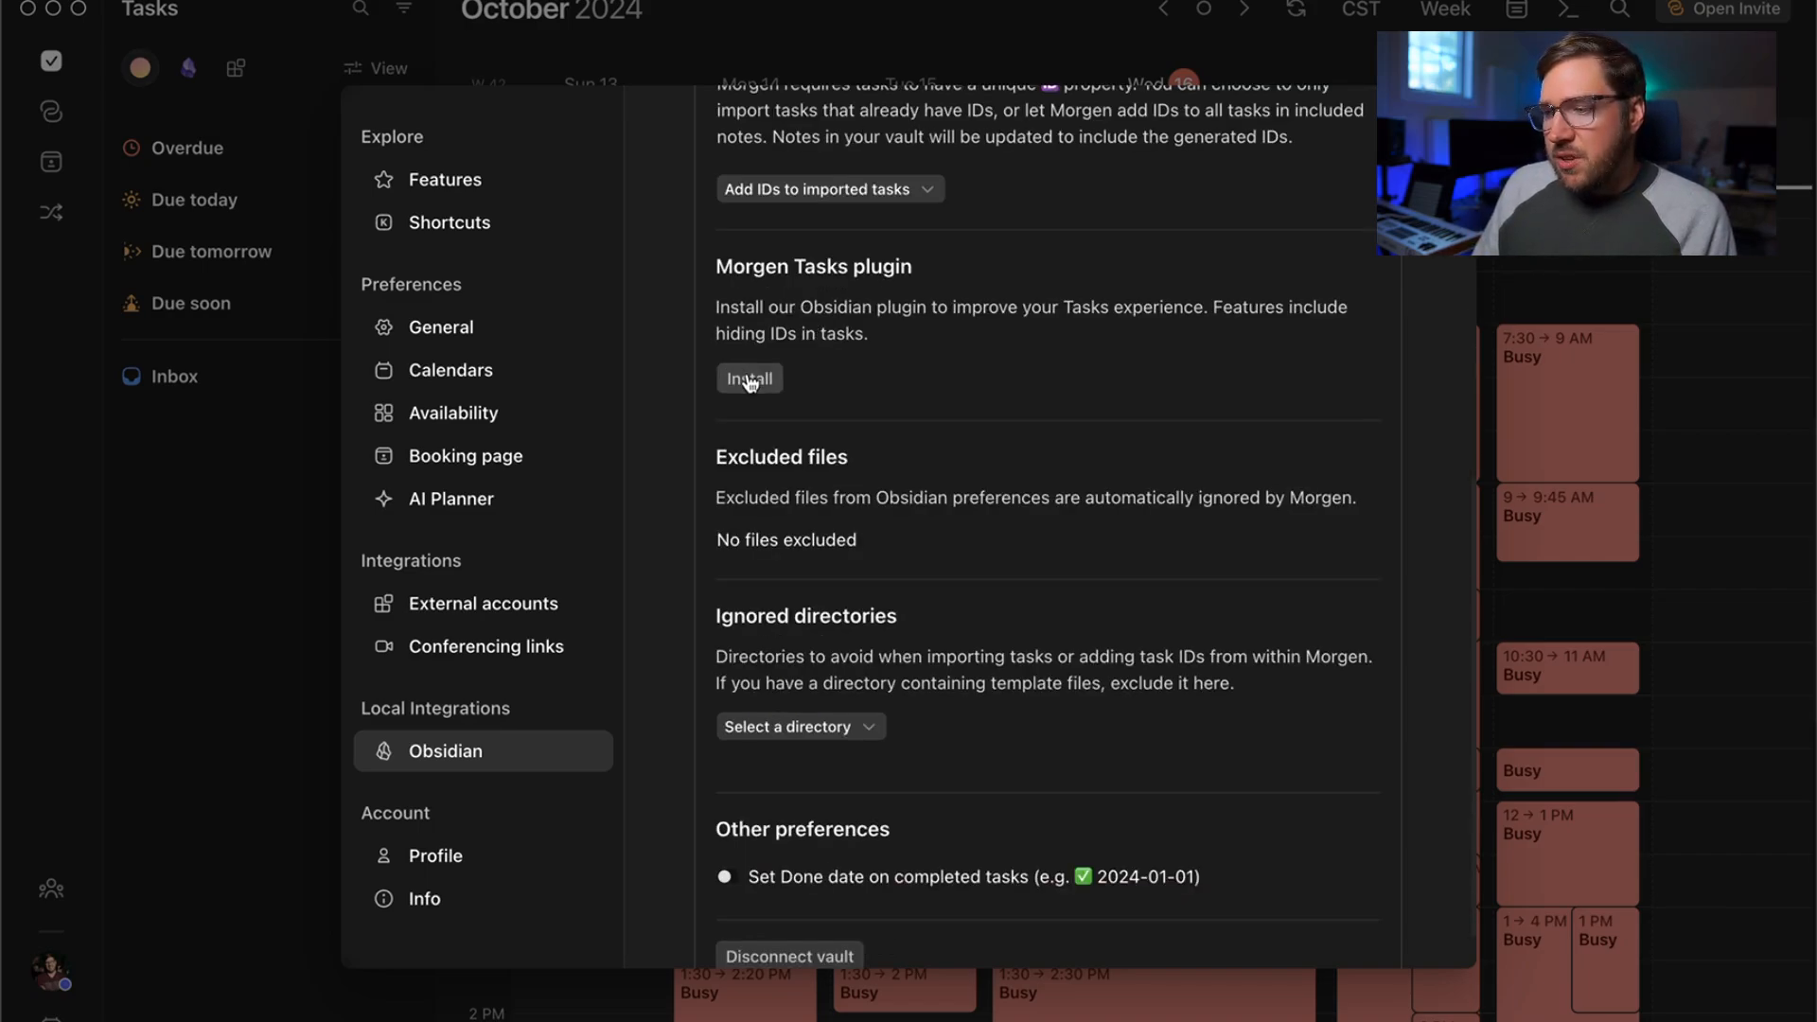
click(750, 379)
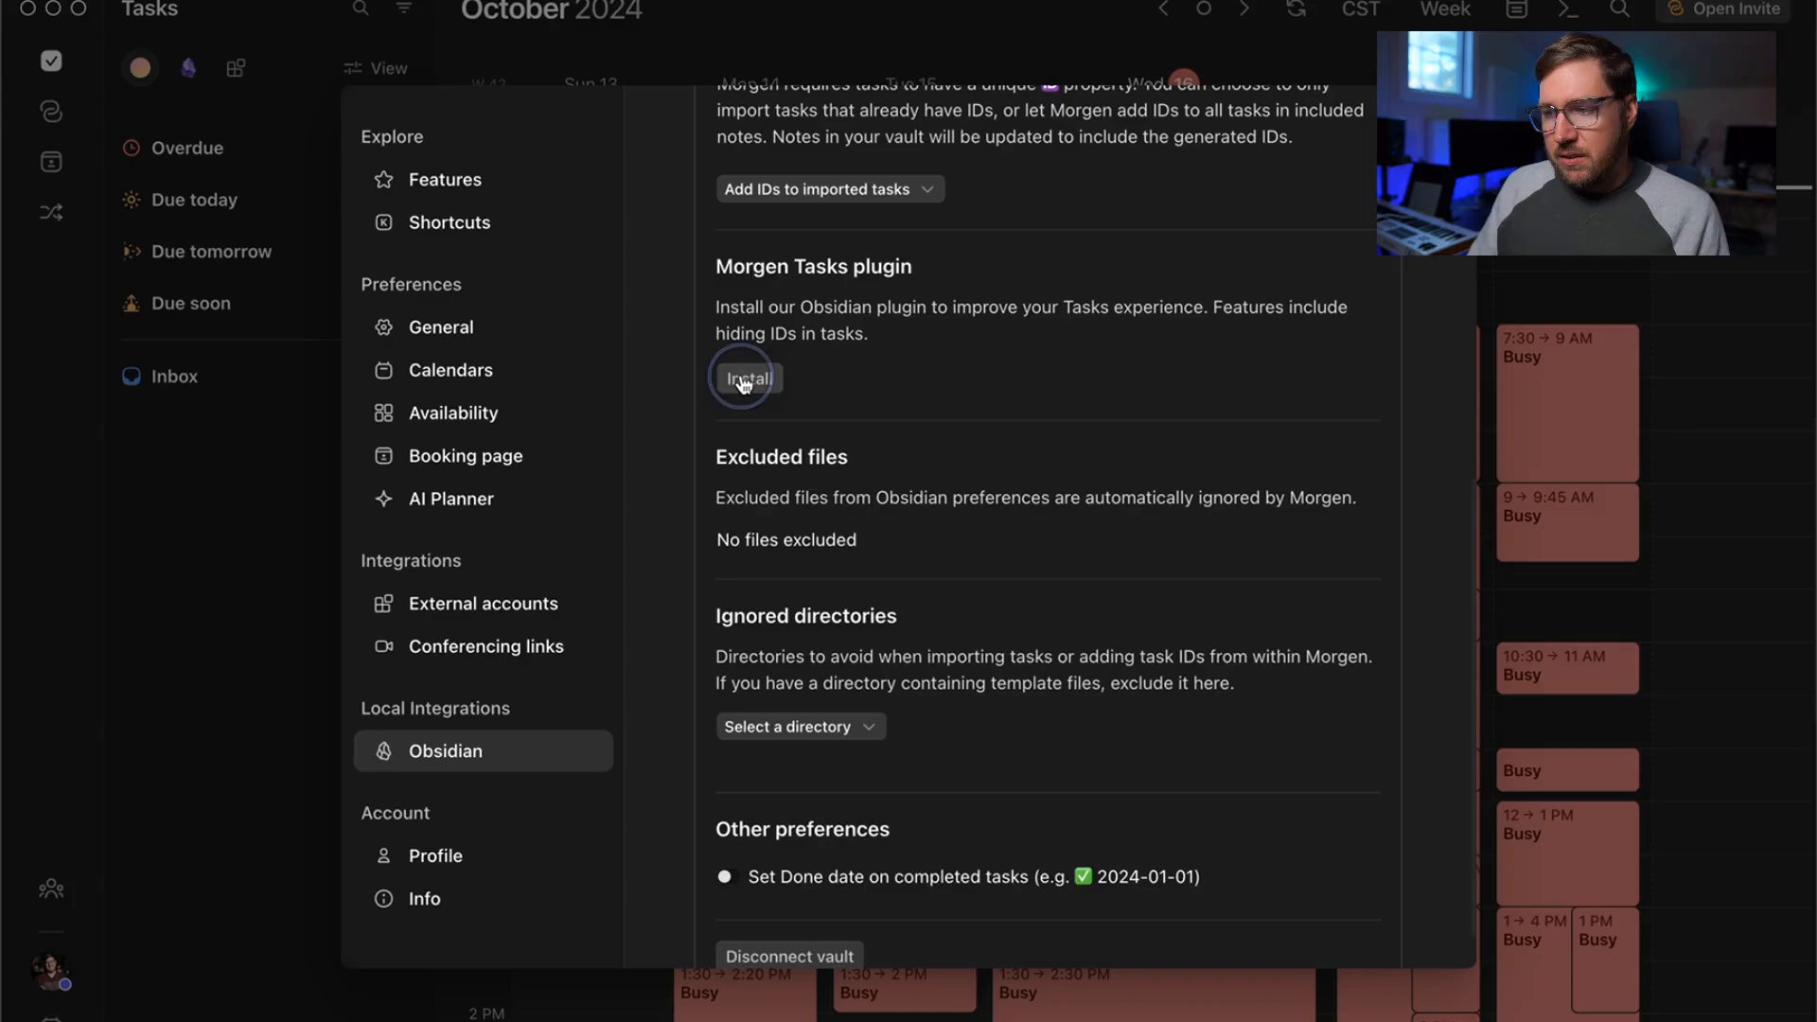
click(750, 377)
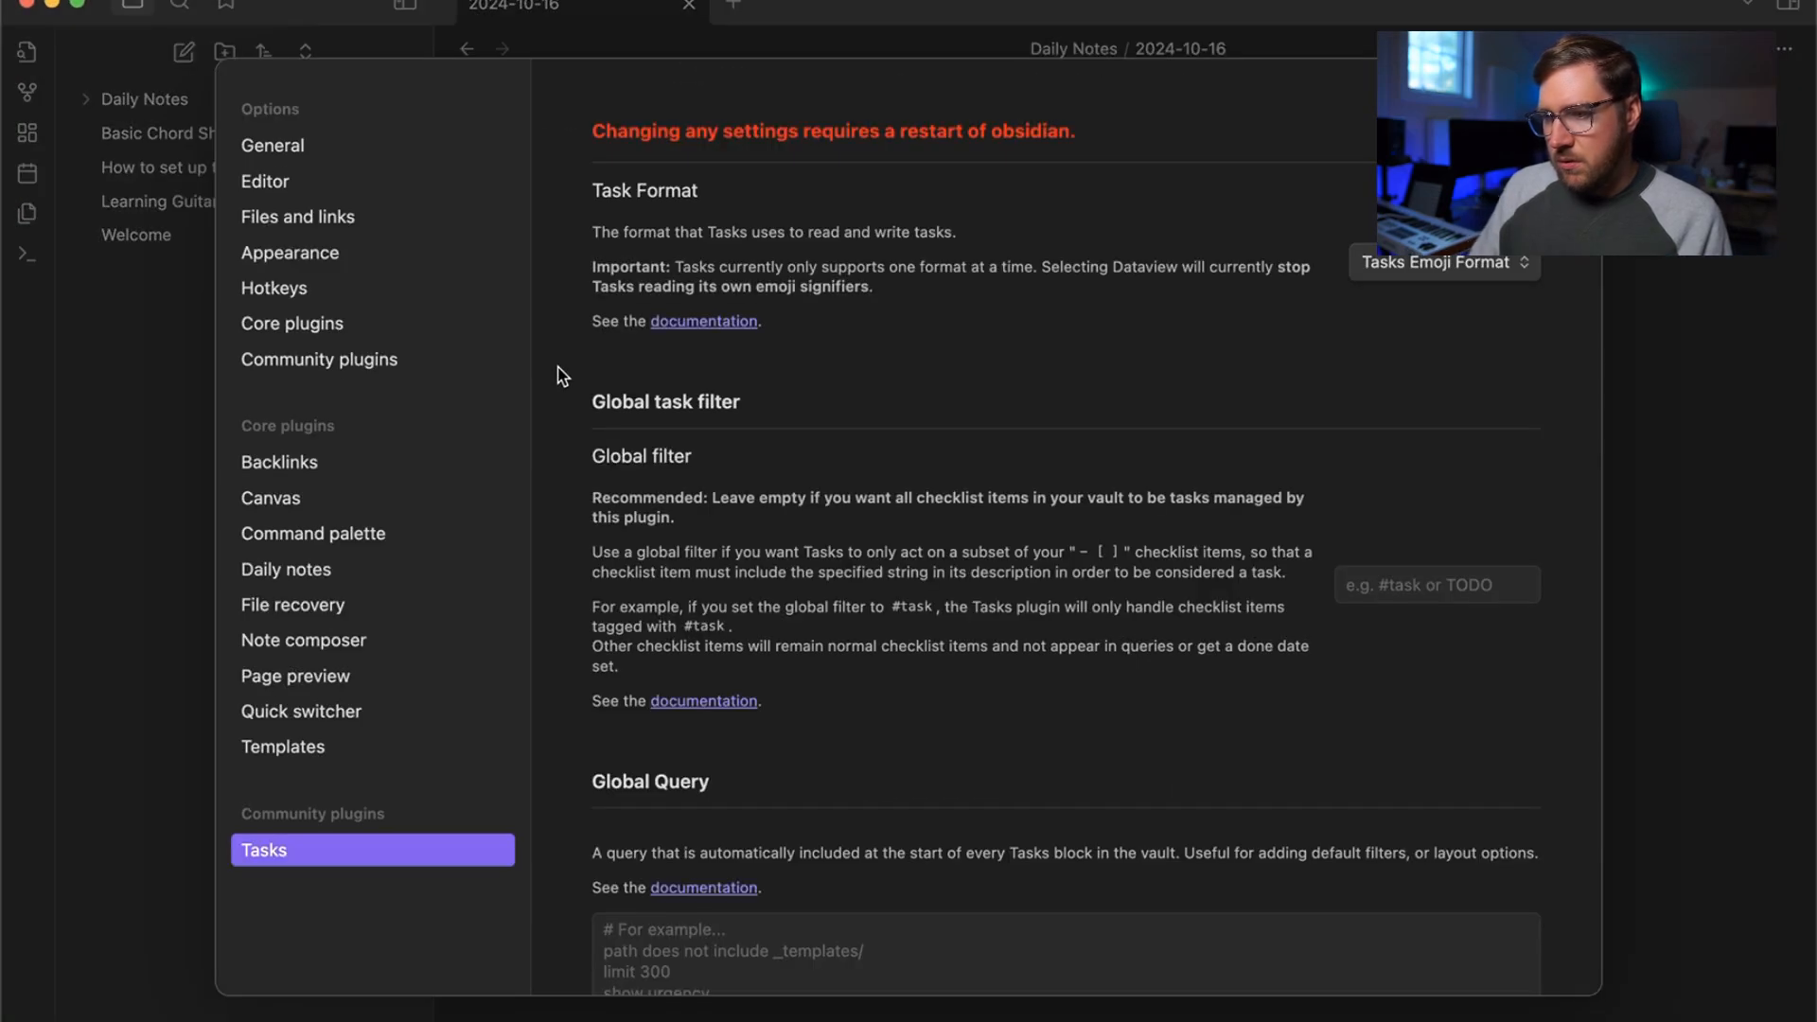
Step: Refresh the installed community plugins and enable Morgen Tasks
click(318, 359)
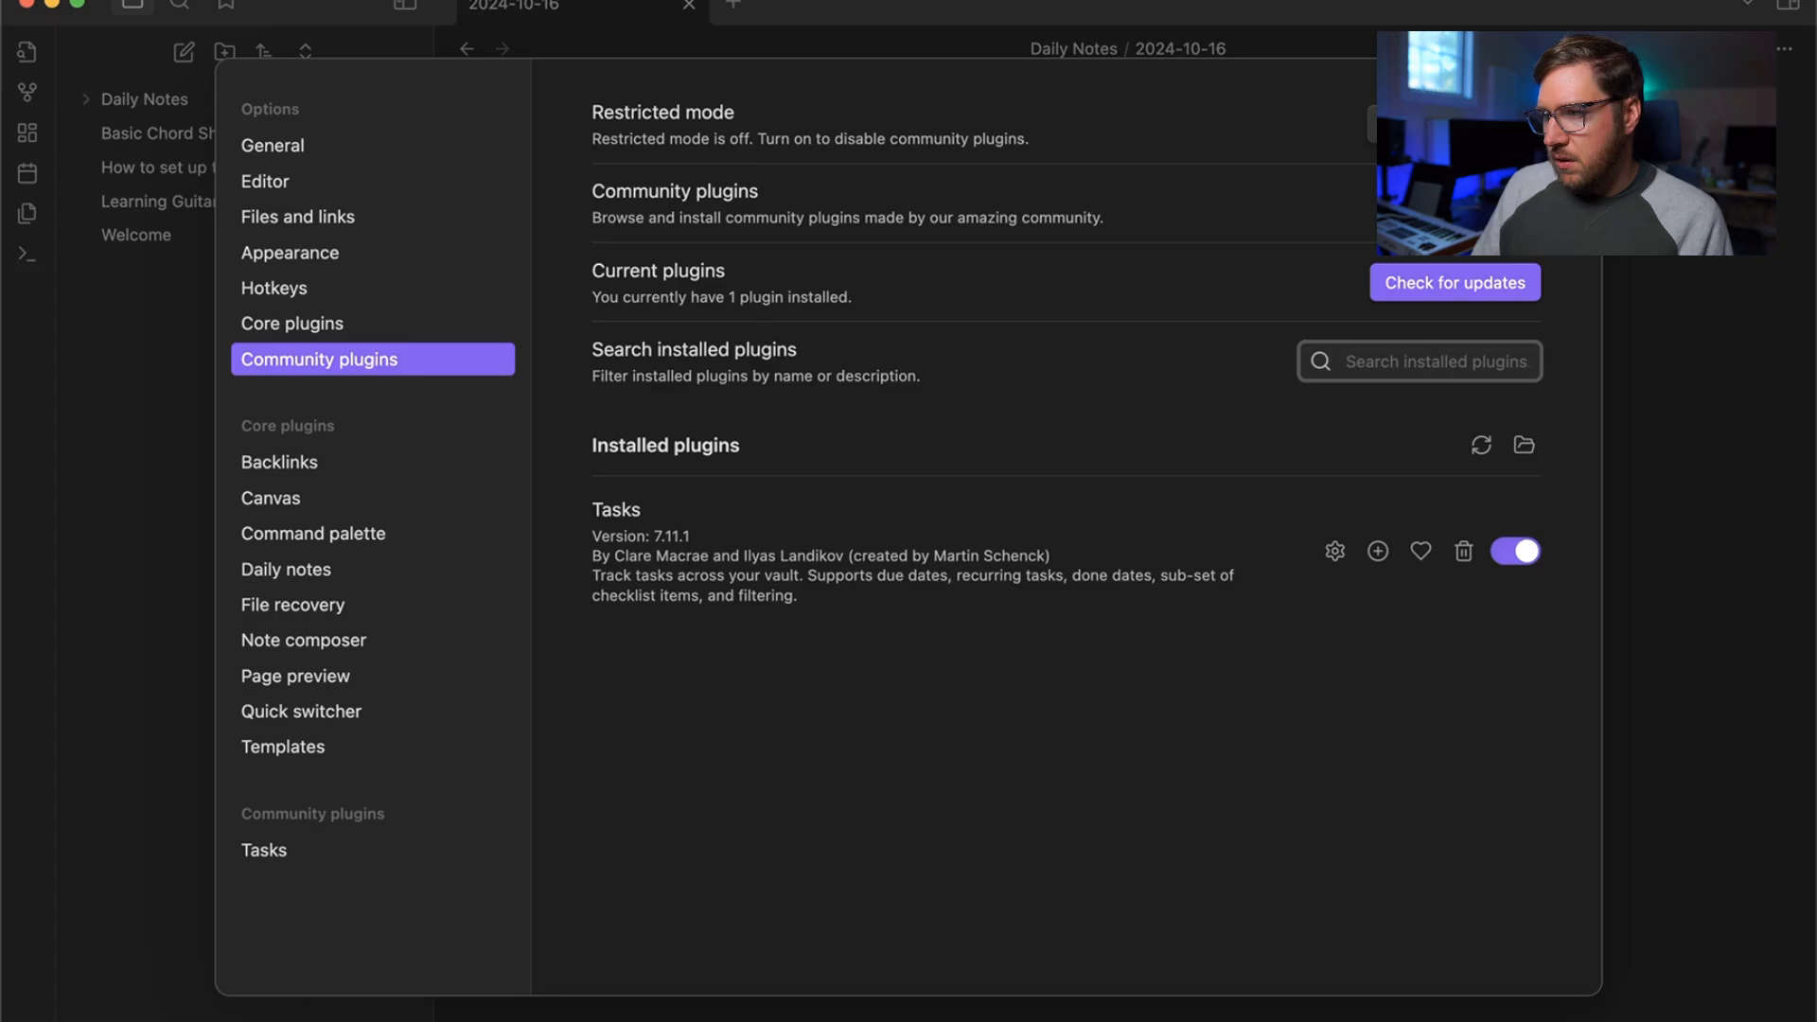
click(1481, 445)
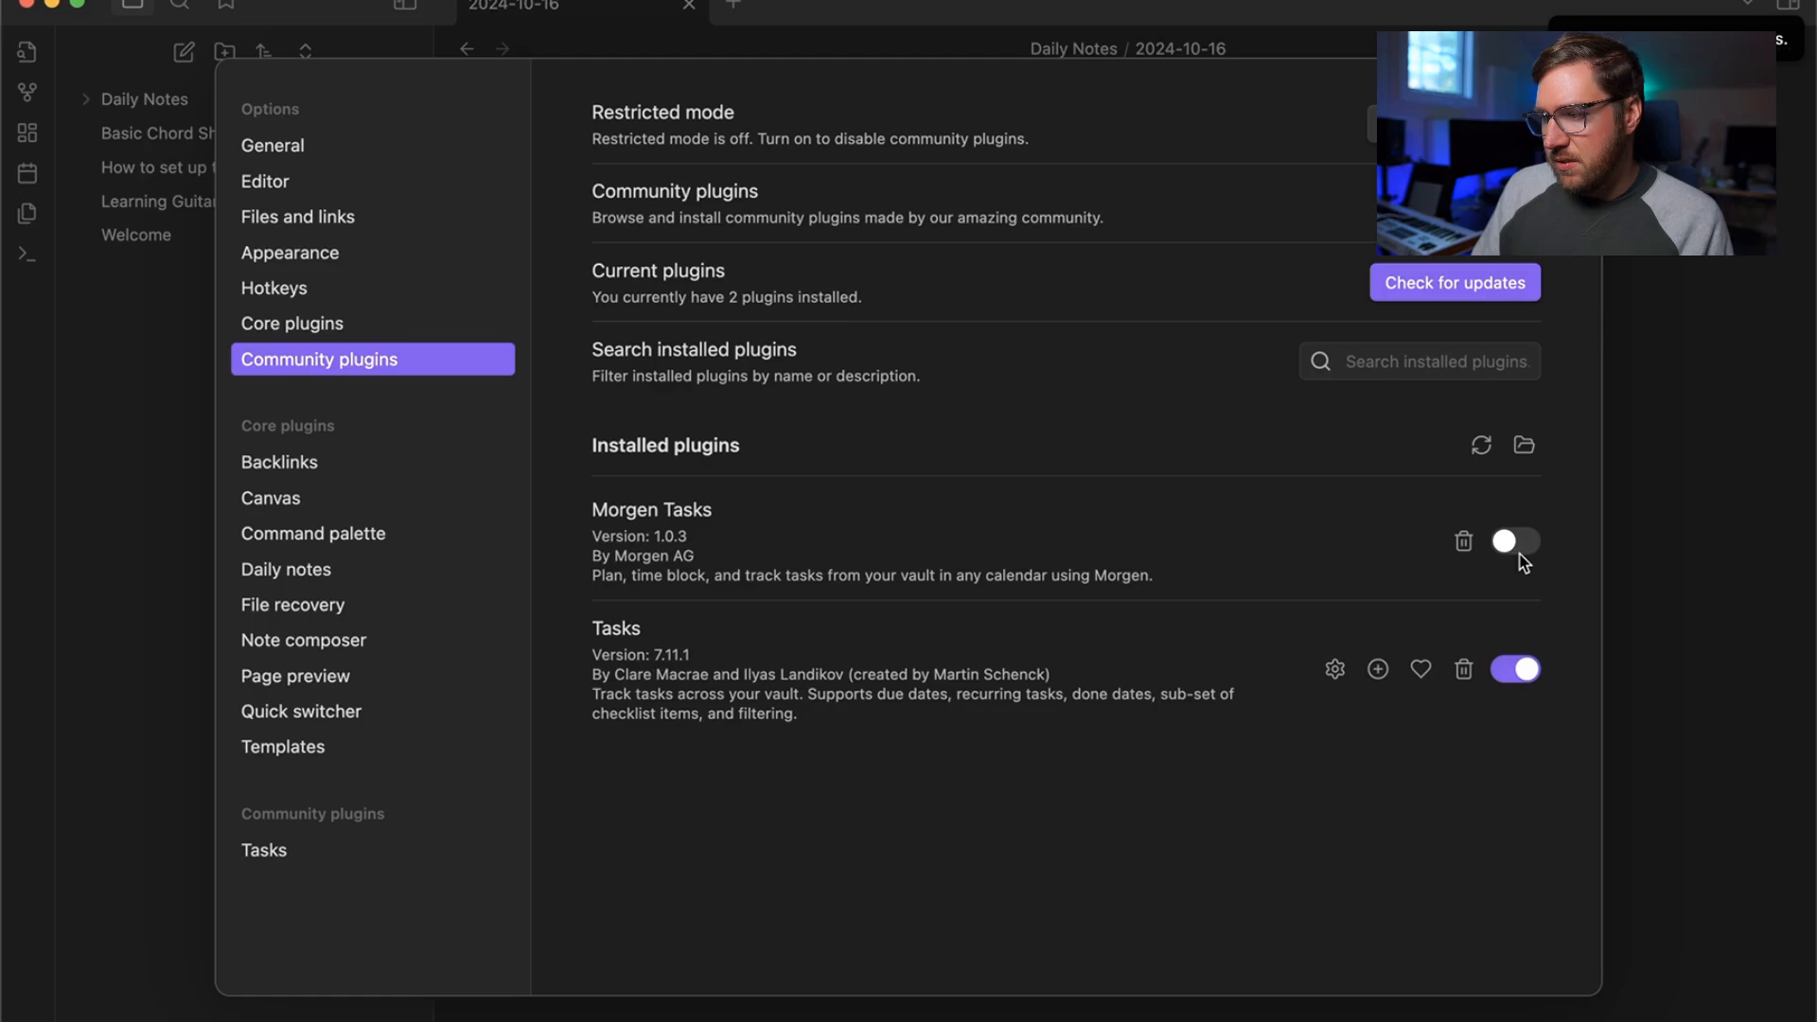
click(1515, 541)
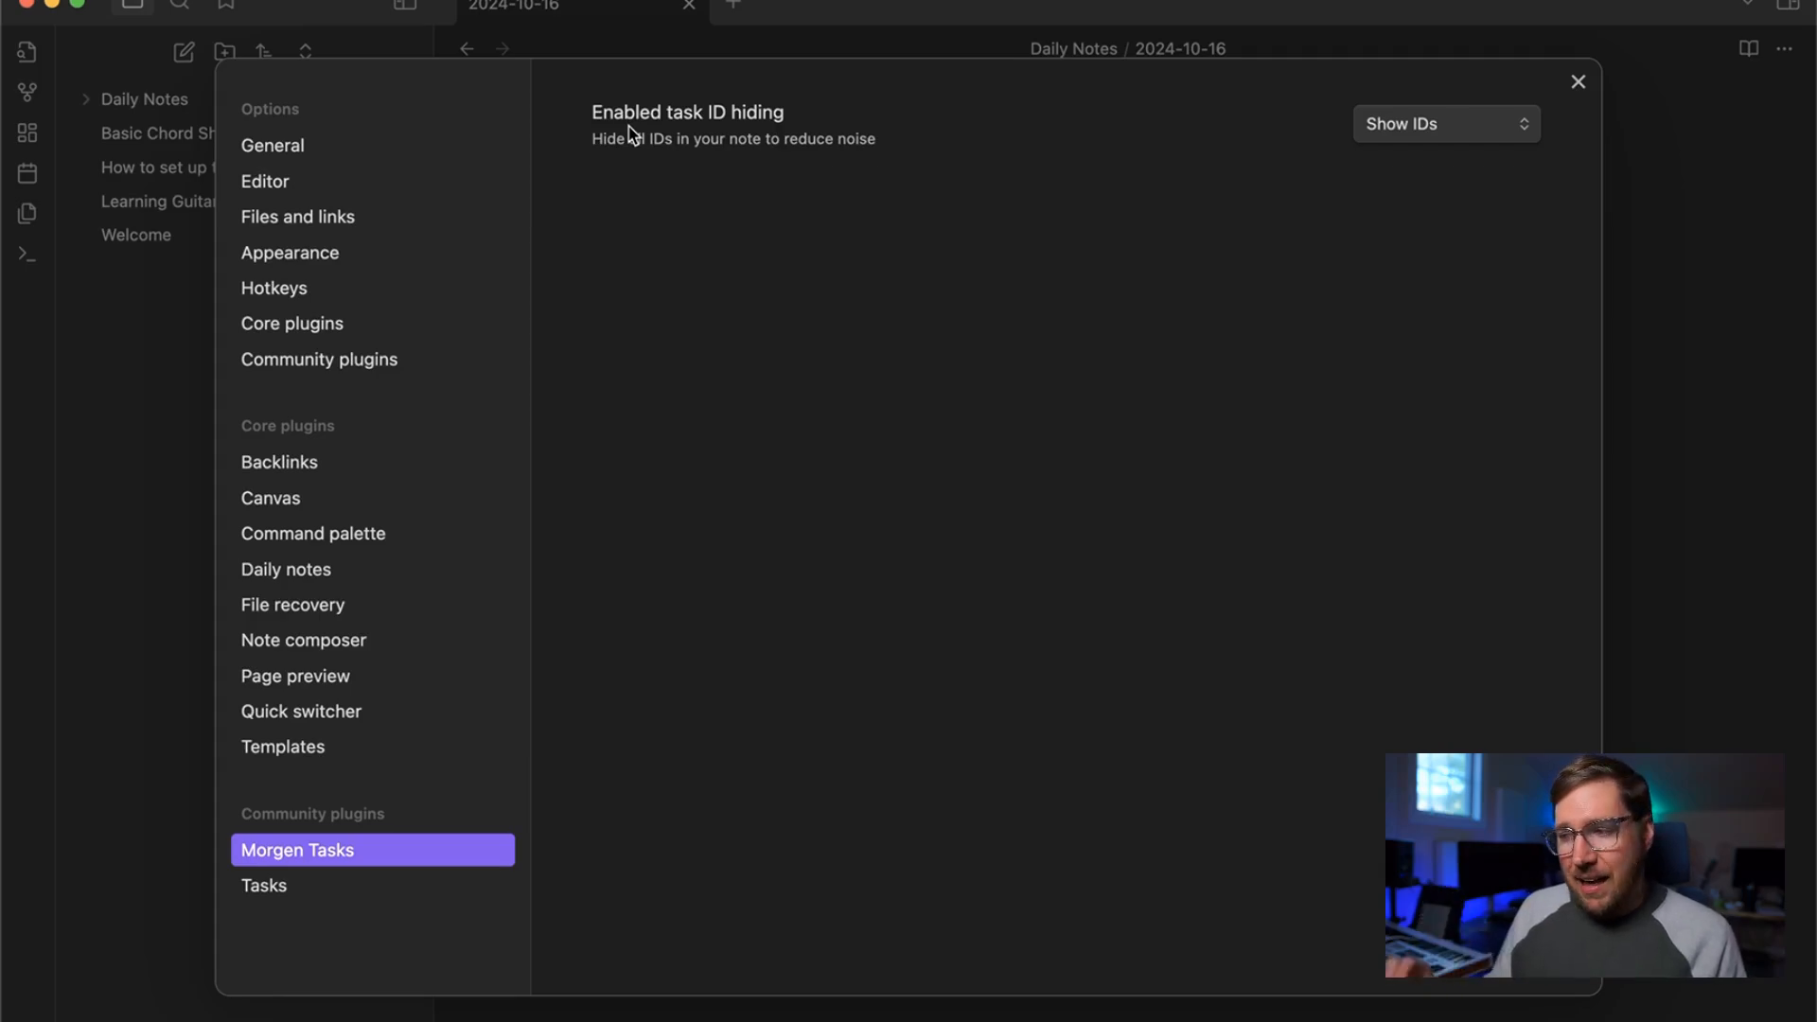
Step: Review the task ID hiding choices, leaving Show IDs selected
click(1447, 125)
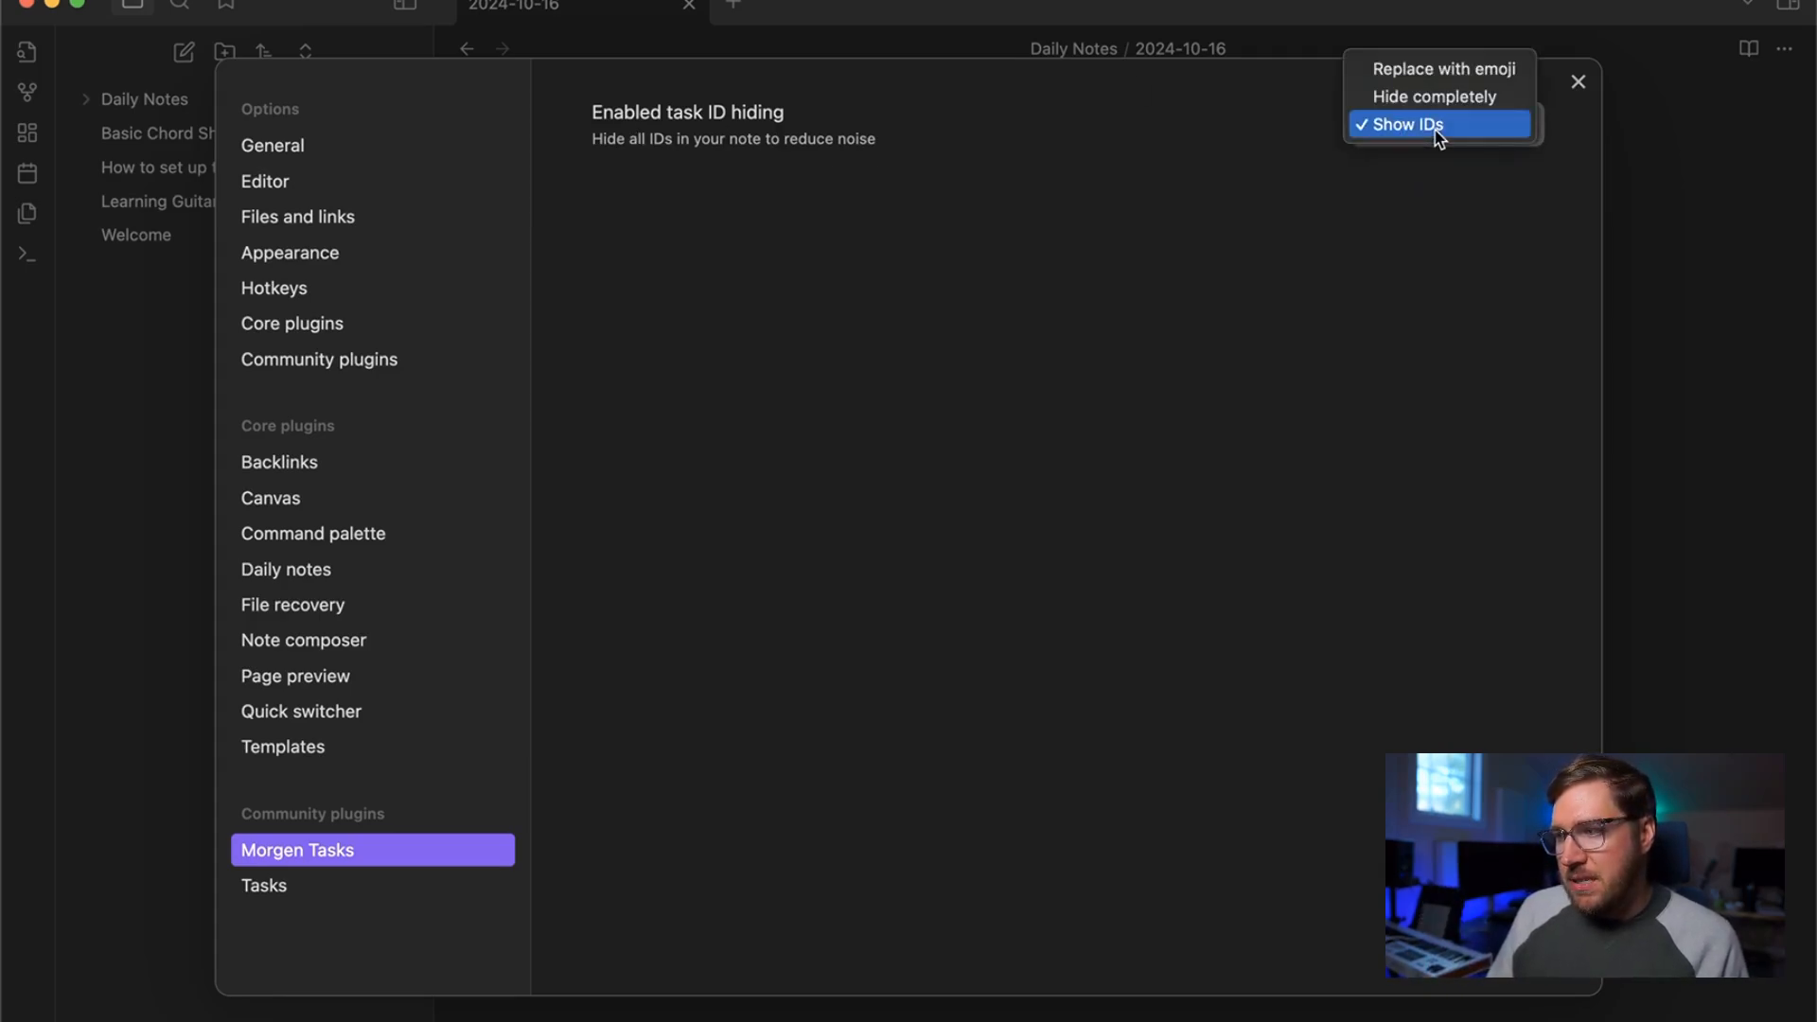
mouse_move(1414, 250)
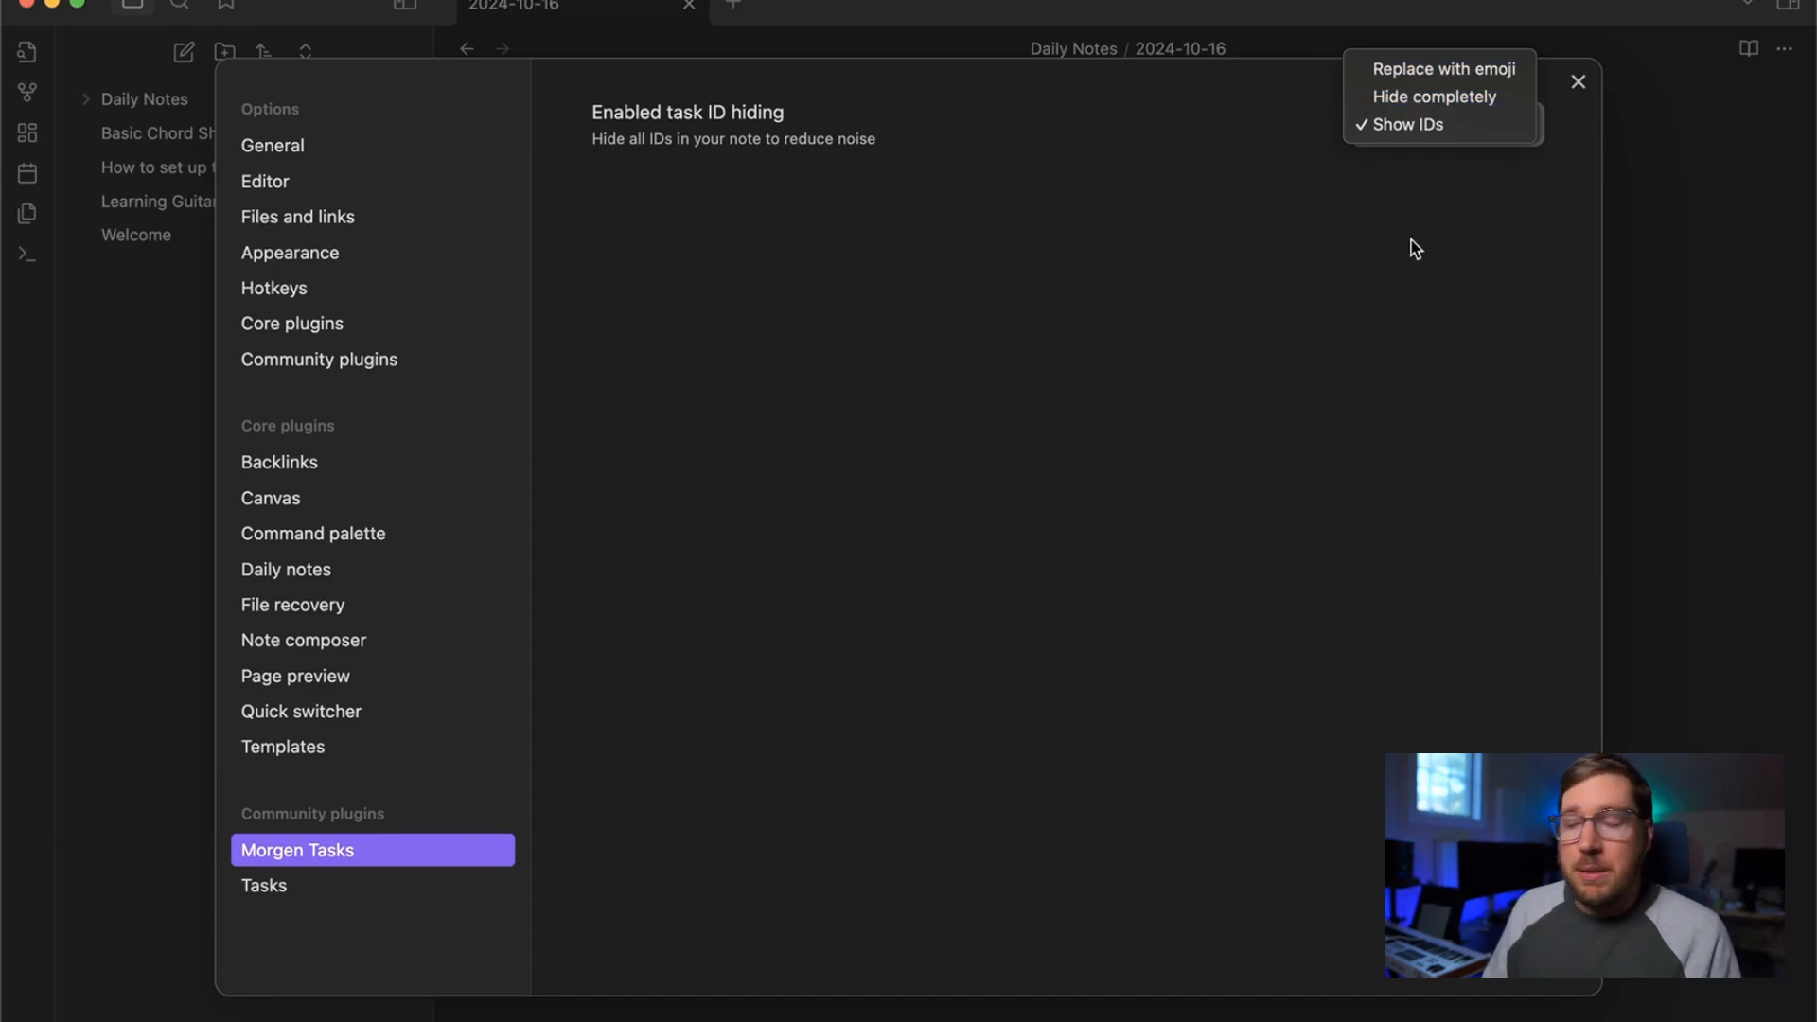
click(1412, 125)
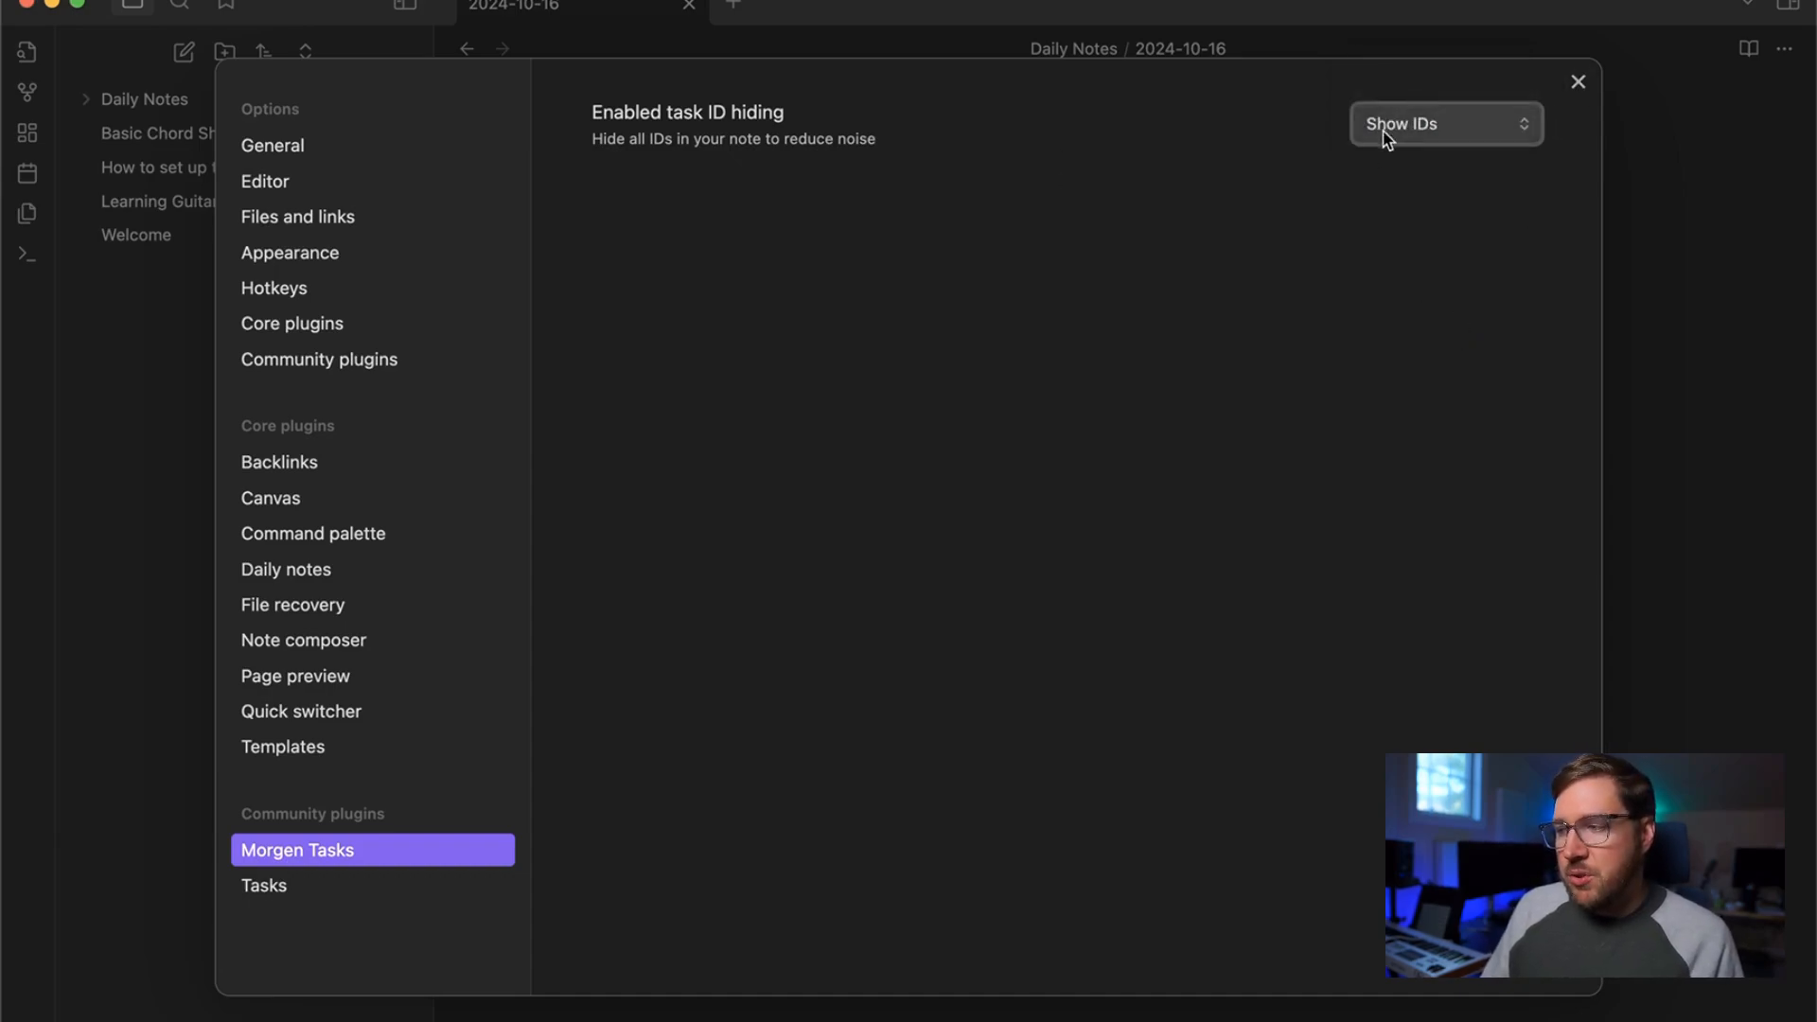
click(1446, 125)
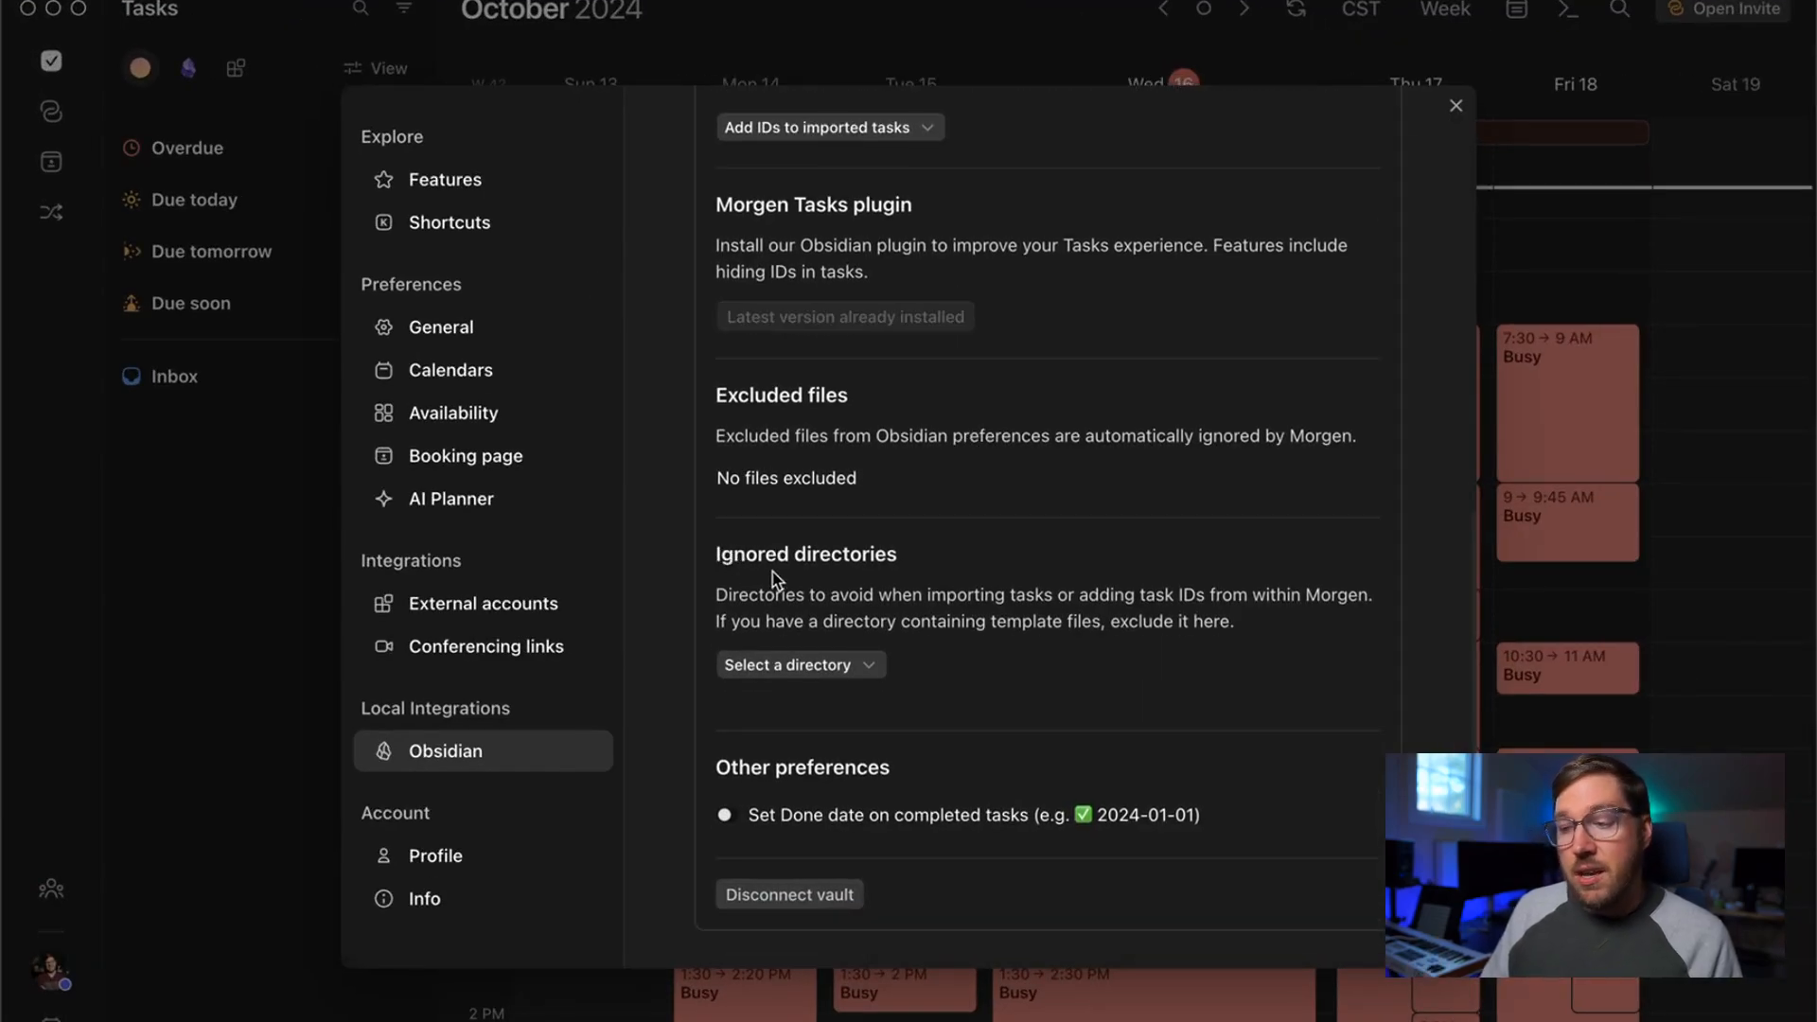
mouse_move(930, 617)
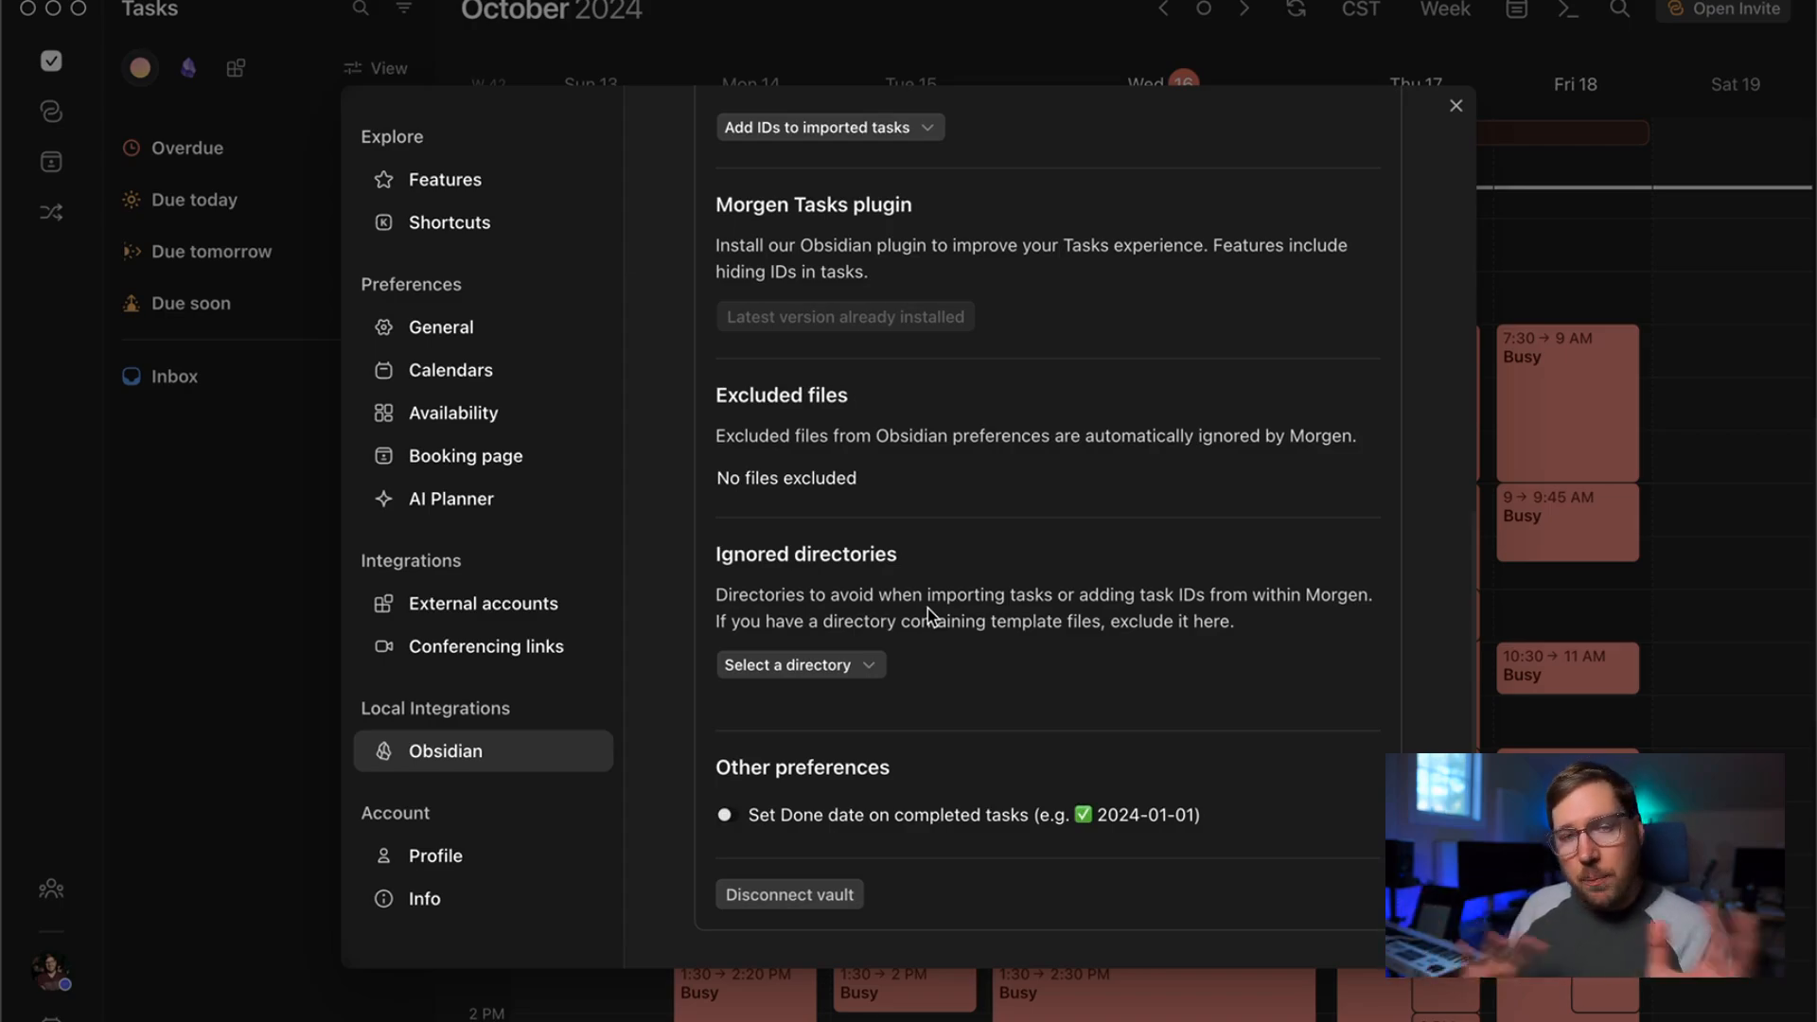
mouse_move(886, 729)
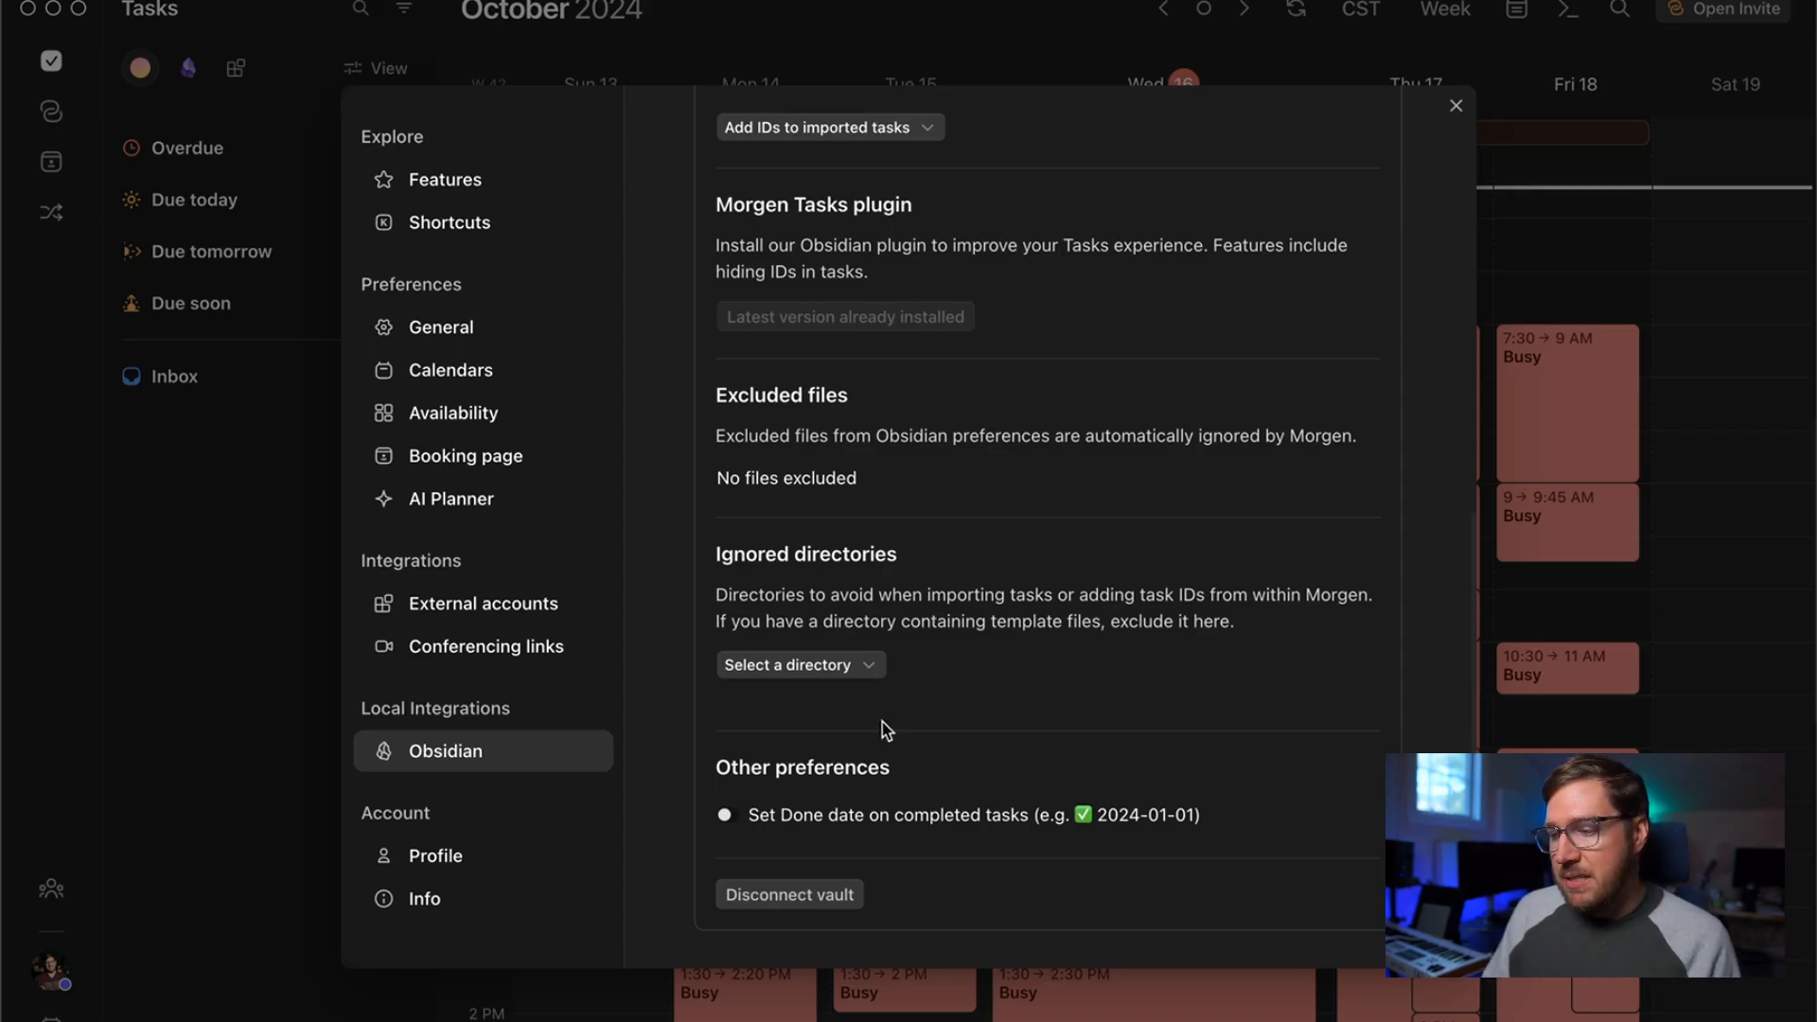
mouse_move(954, 844)
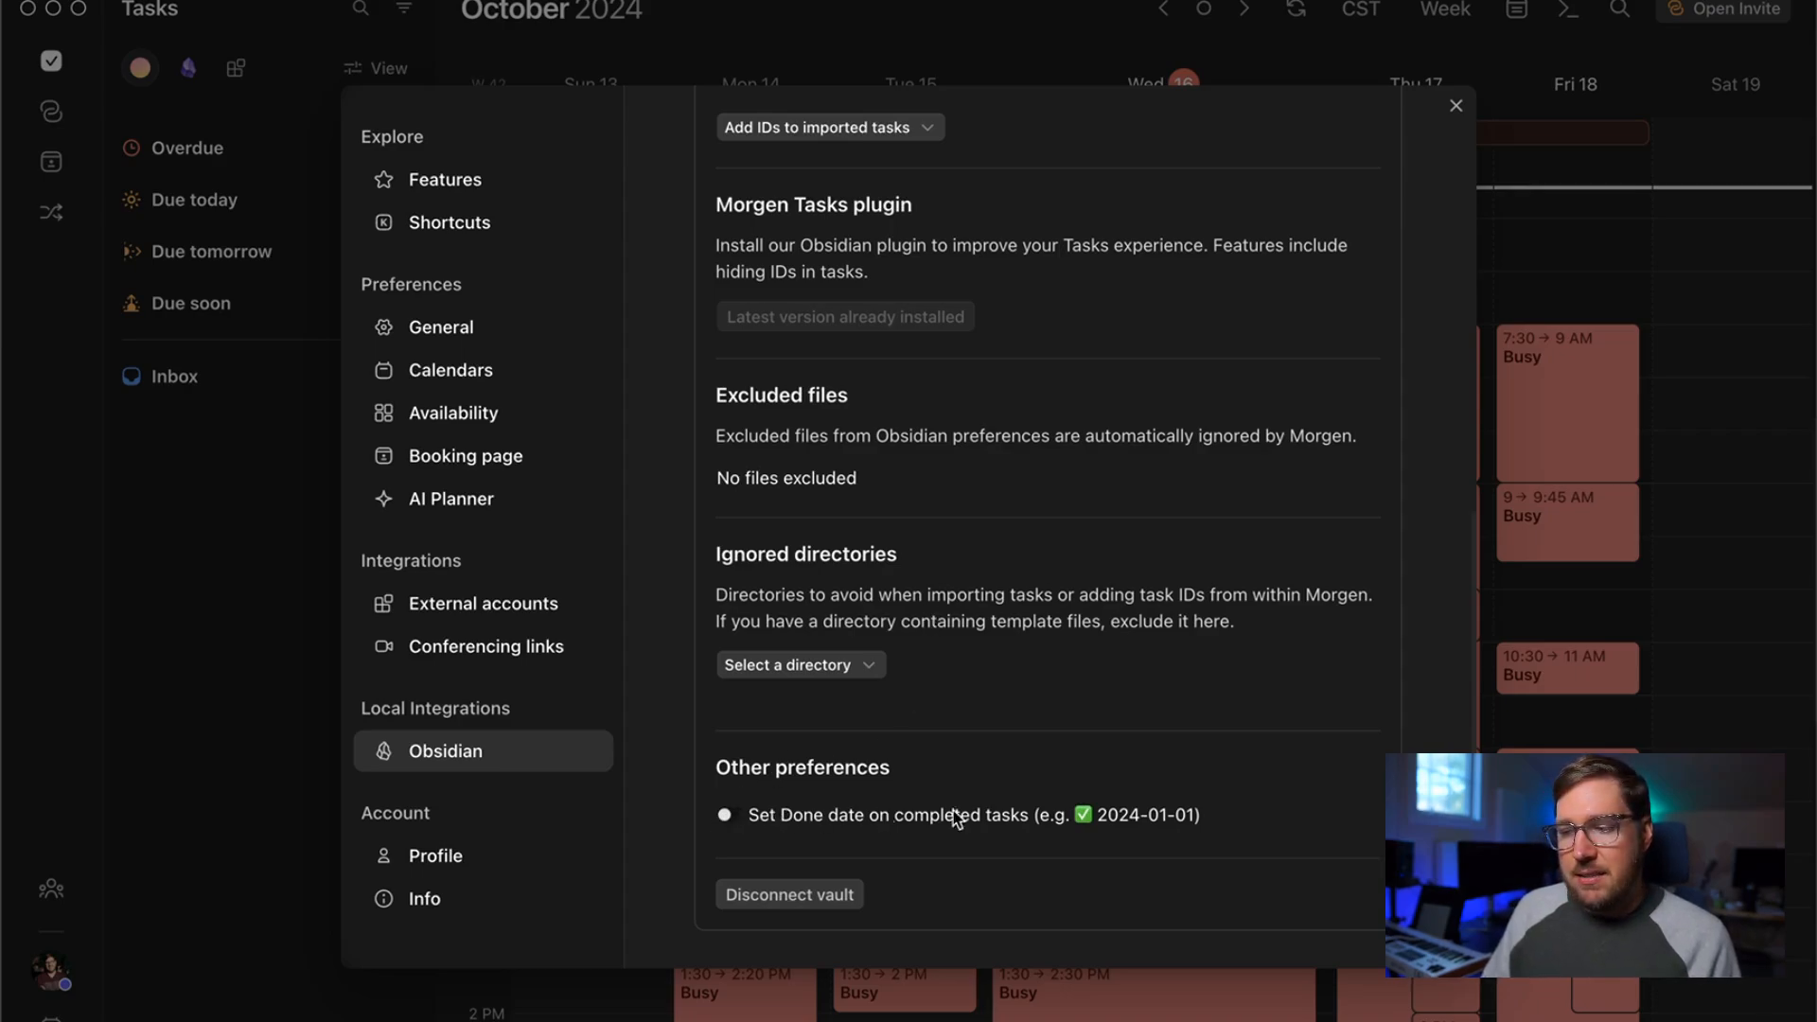
mouse_move(783, 809)
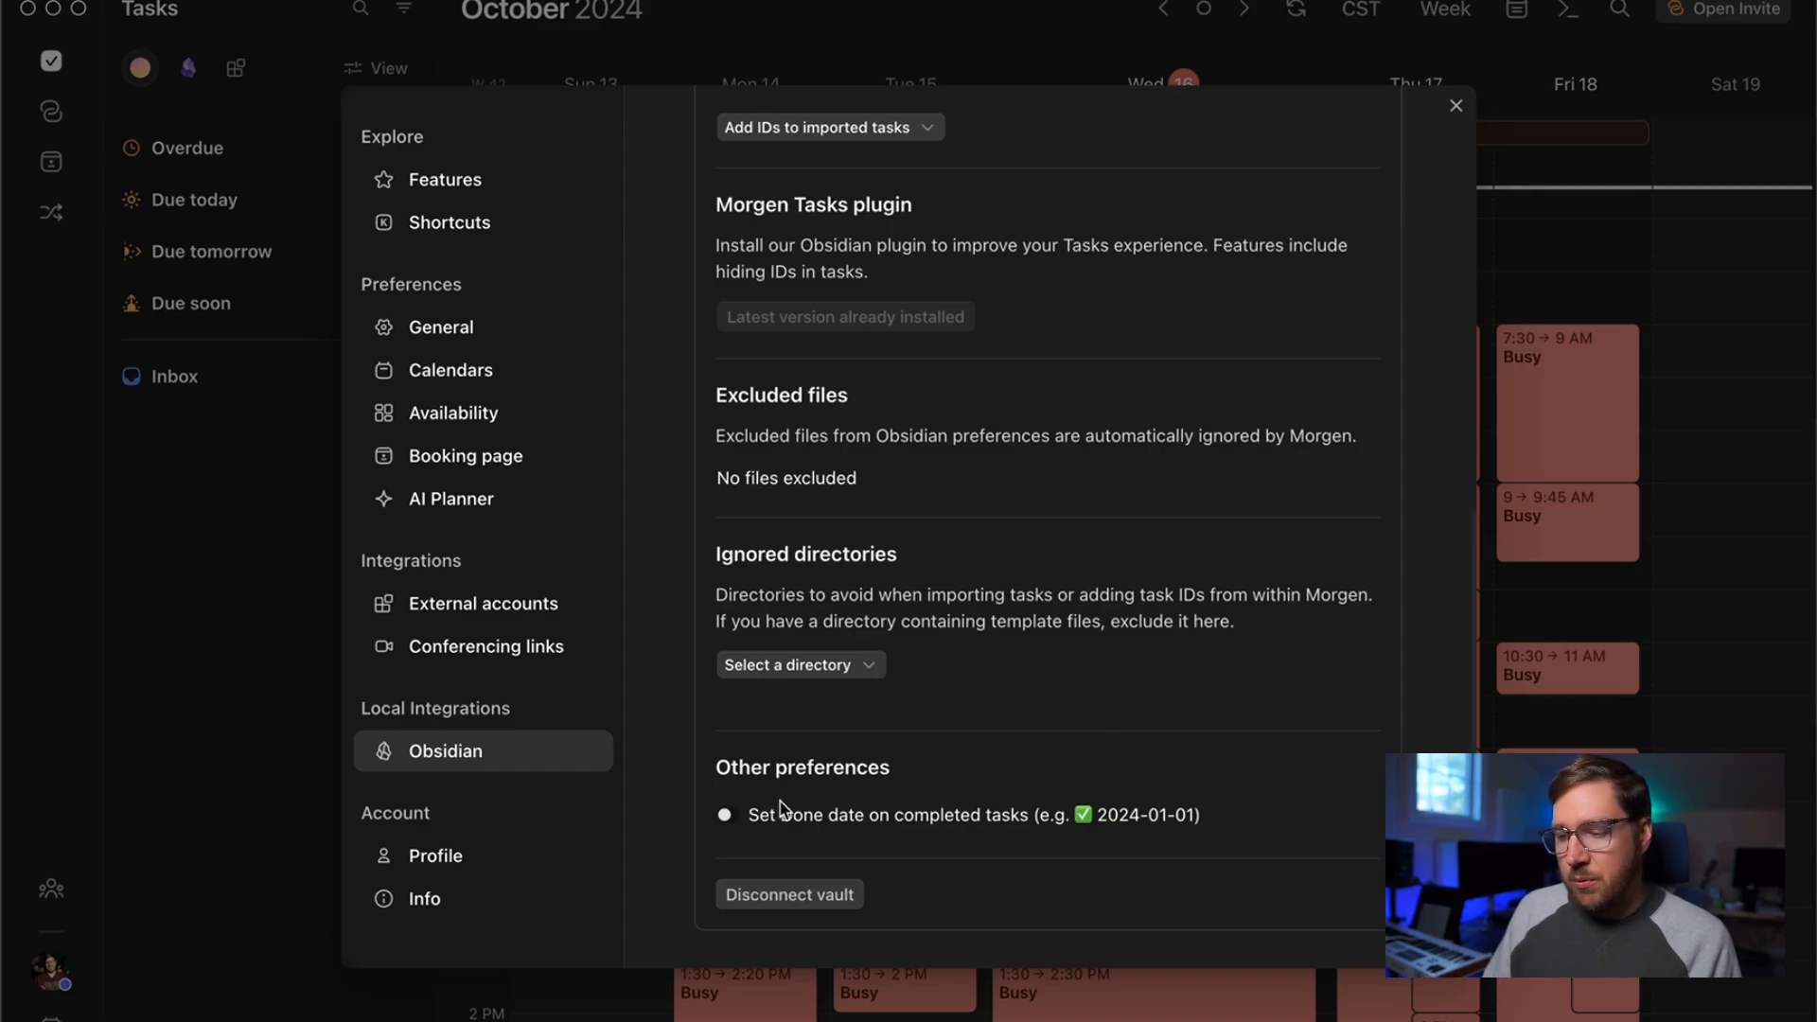
mouse_move(1303, 275)
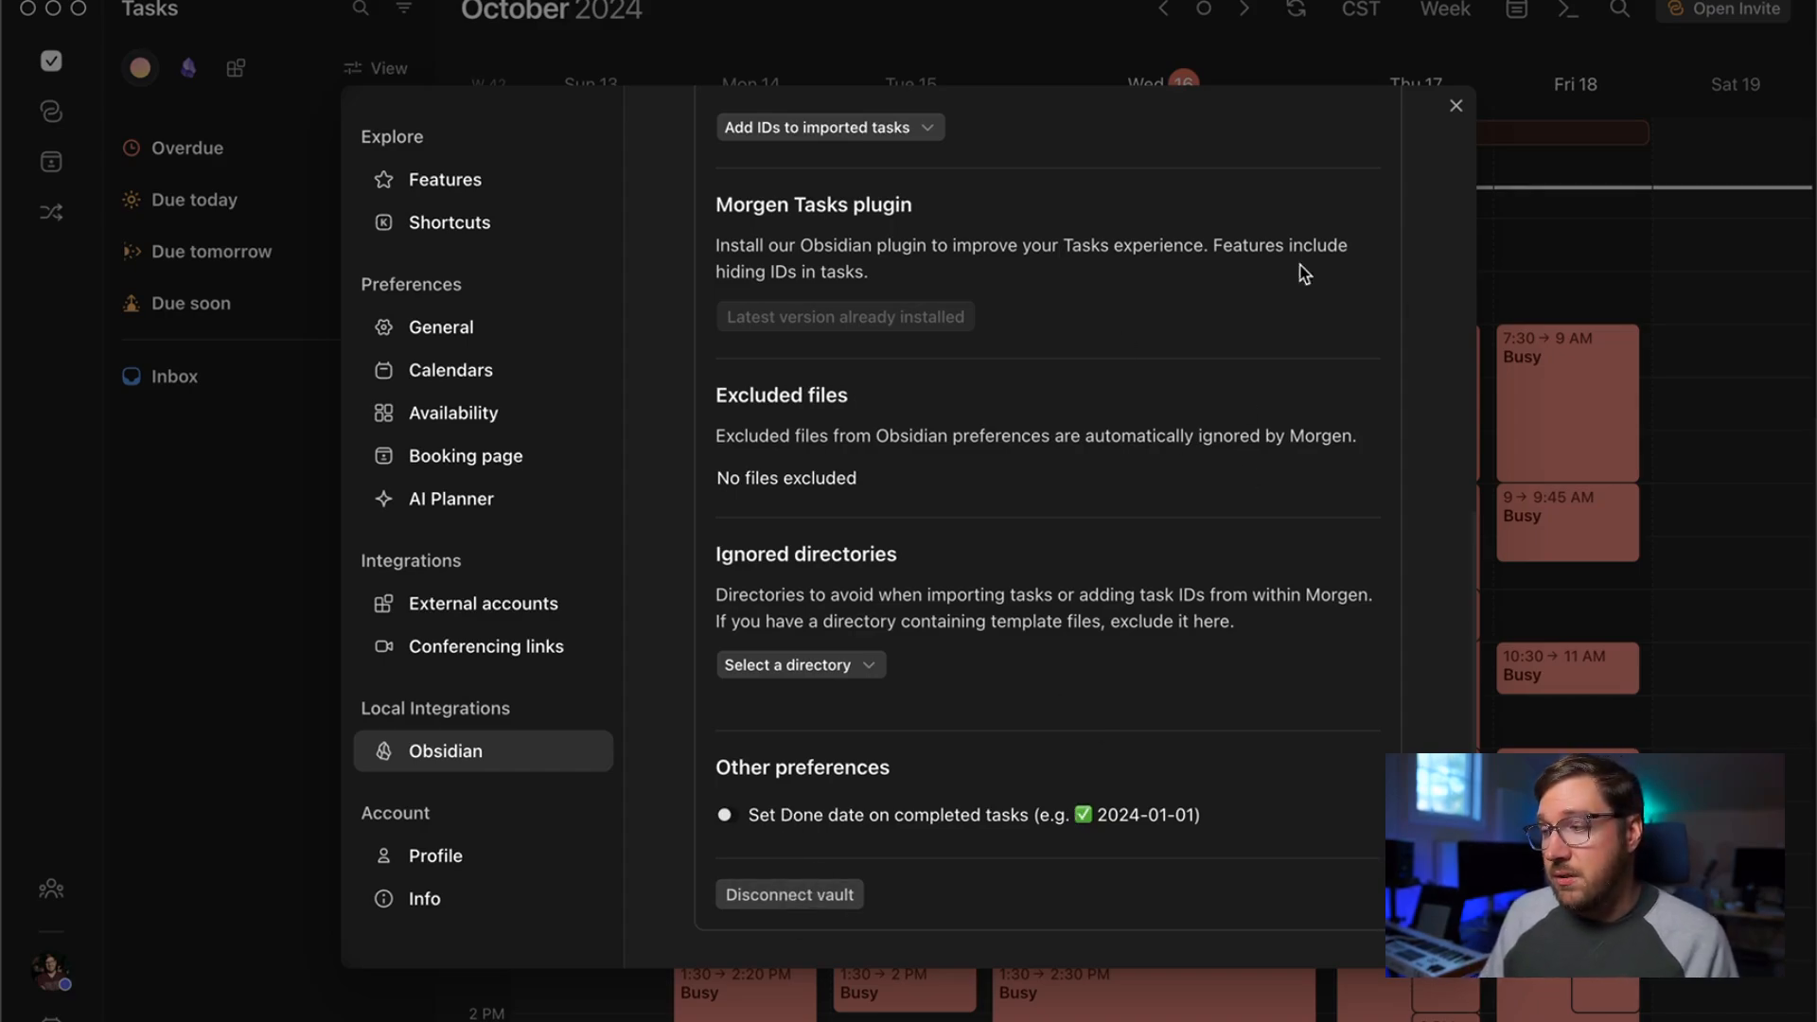
Step: Return to the Morgen Tasks plugin settings in Obsidian
click(1456, 106)
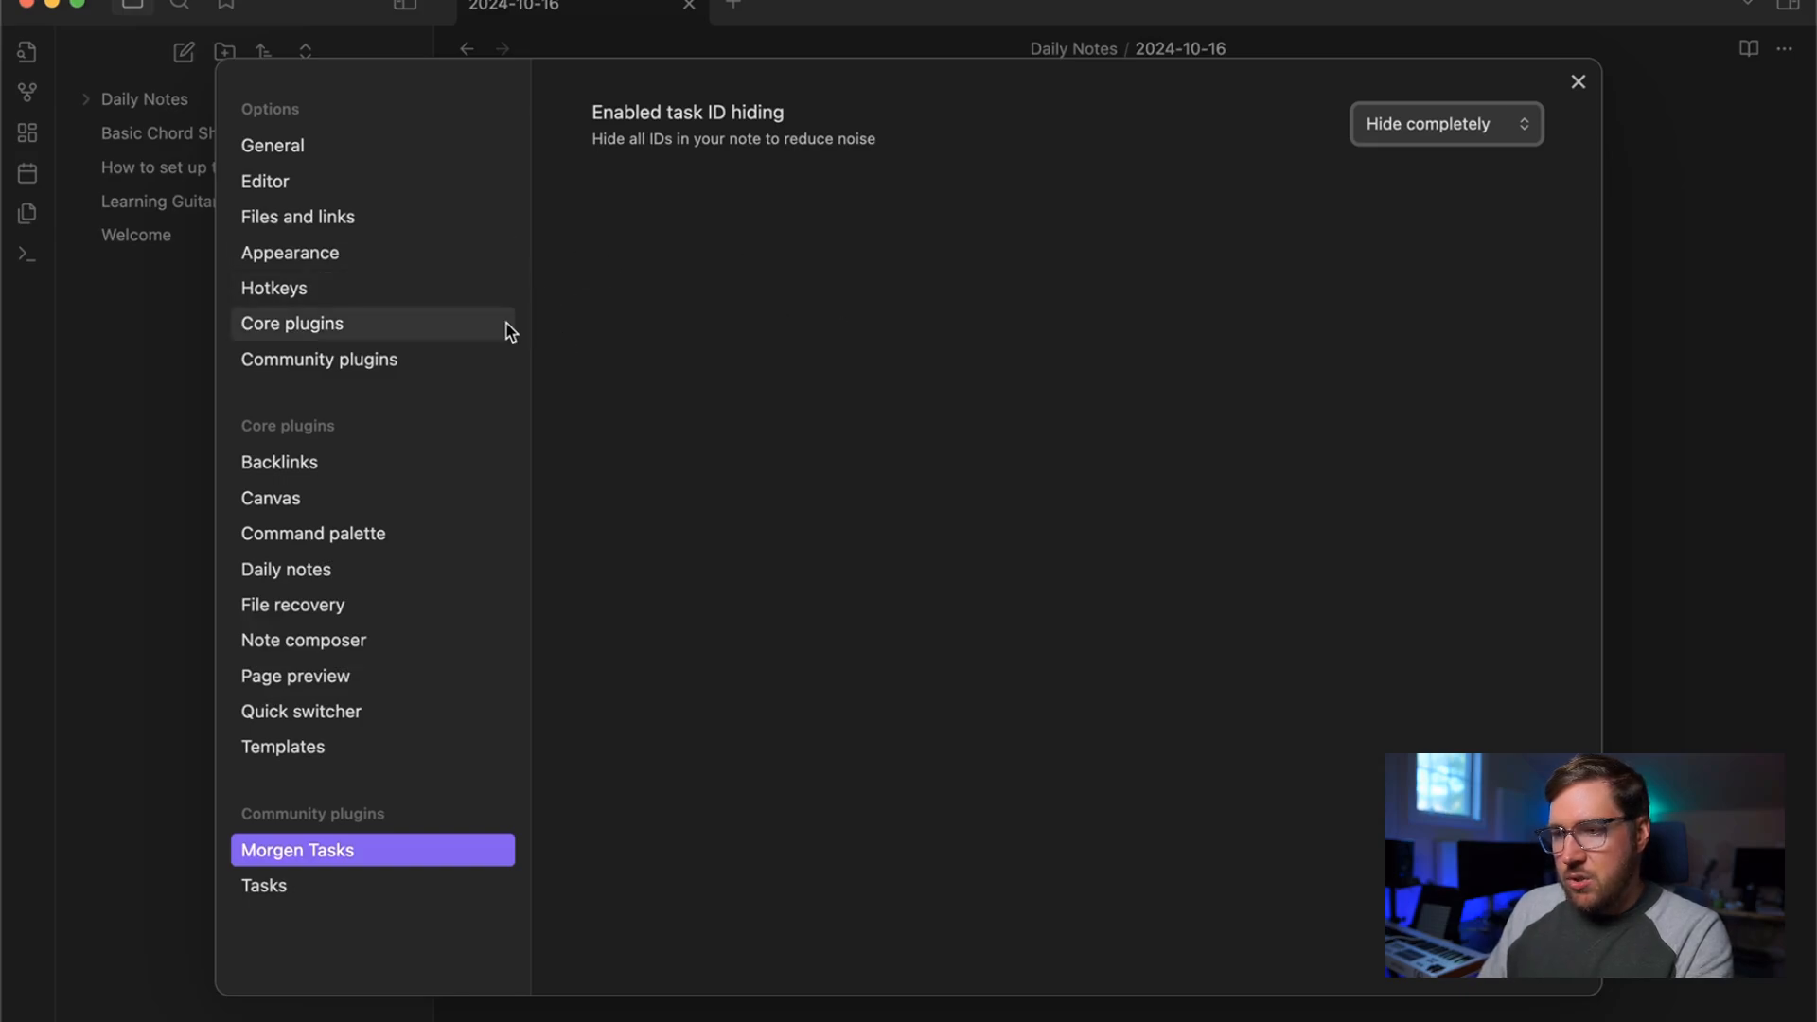
mouse_move(299, 301)
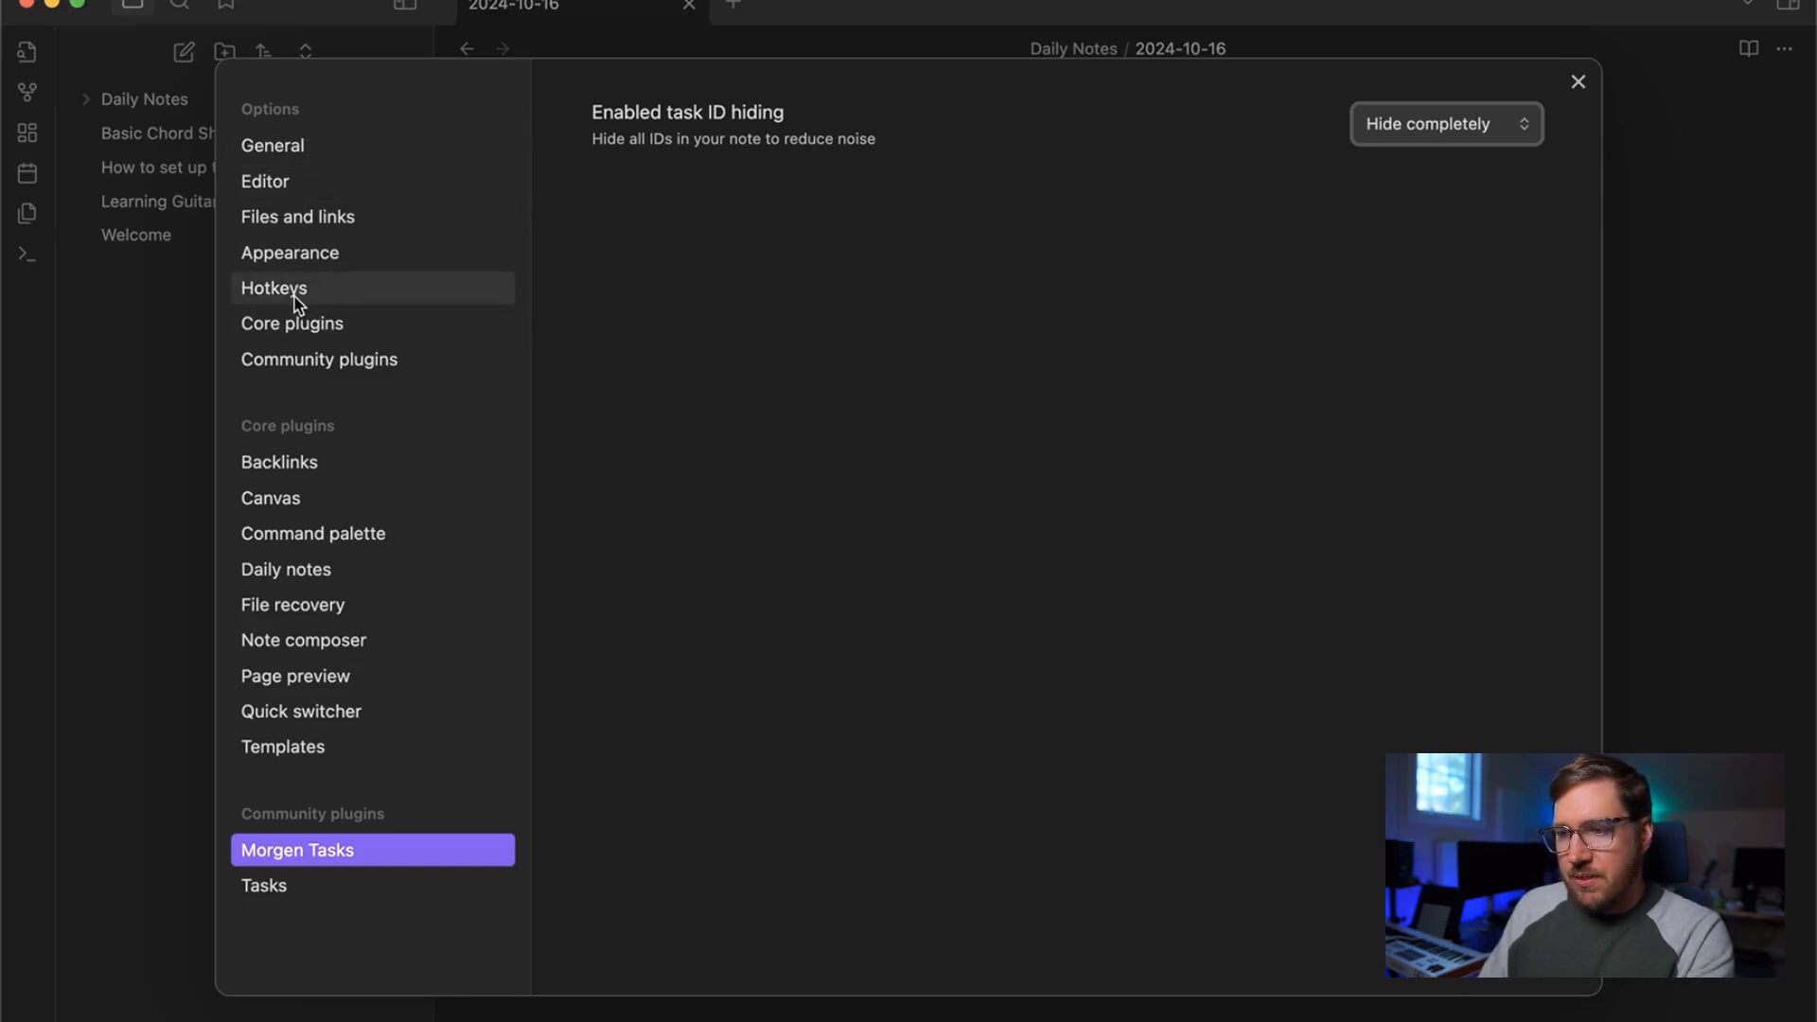
Step: Bind Cmd+Shift+; to 'Tasks: Create or edit task' and return to the daily note
click(275, 288)
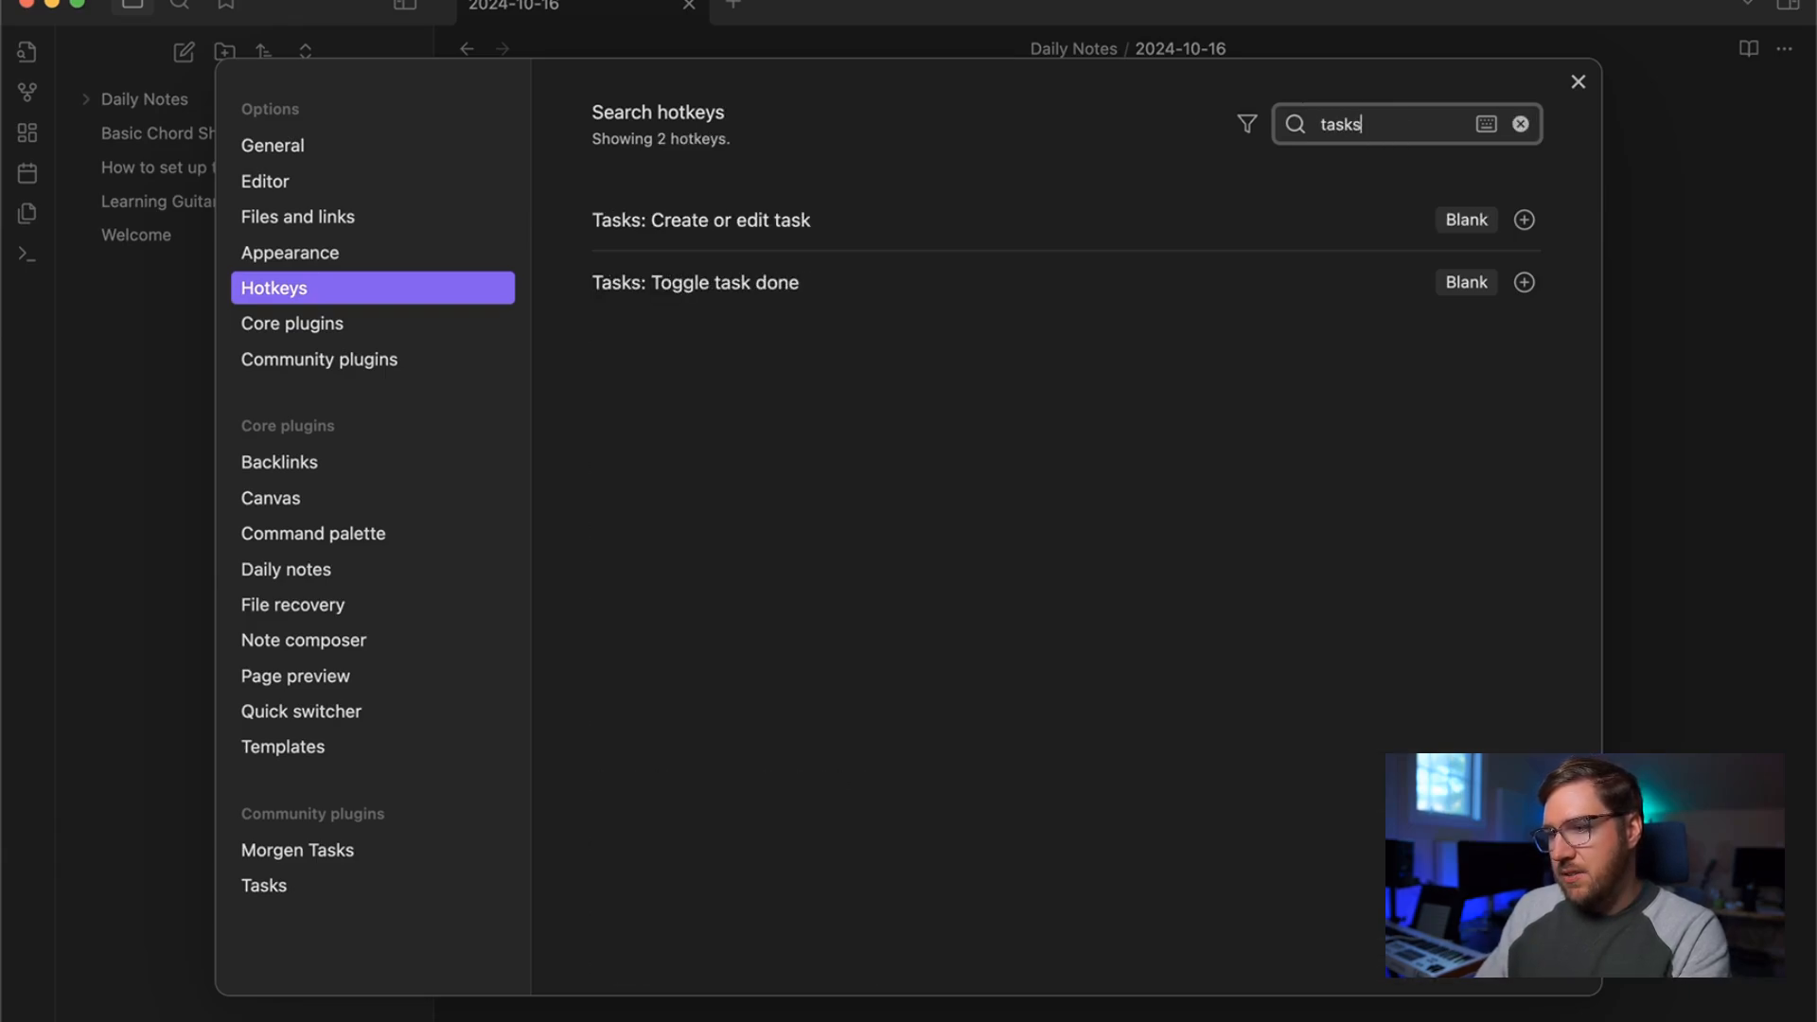
mouse_move(945, 276)
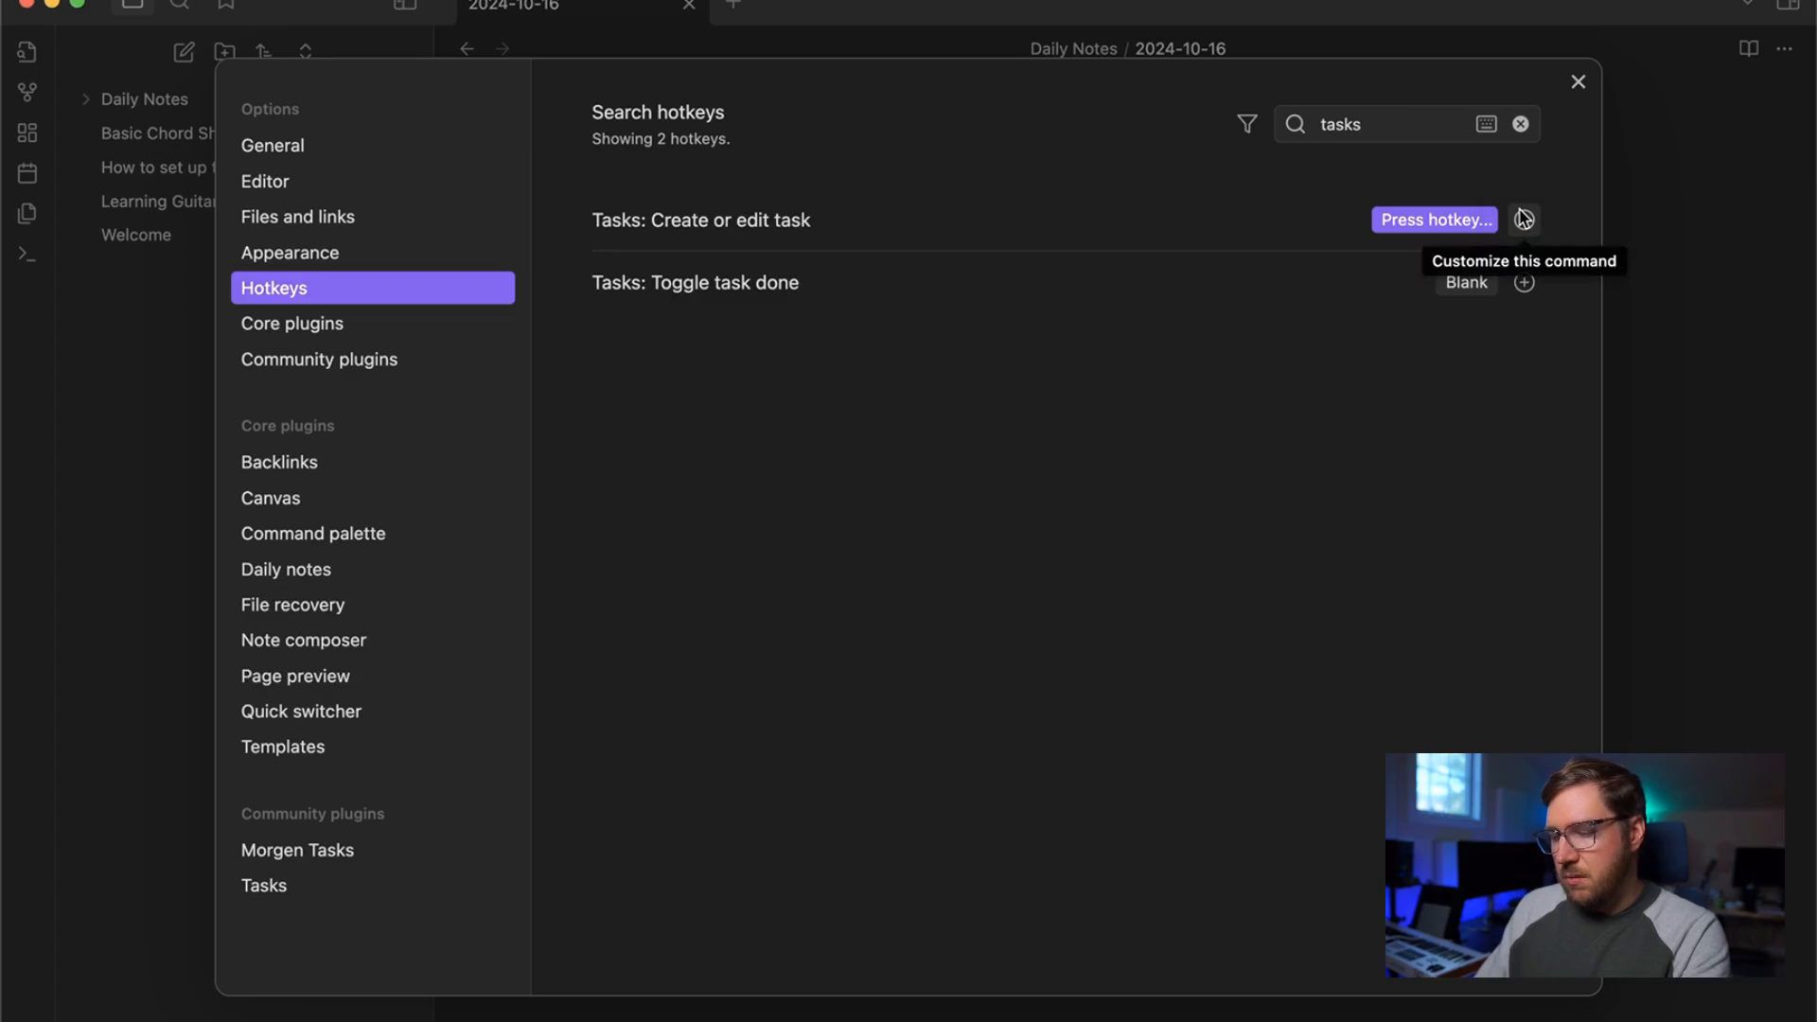
key(Cmd+Shift+;)
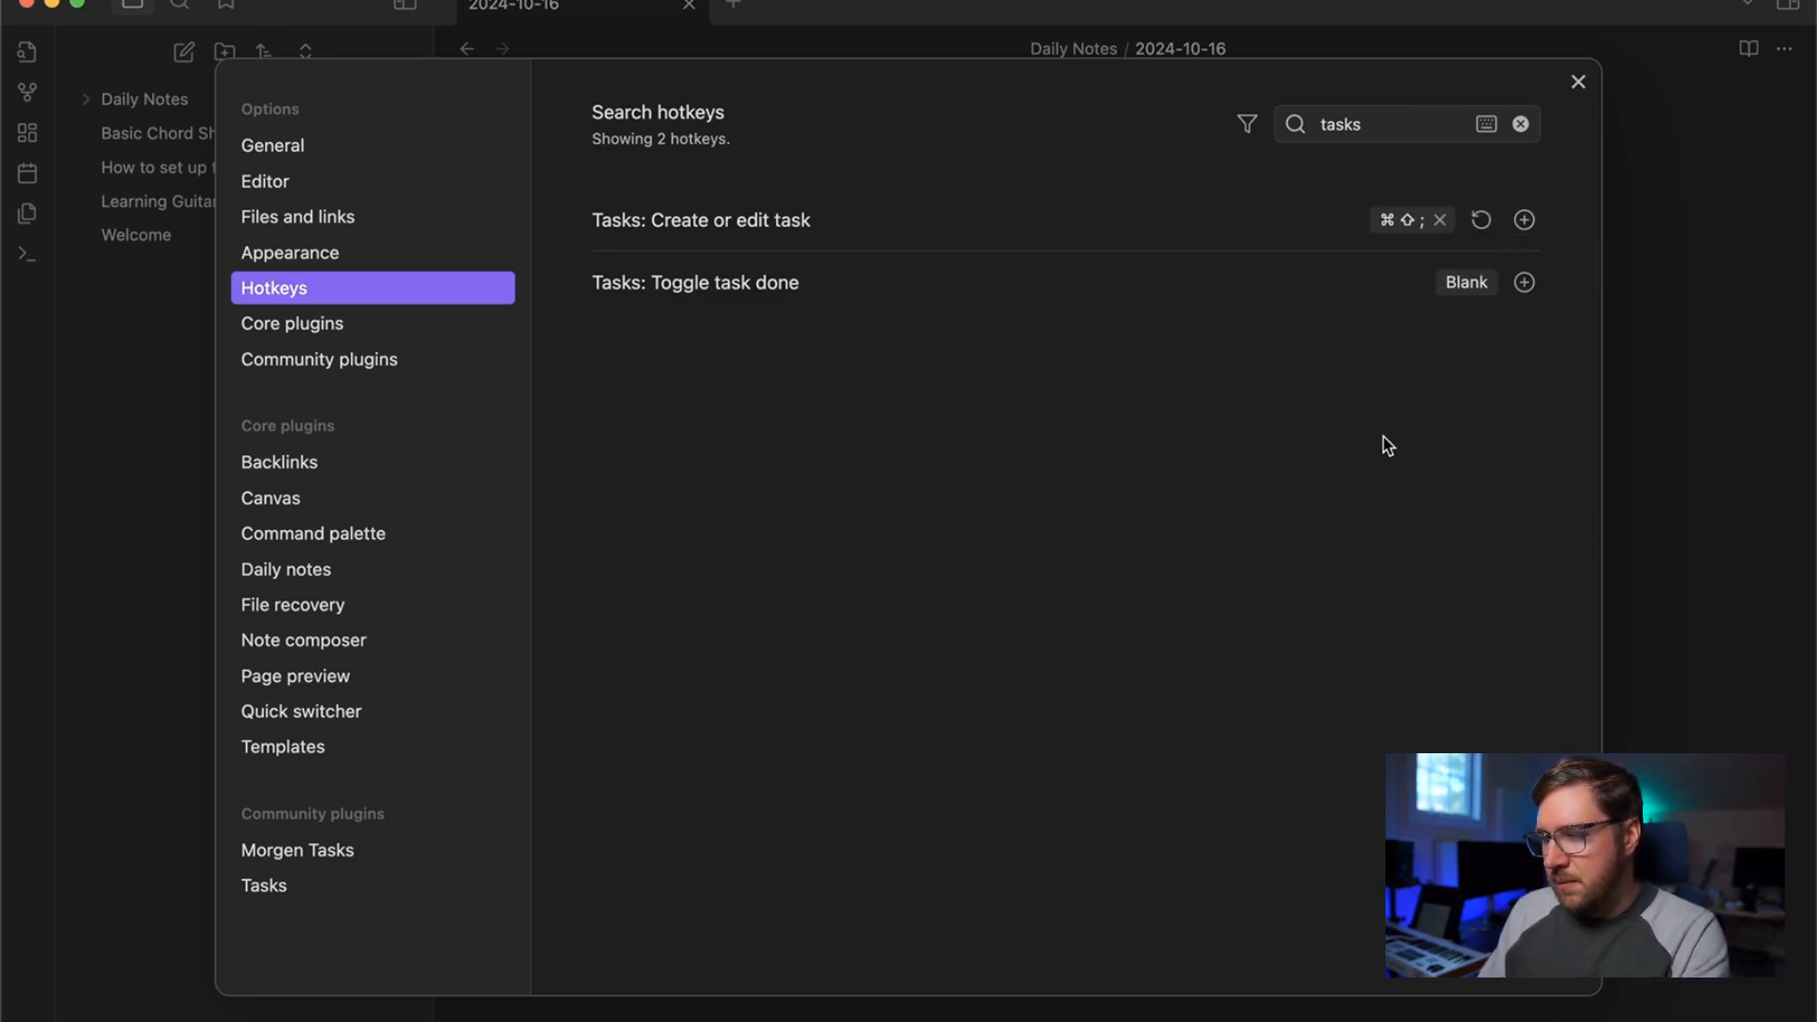
click(1577, 80)
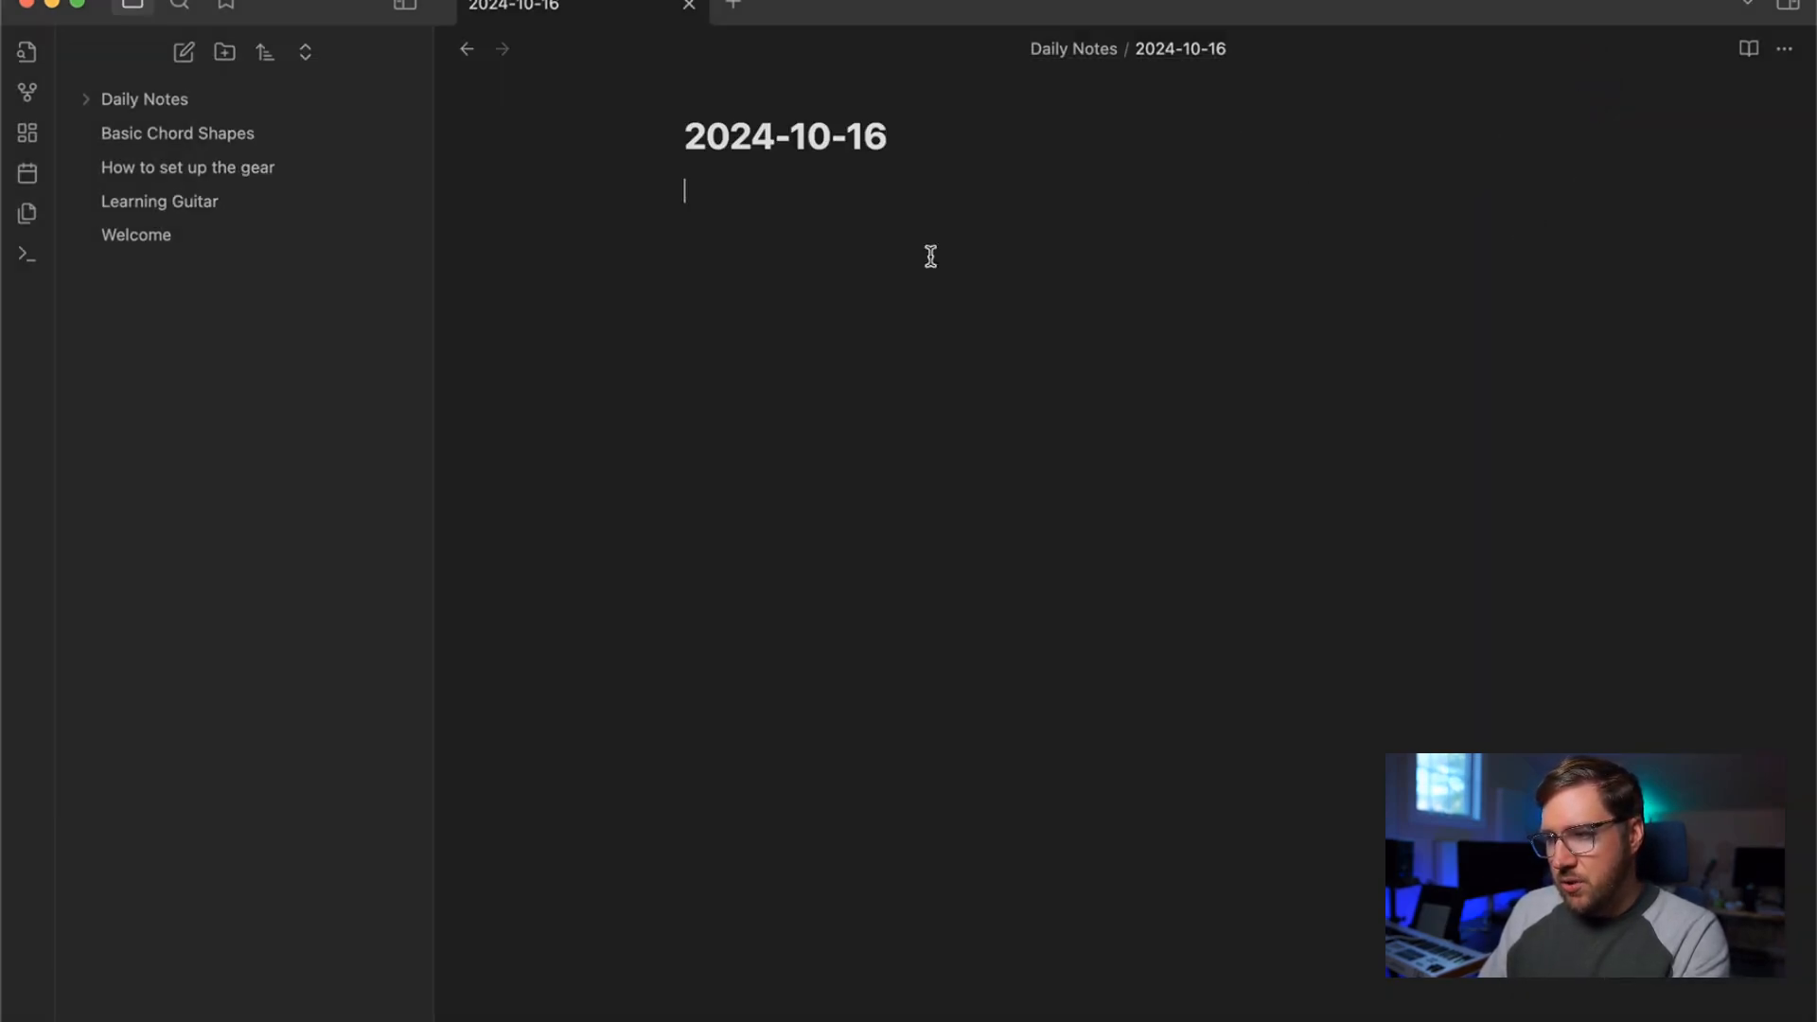
Step: Run 'Tasks: Create or edit task' from the command palette
key(Cmd+P)
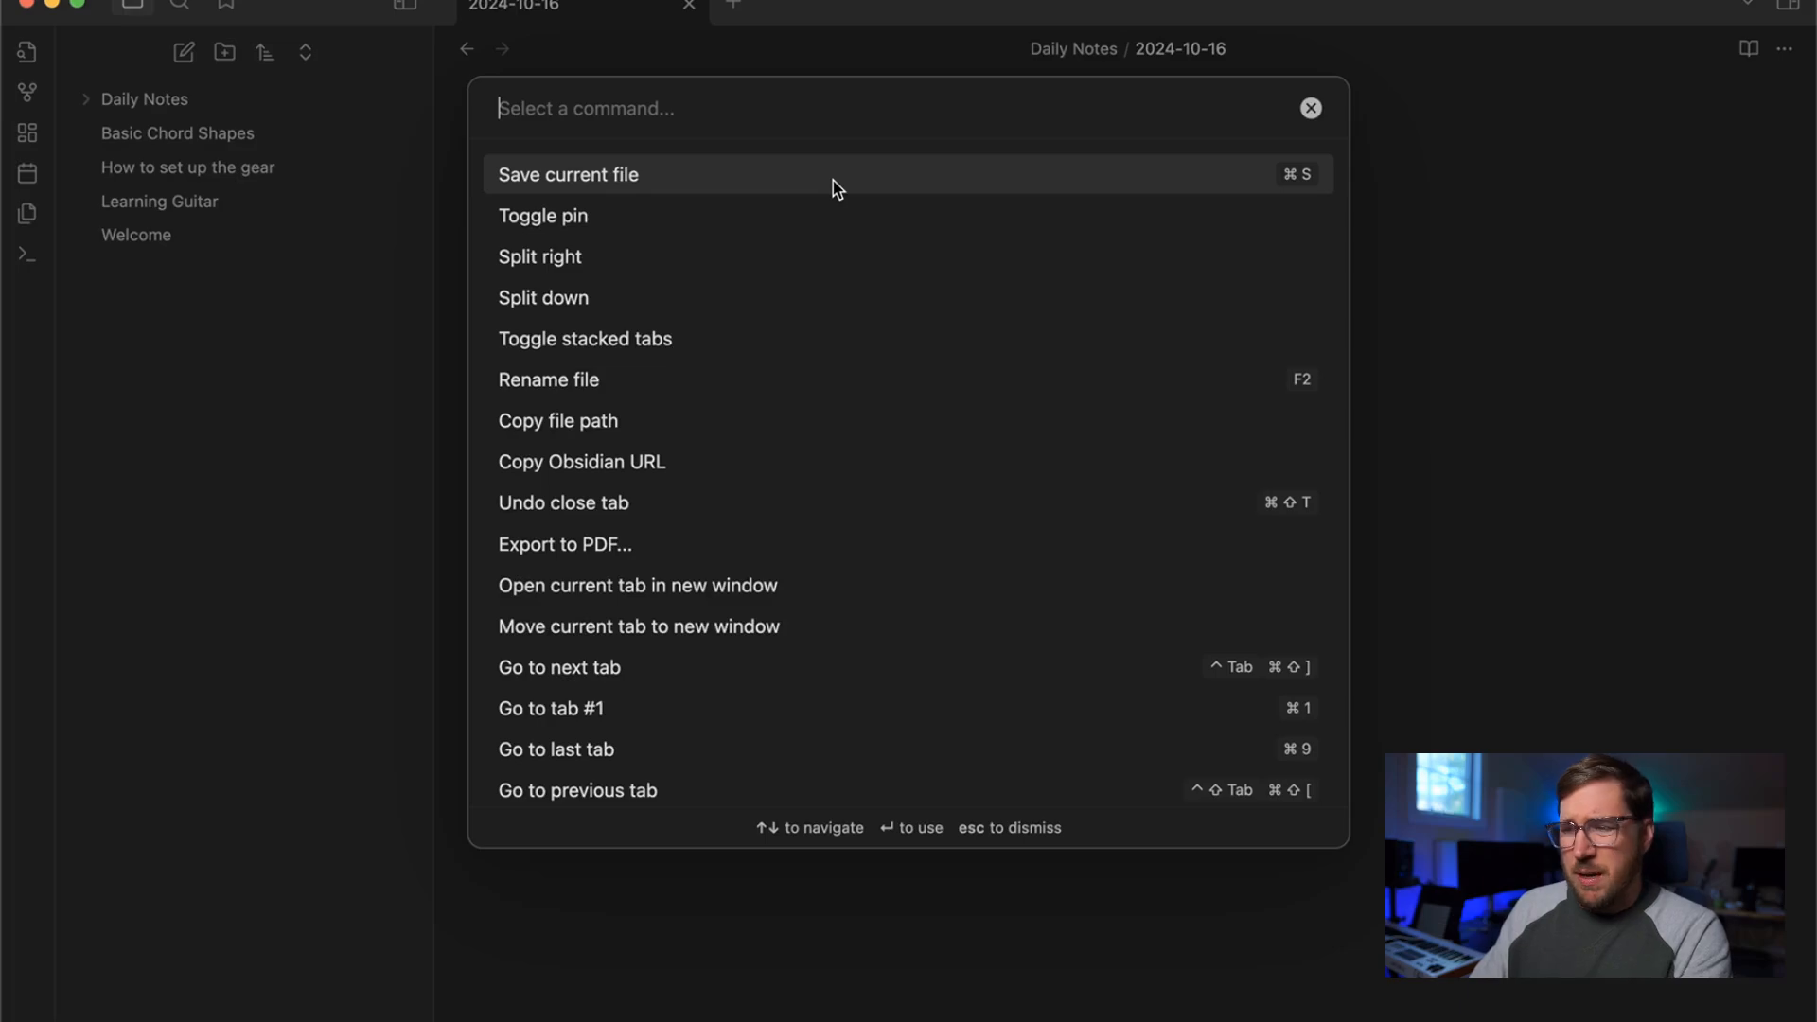
text(task)
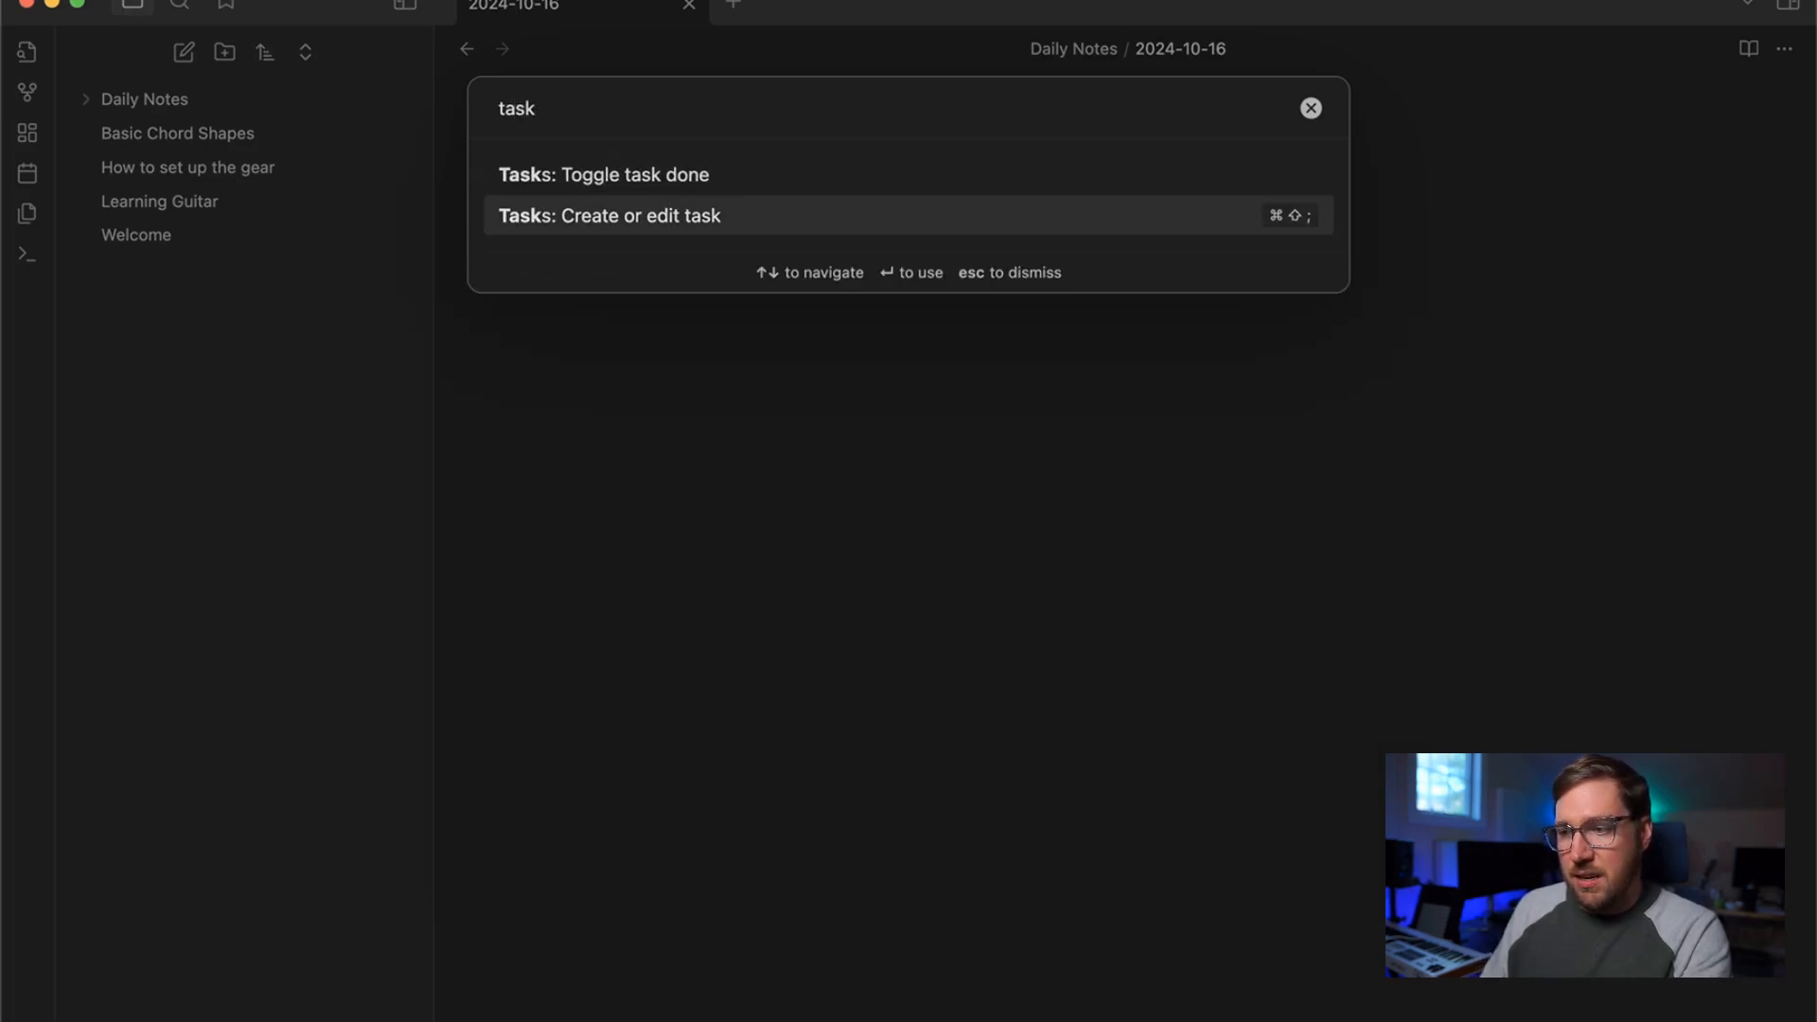
click(613, 216)
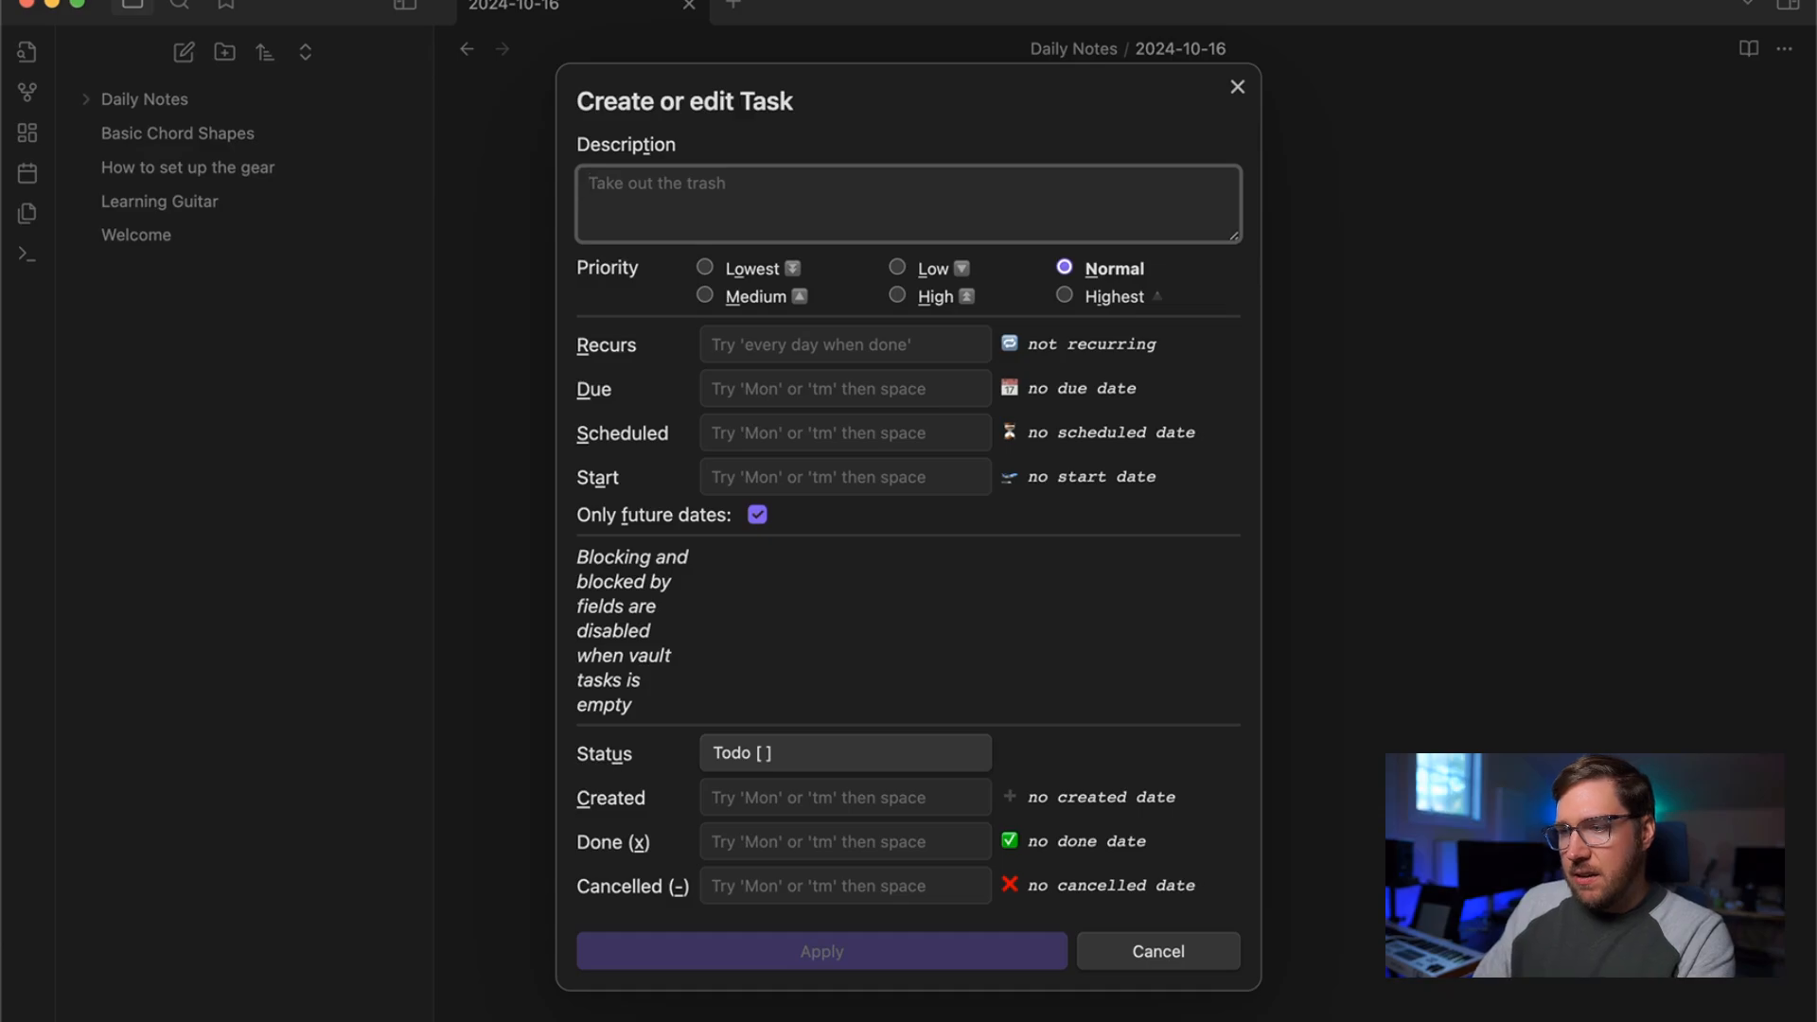
Step: Add the task 'Create a video on the Supernote Nomad' to the daily note
text(Create a video on the S)
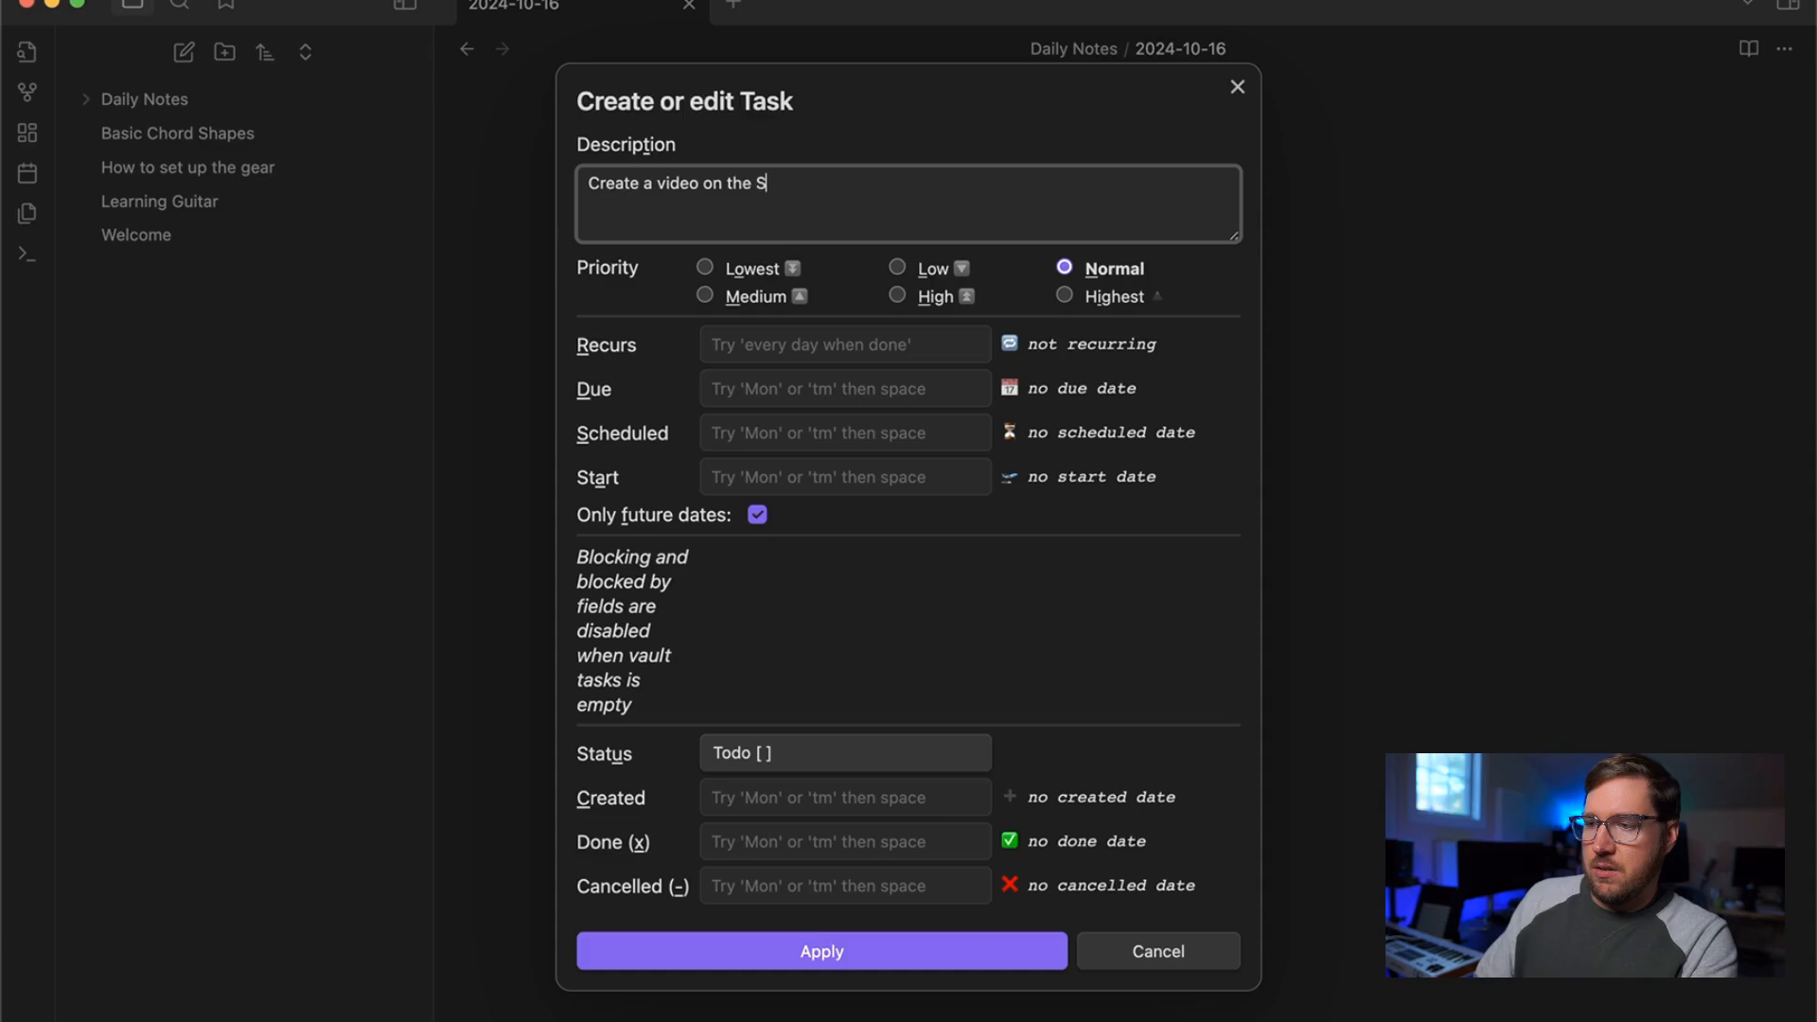
text(upernote Noma)
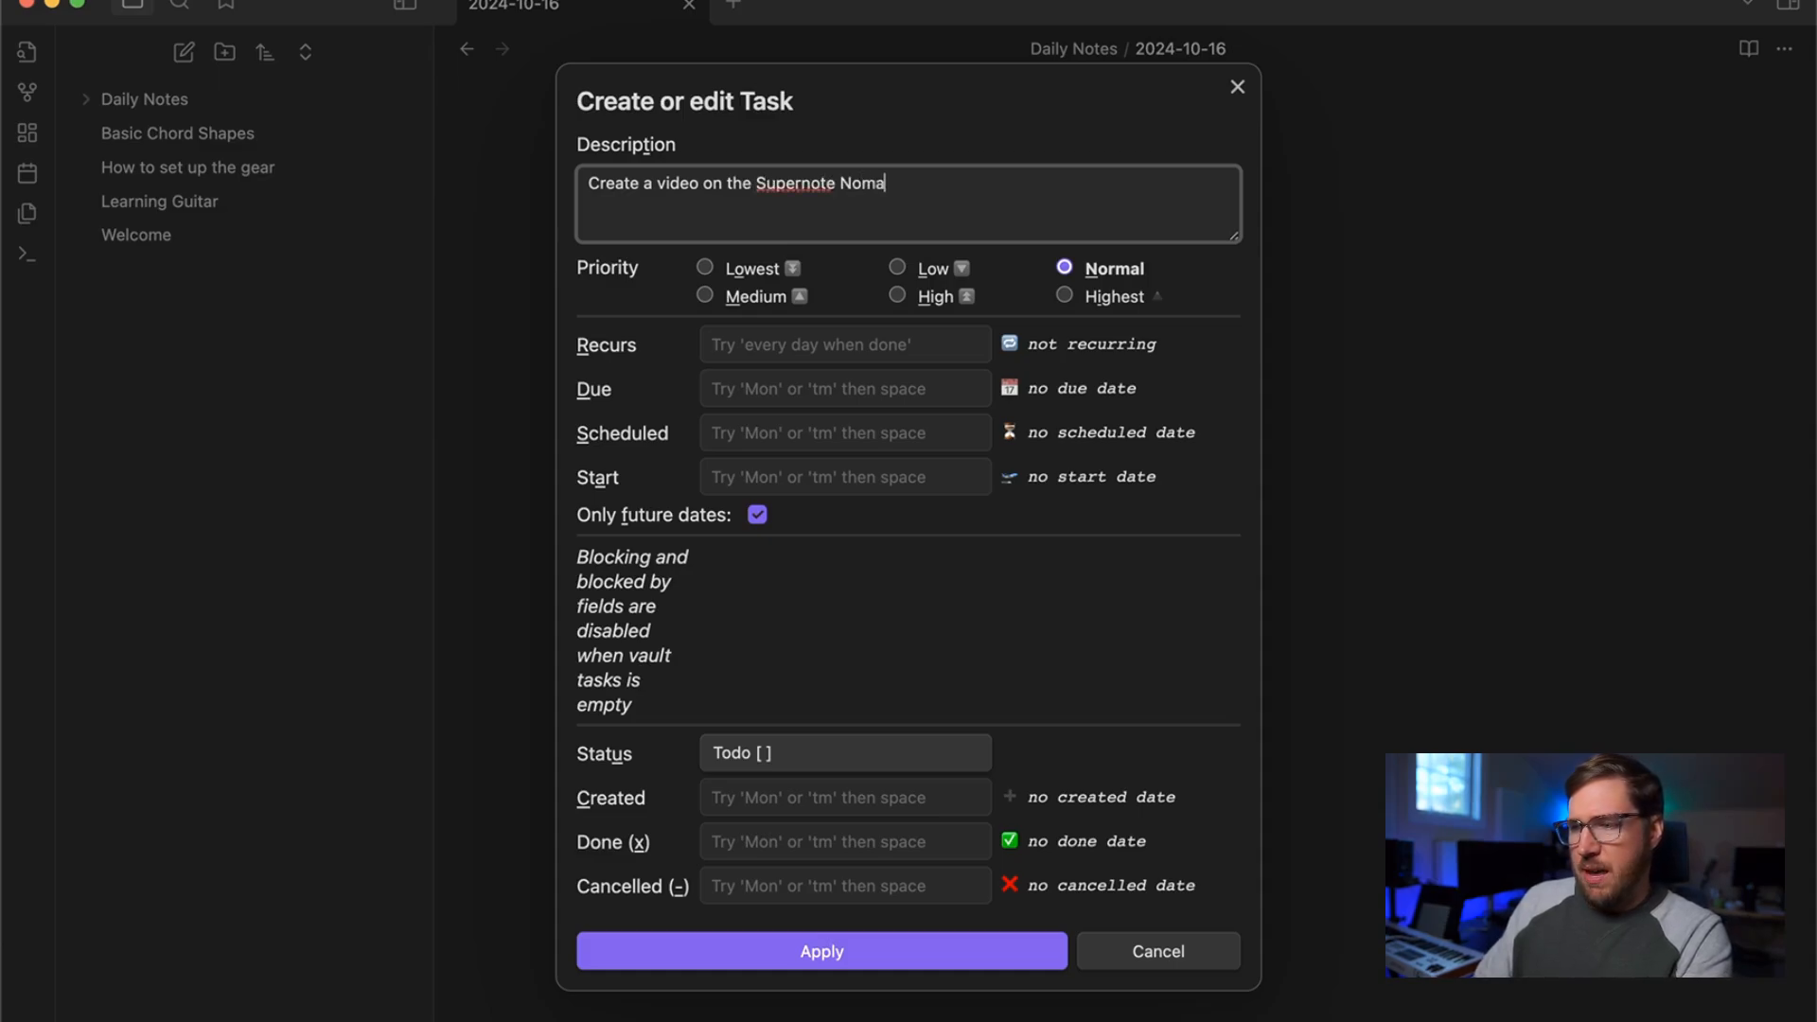
text(d)
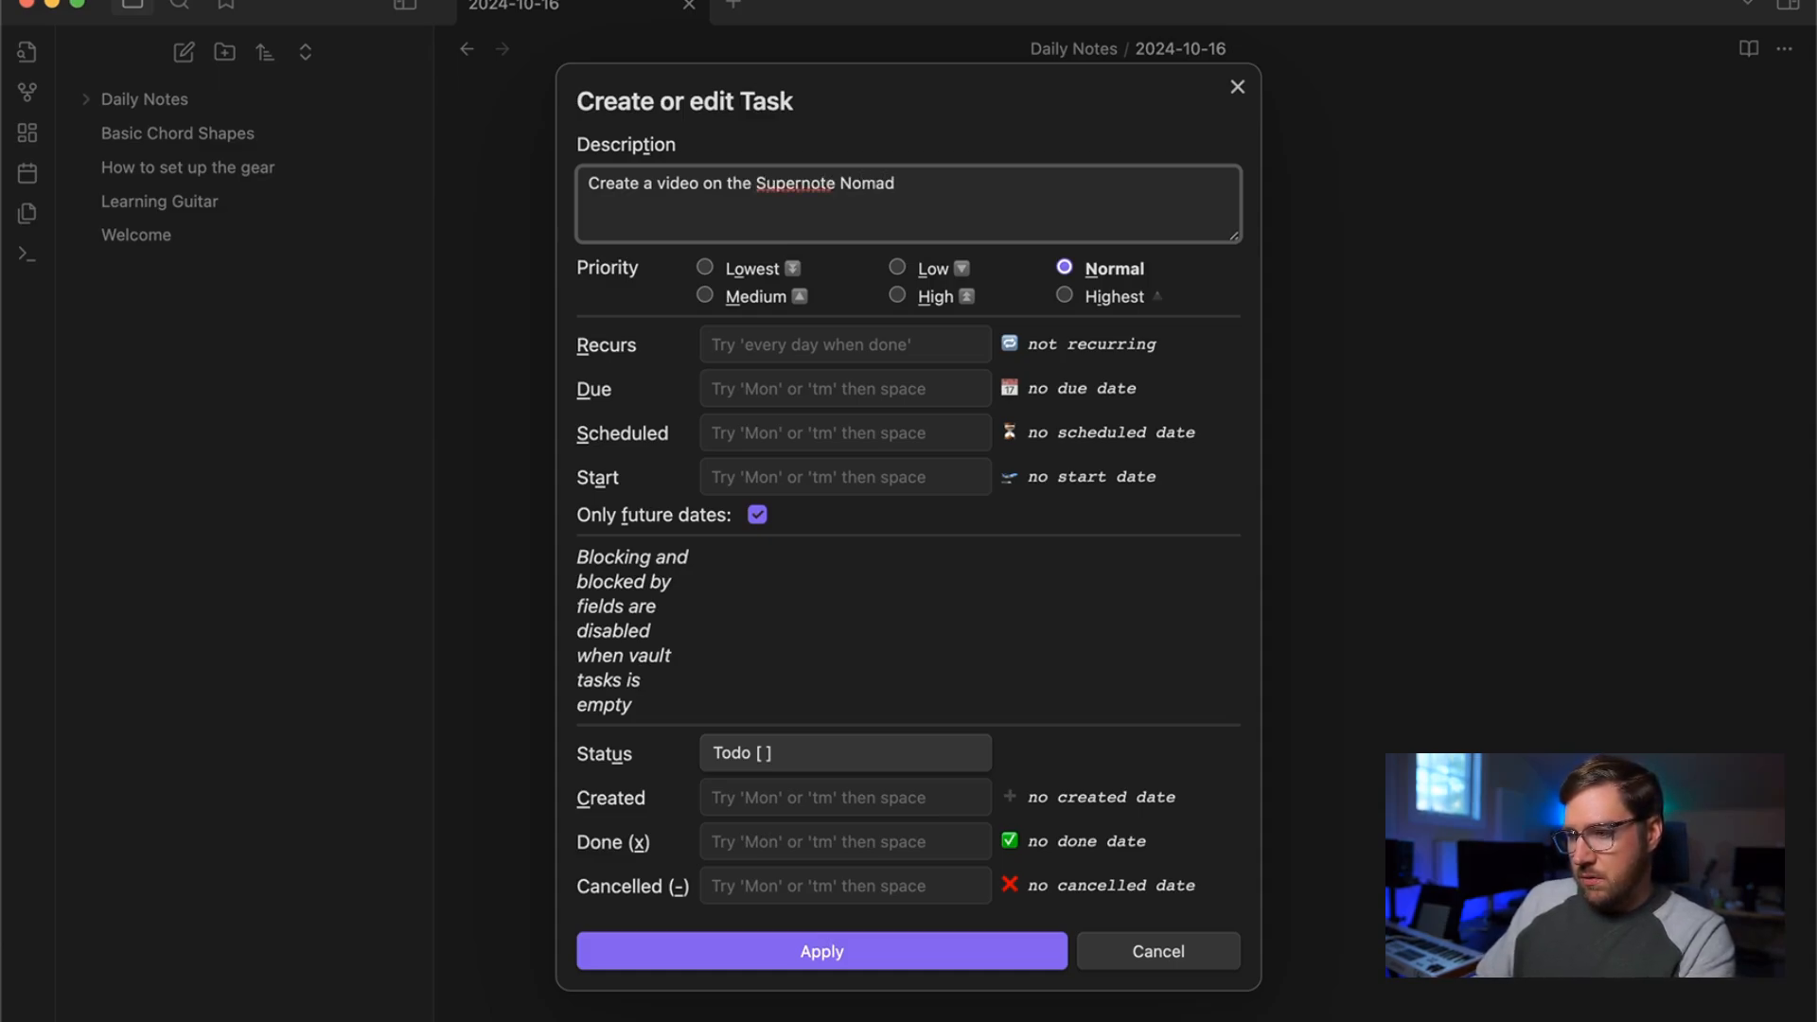
click(821, 952)
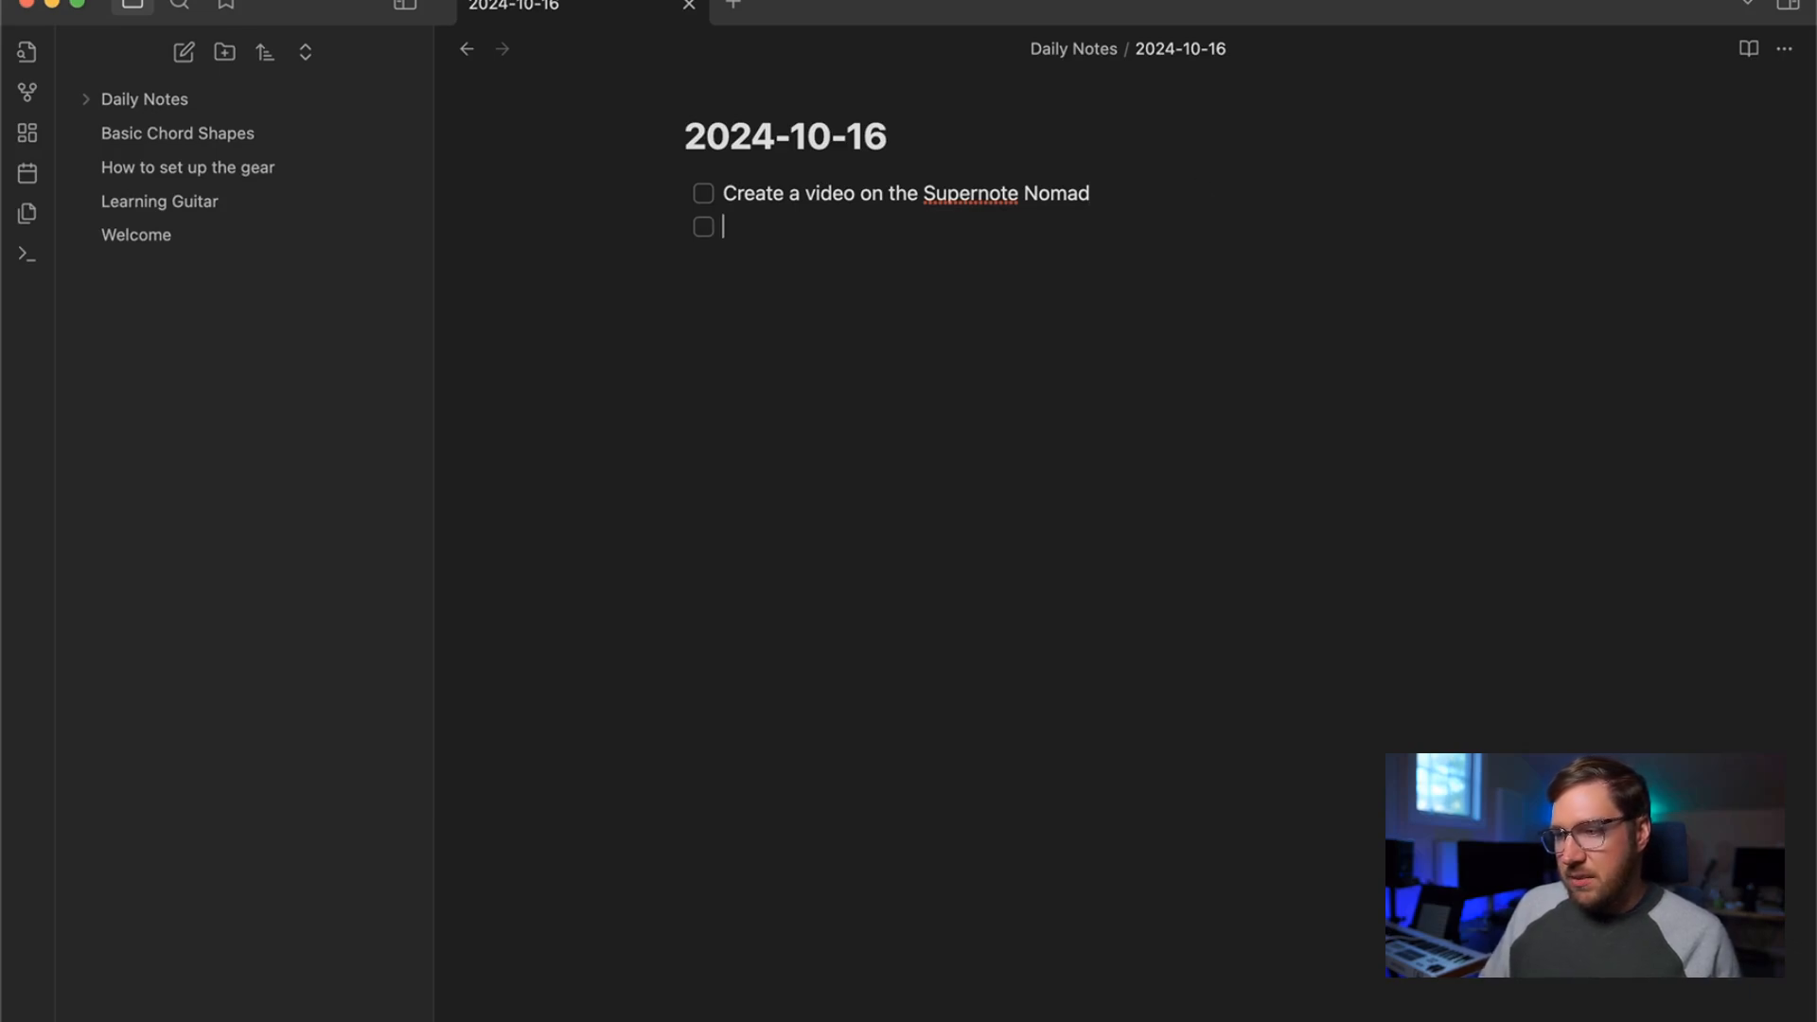
Step: Add tasks 'Testing this task' and 'Creating another task' to the daily note
text(Testing this task)
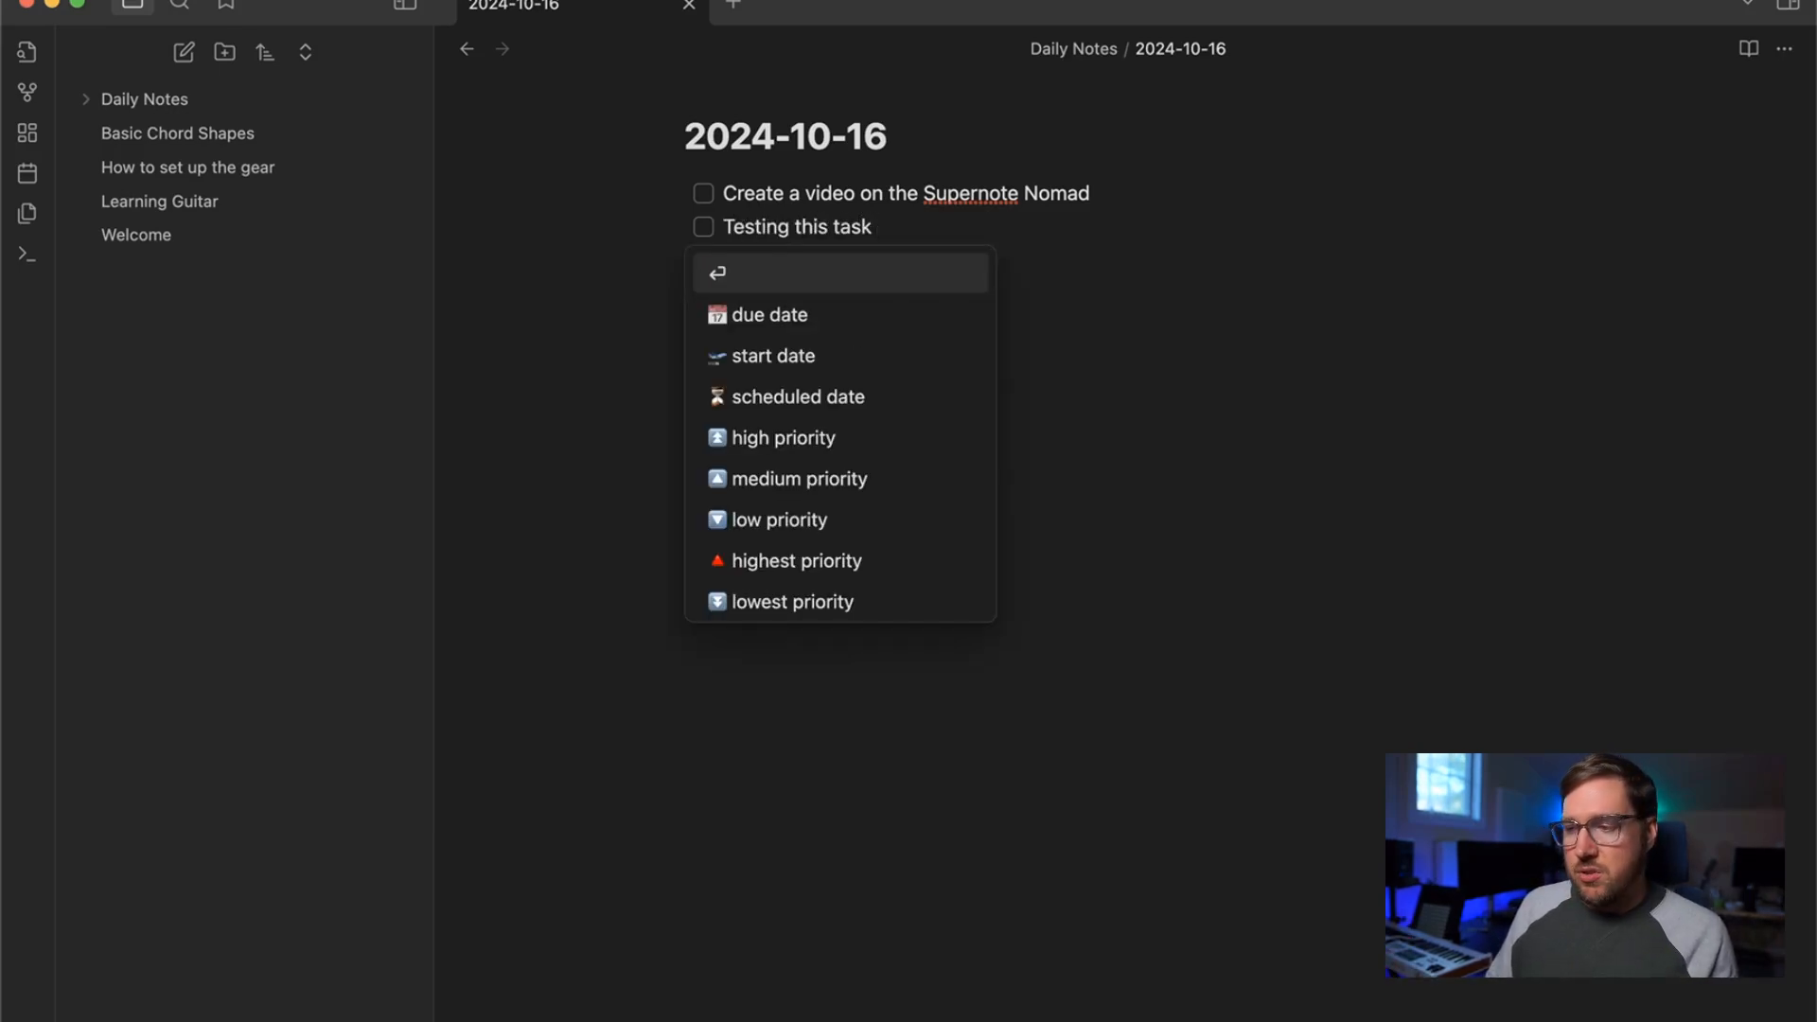
mouse_move(797, 398)
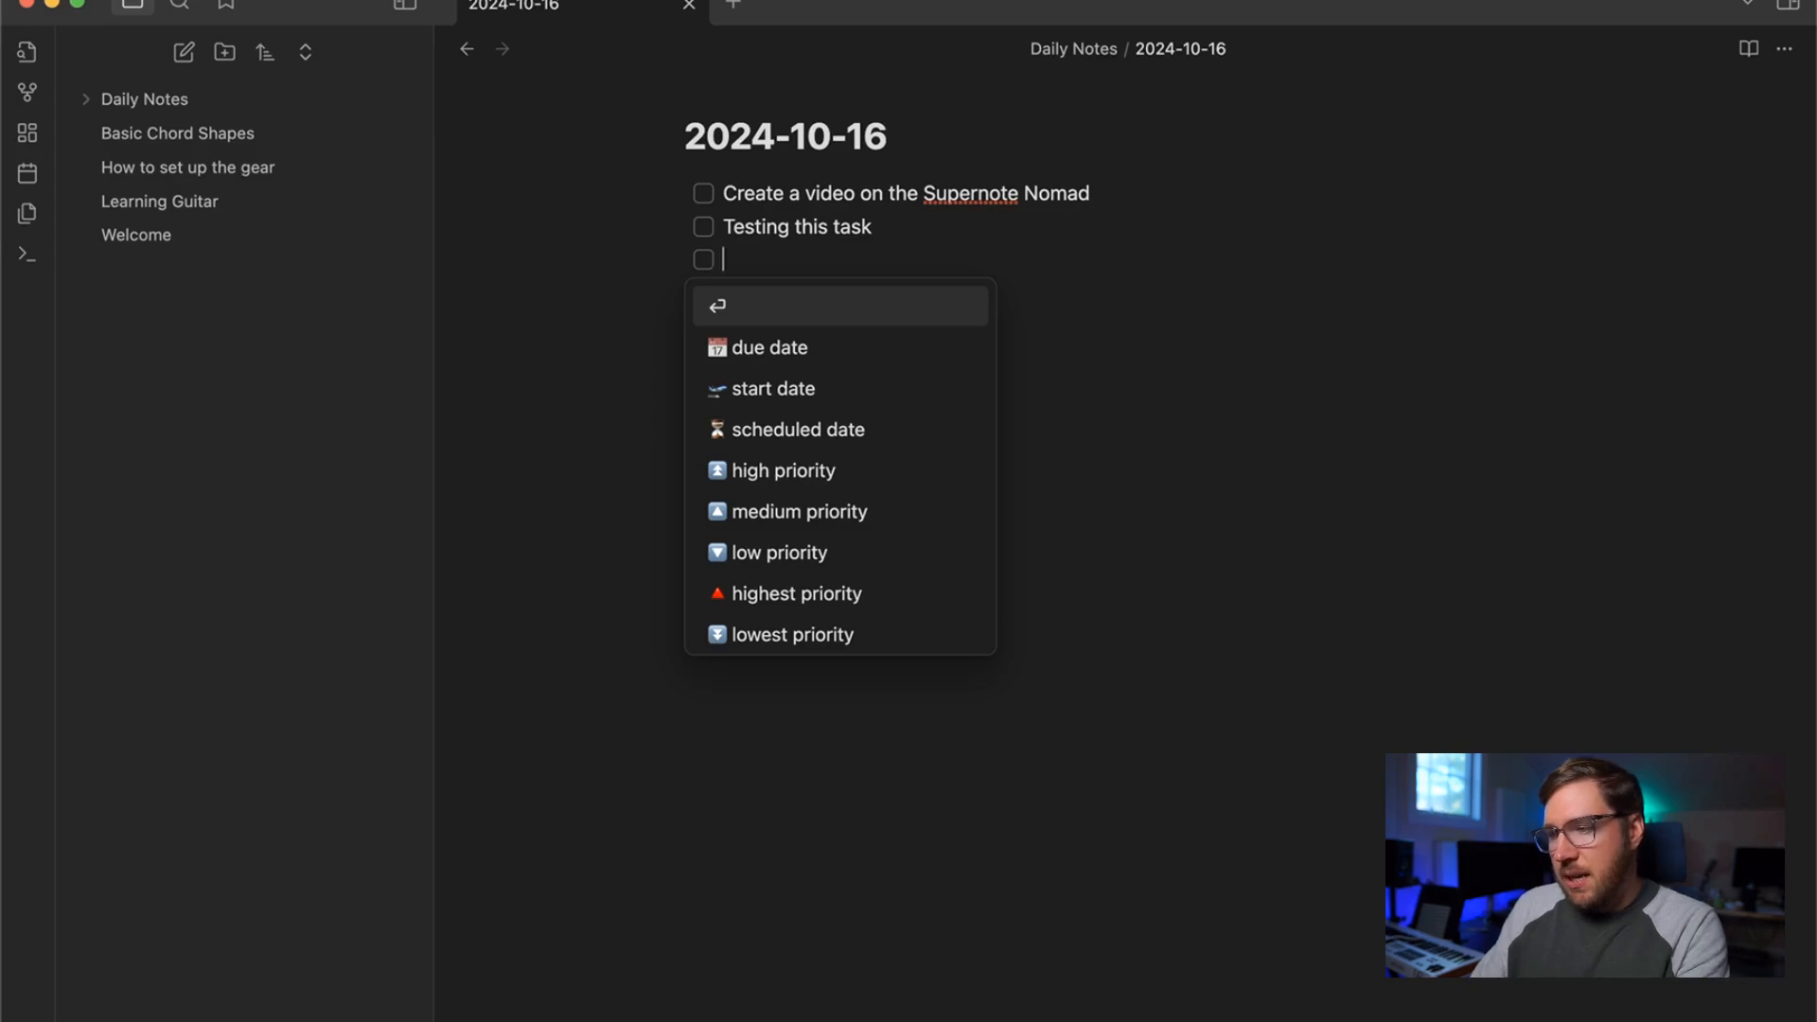
text(Creating)
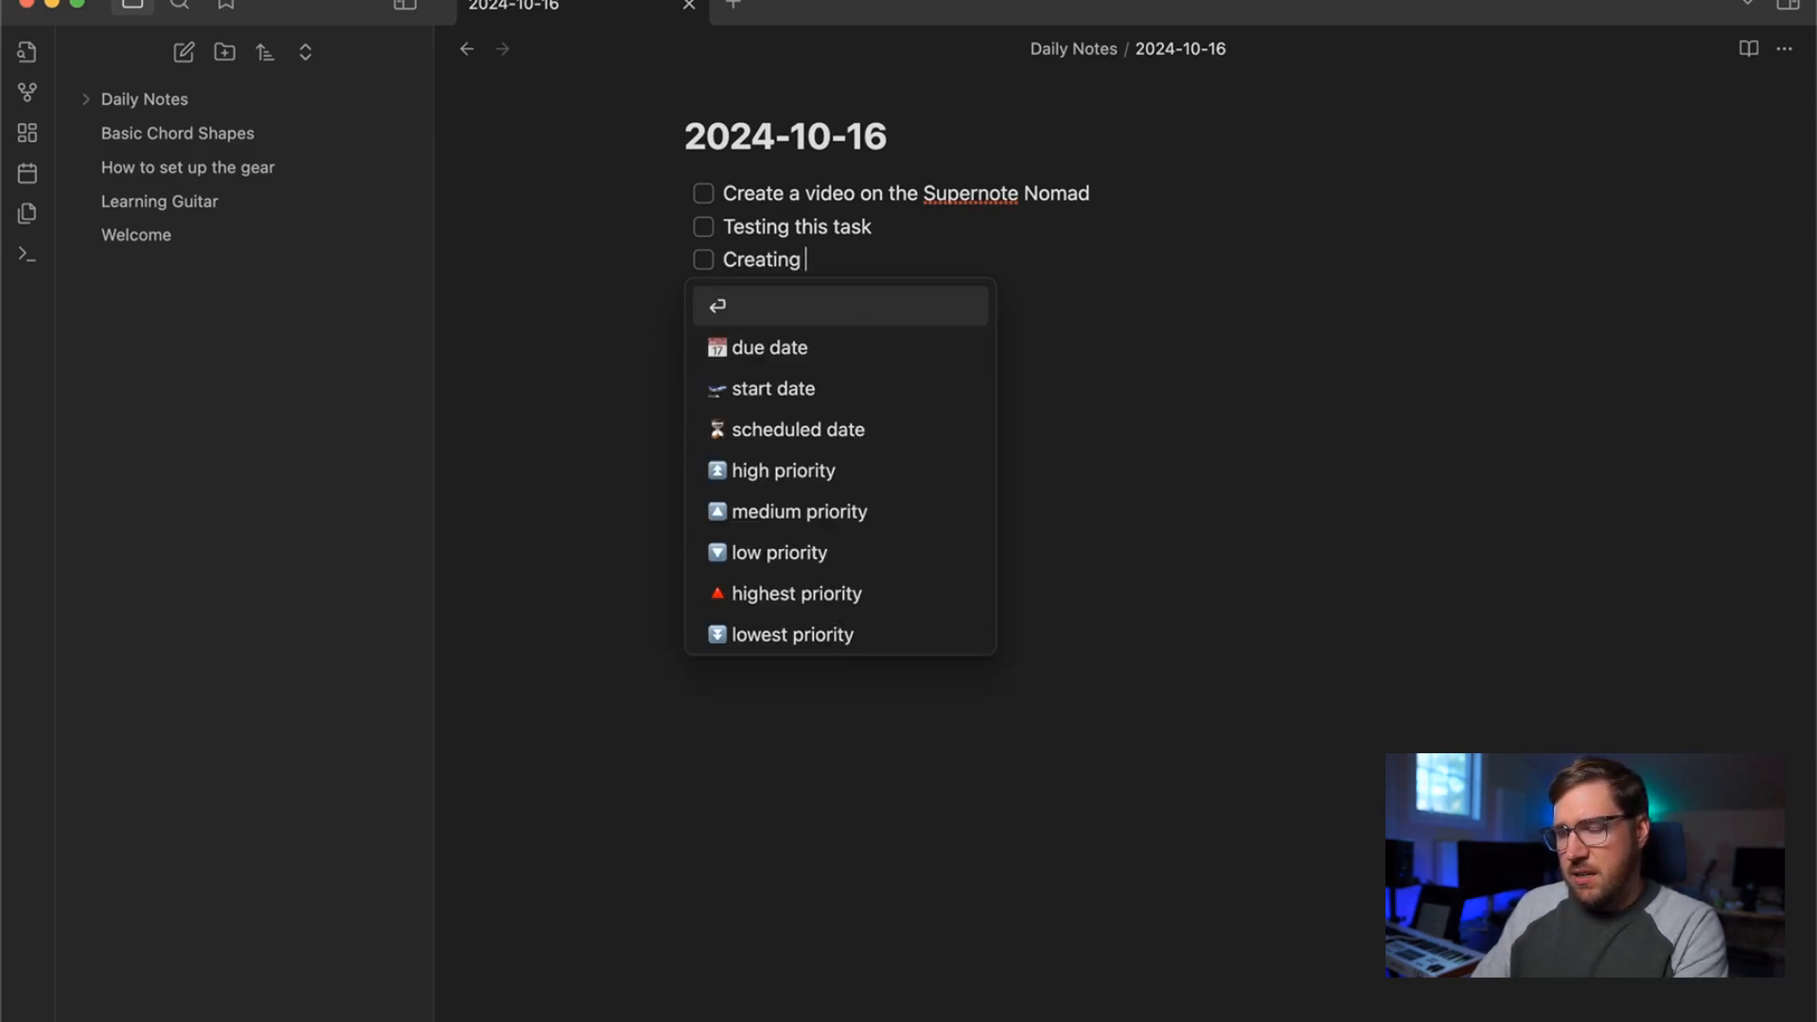
text(another task)
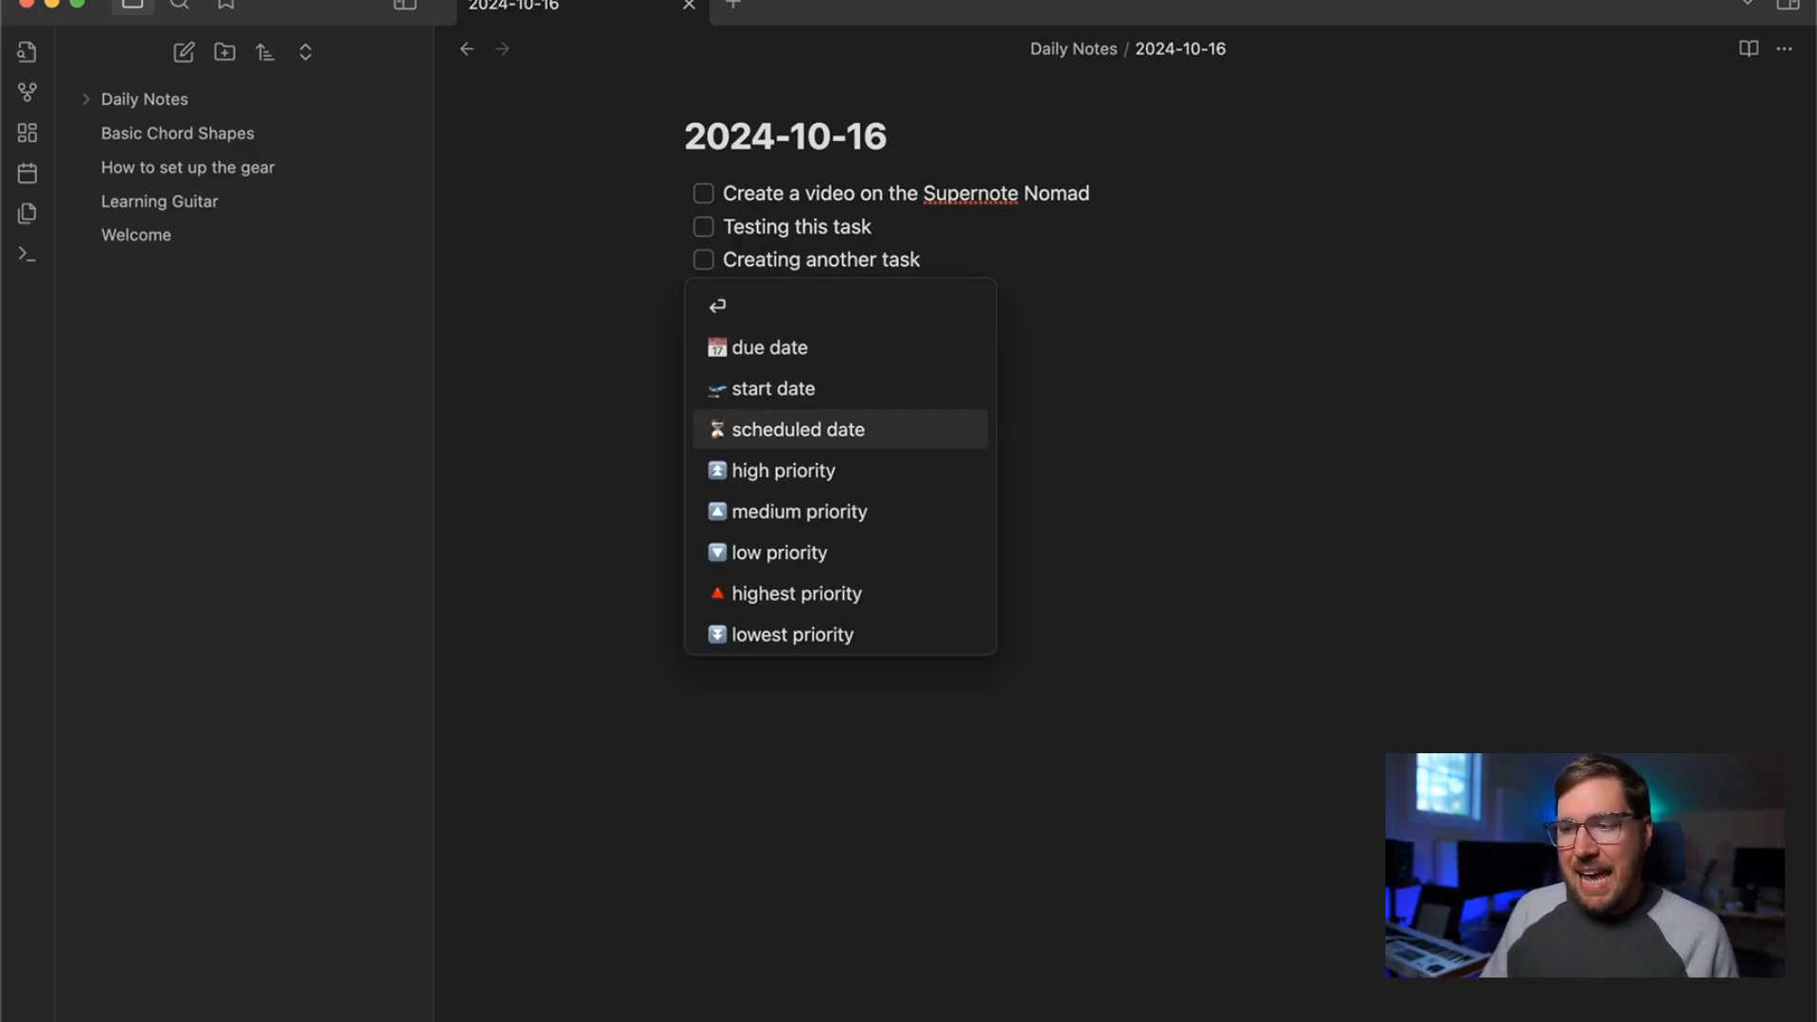
scroll(down, 3)
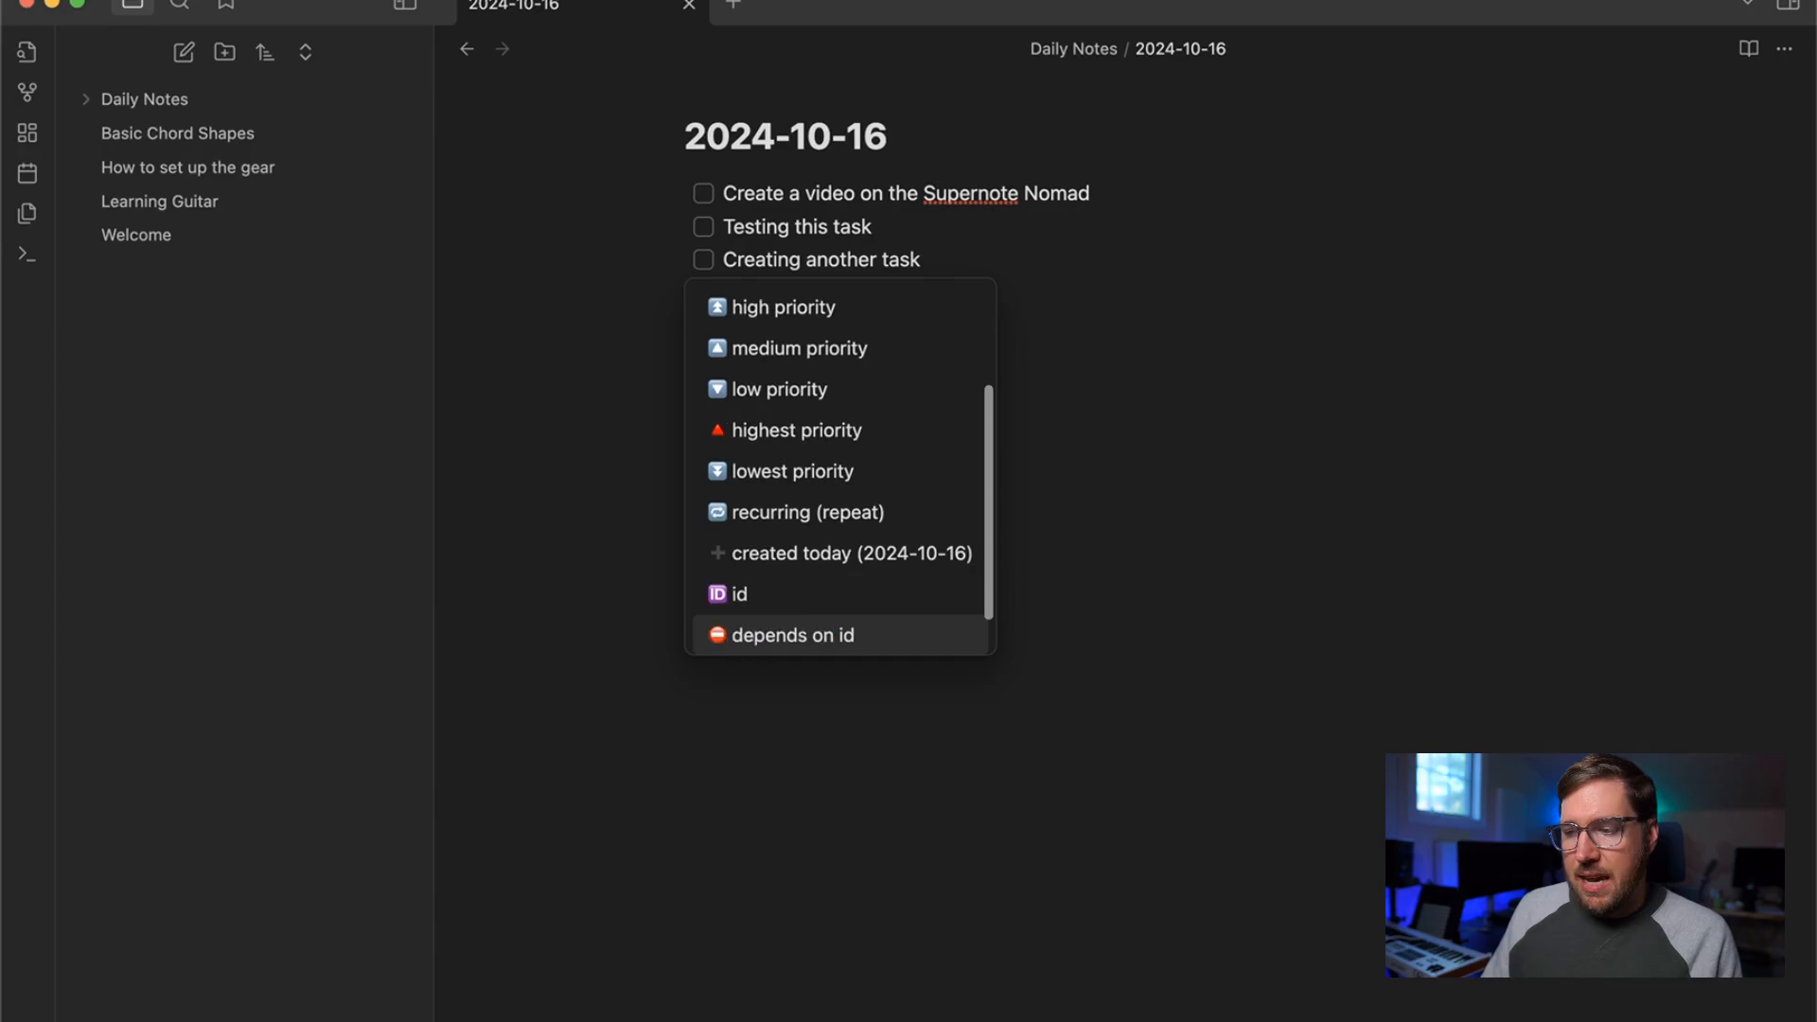
scroll(down, 3)
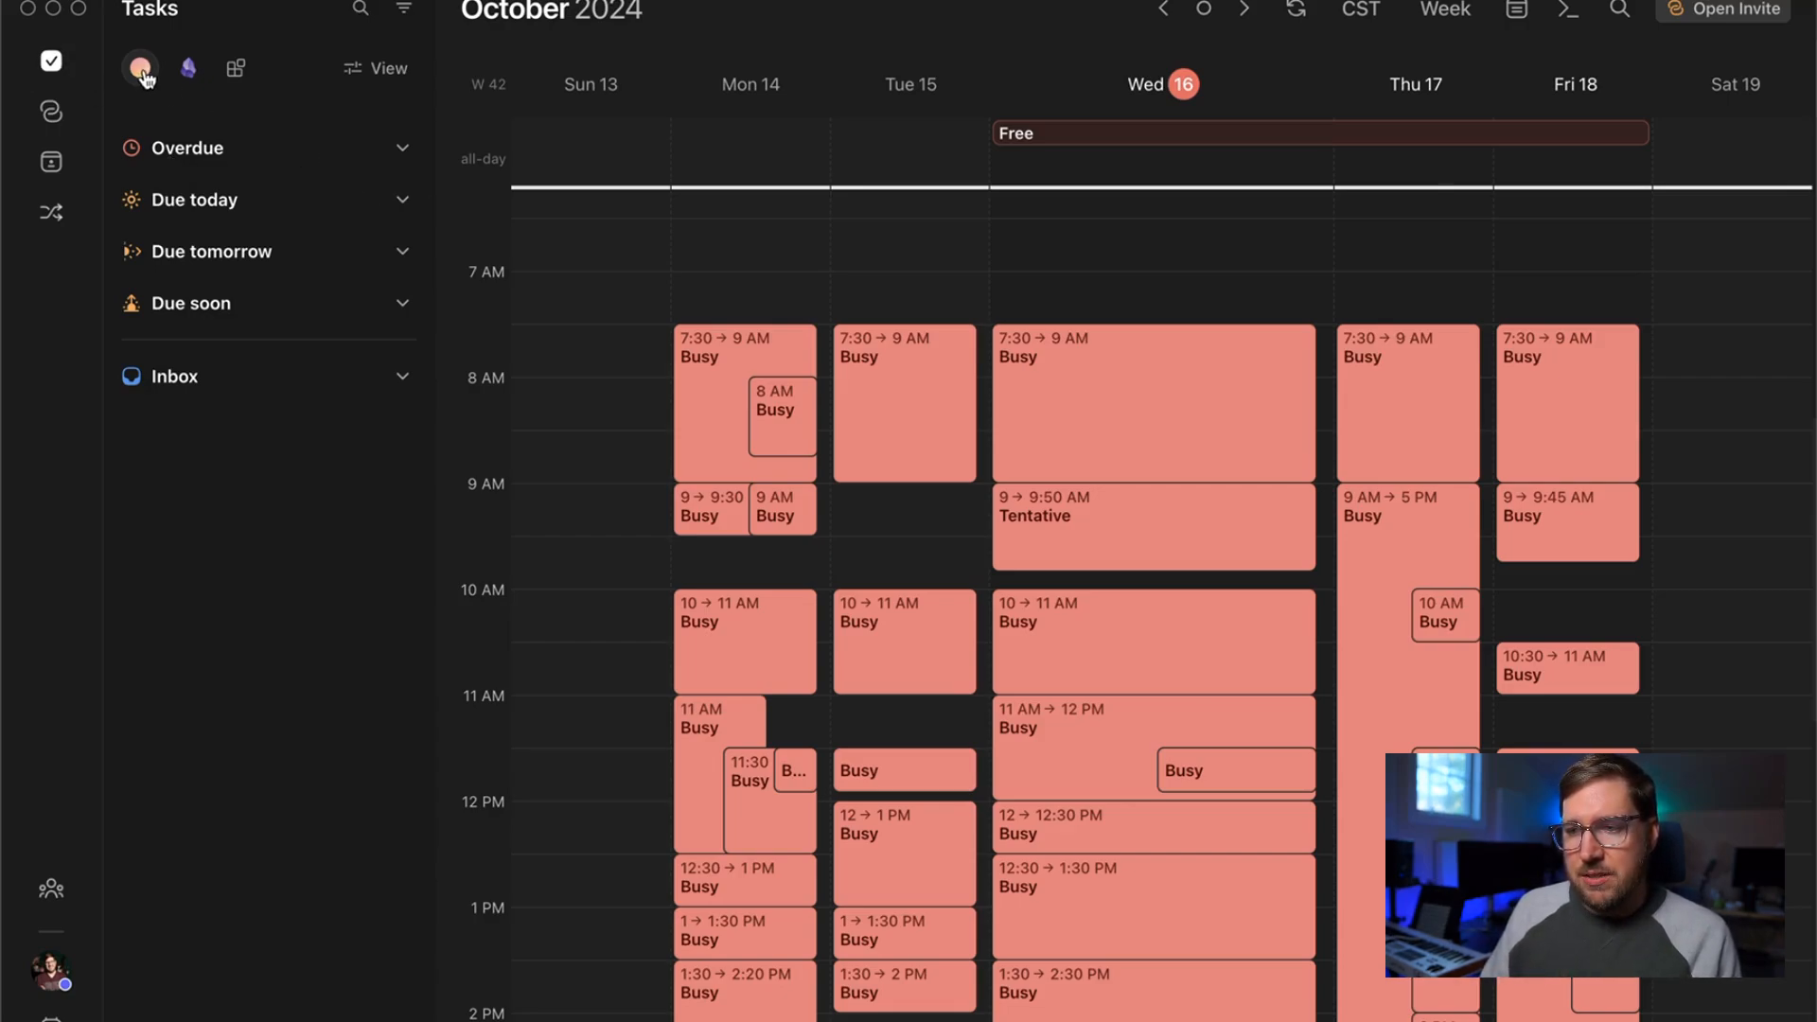
mouse_move(138, 68)
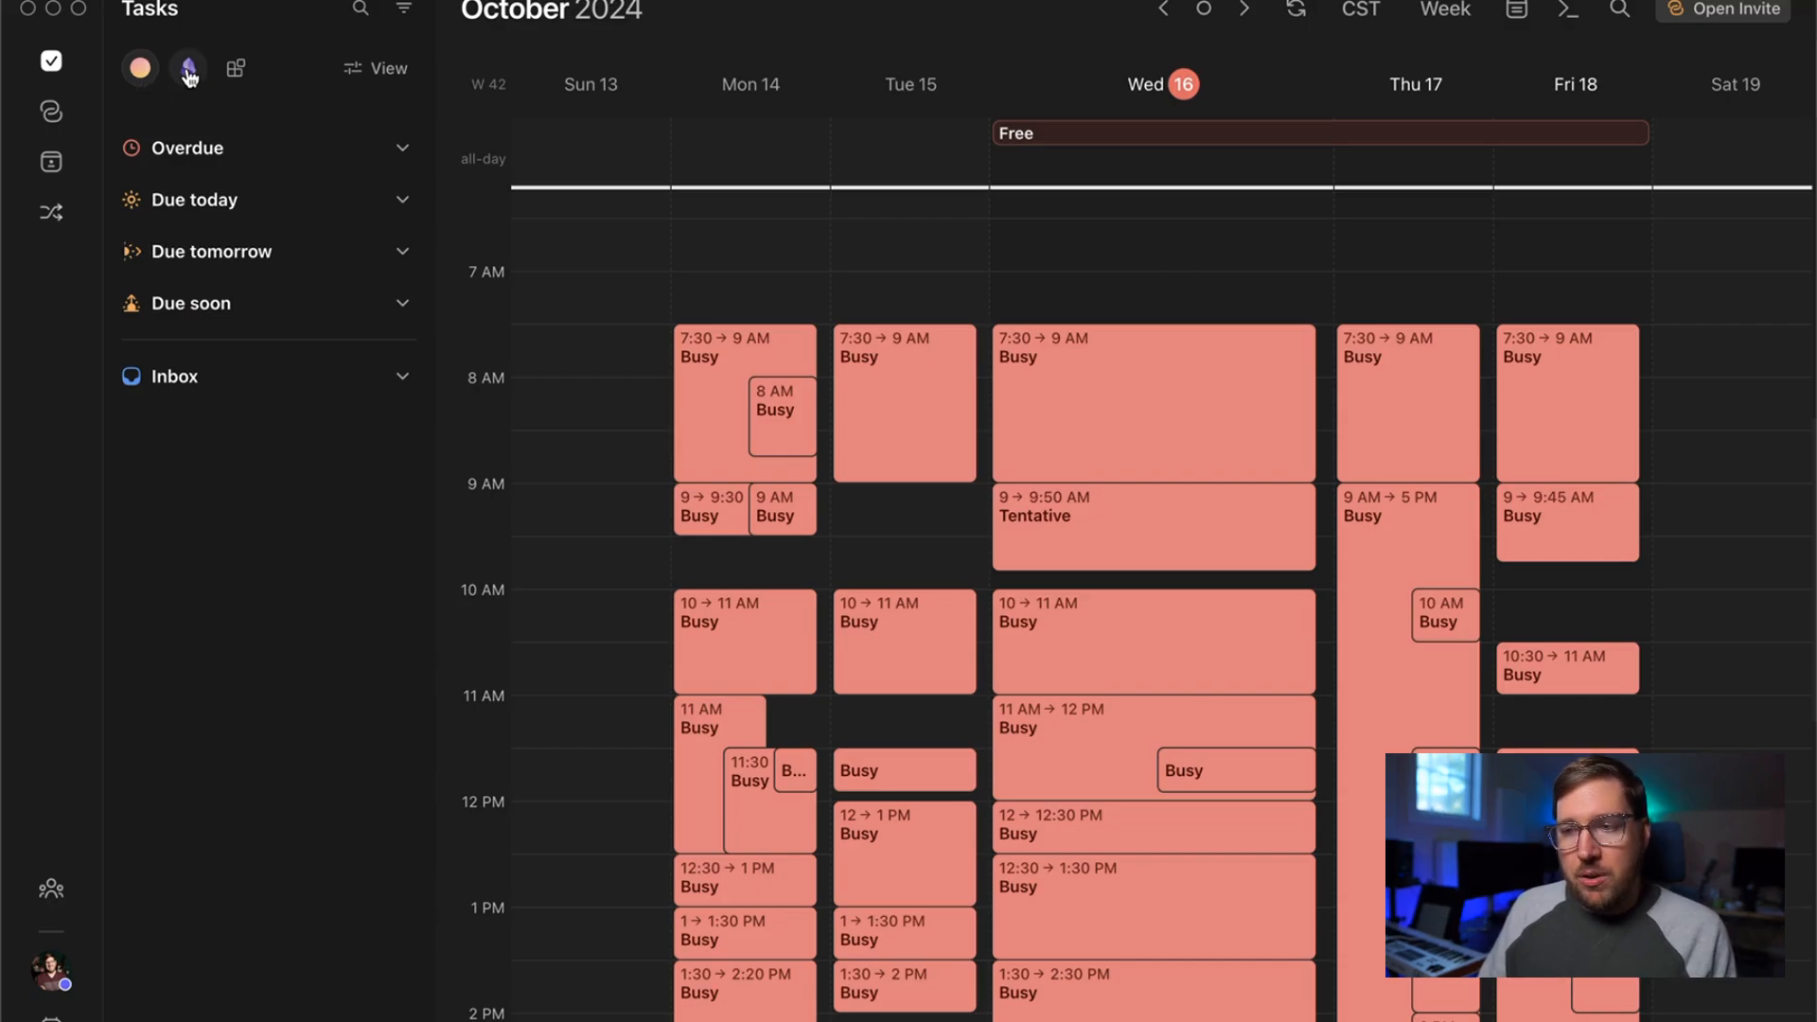
mouse_move(187, 68)
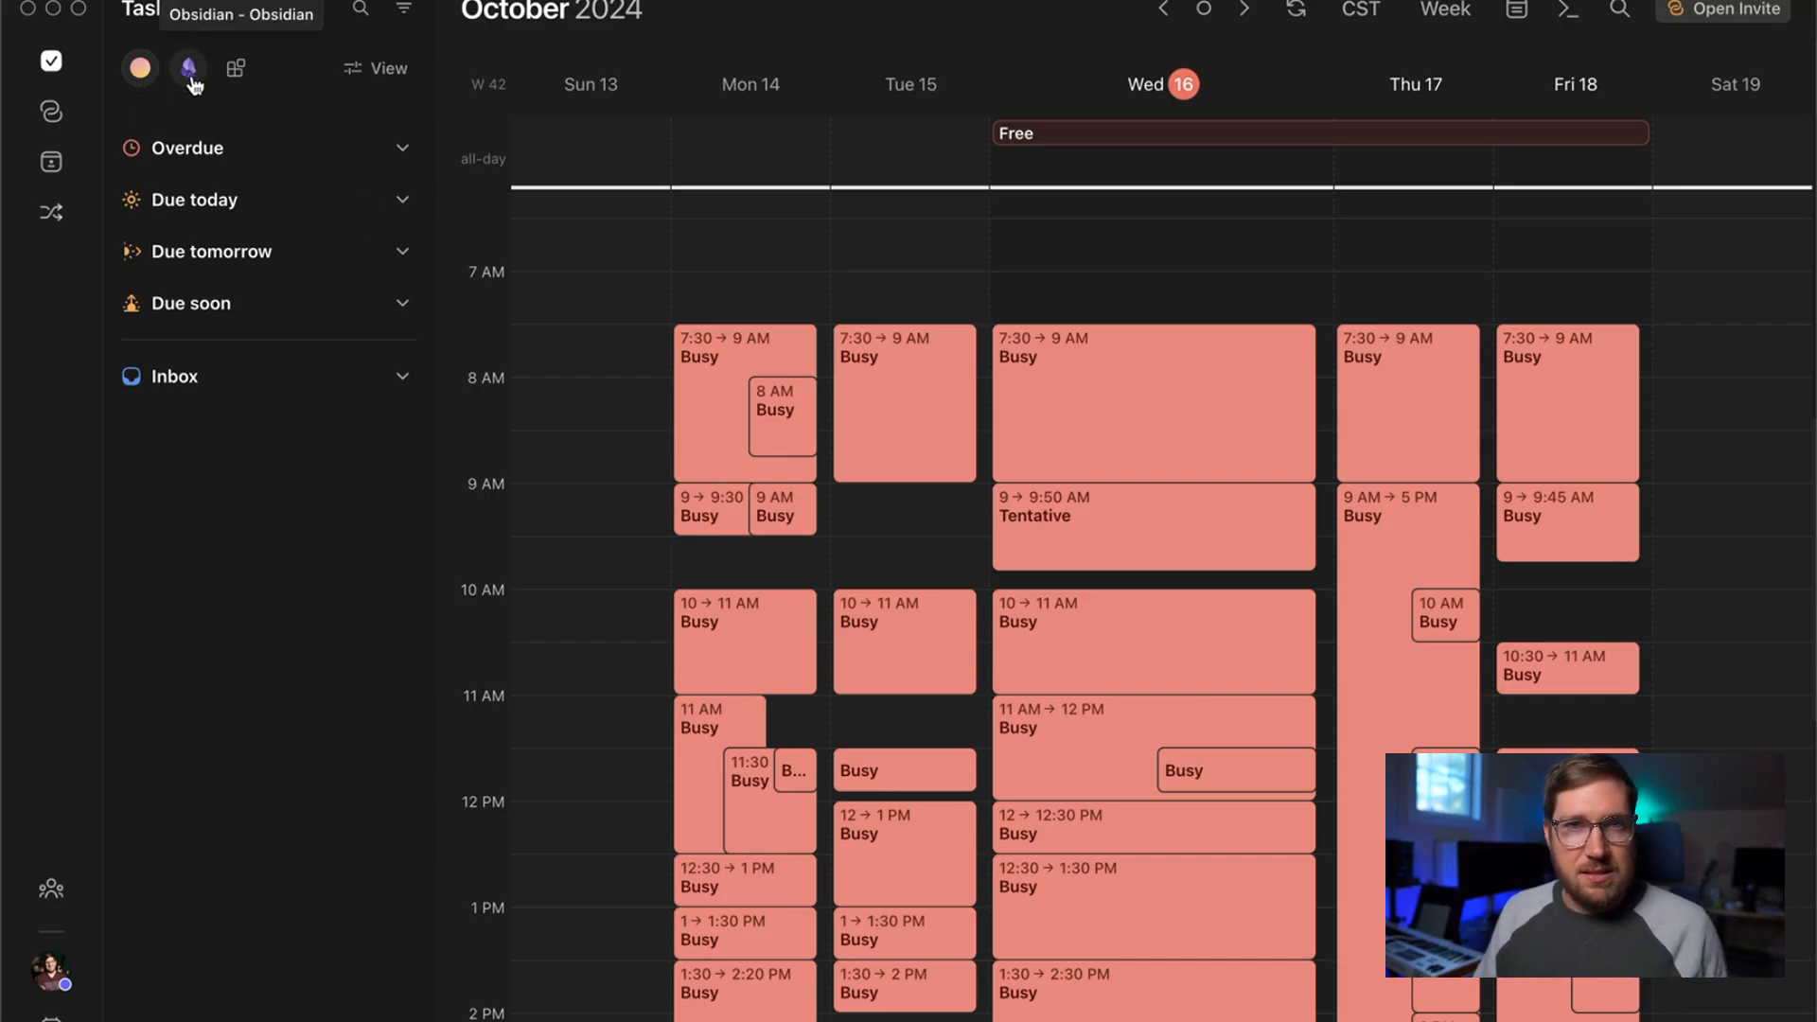
Step: Show the Obsidian-sourced tasks in Morgen's Tasks sidebar
click(189, 68)
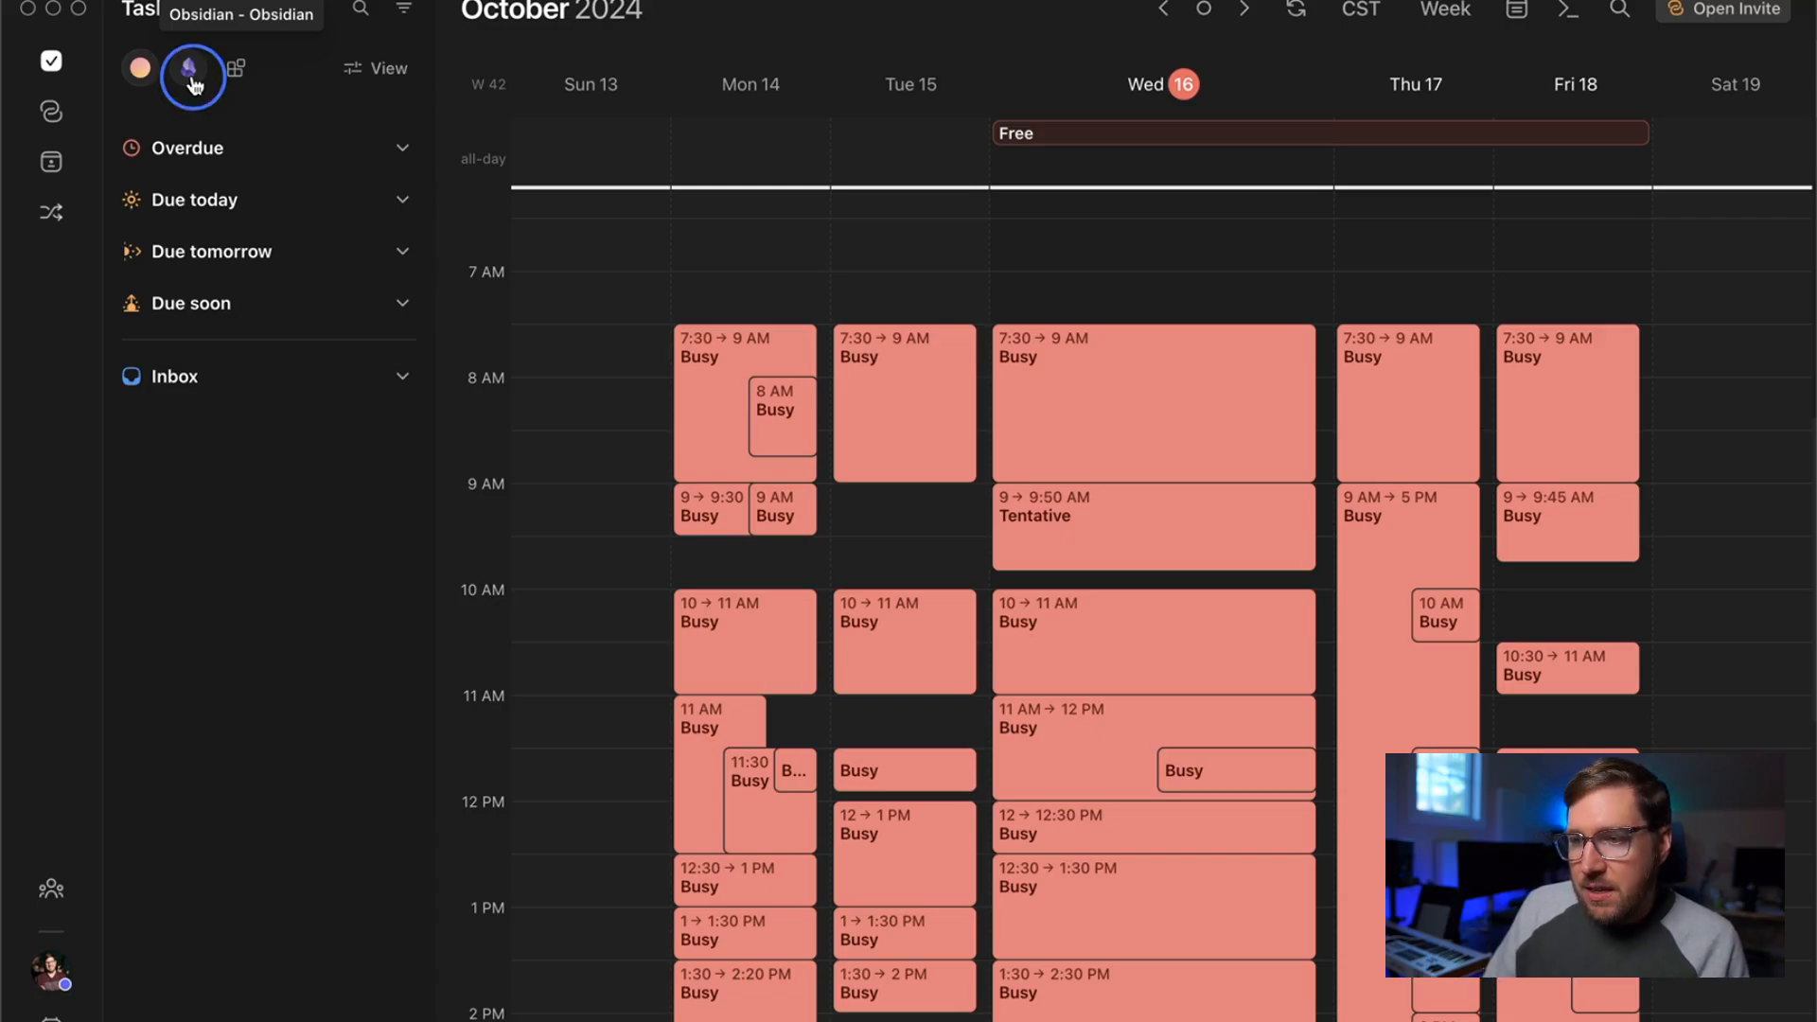
click(190, 68)
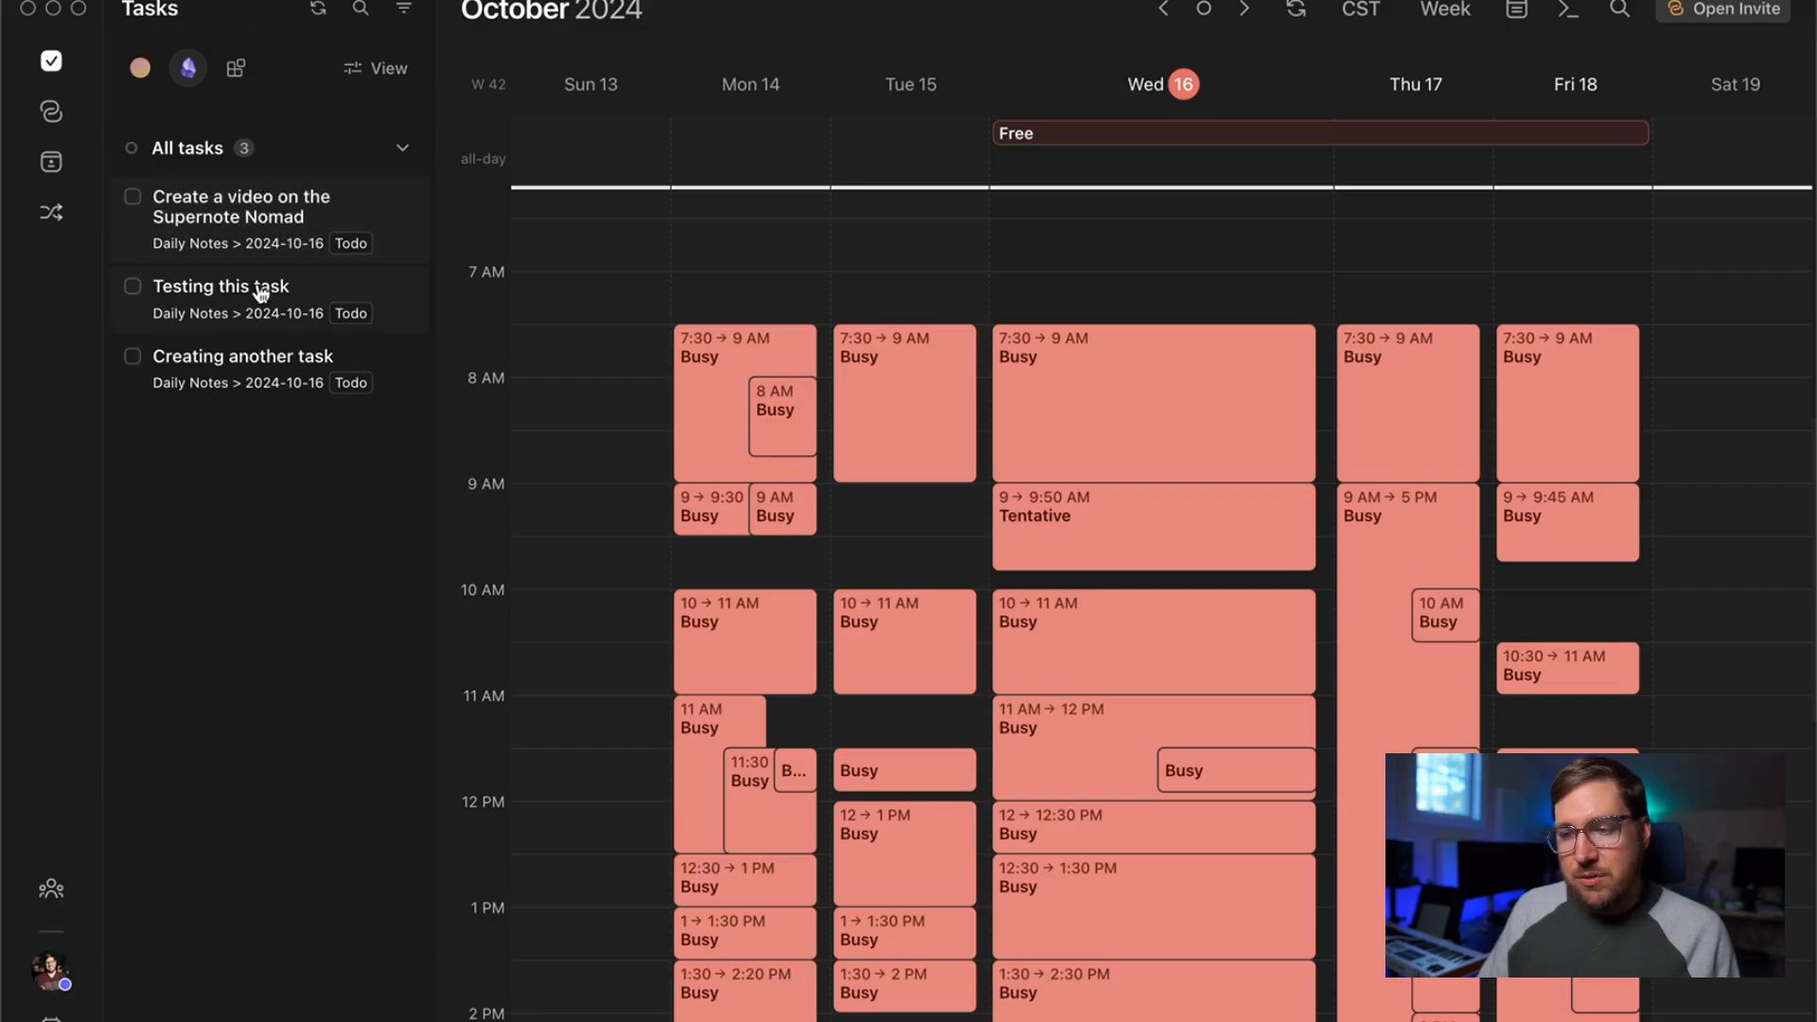
mouse_move(288, 462)
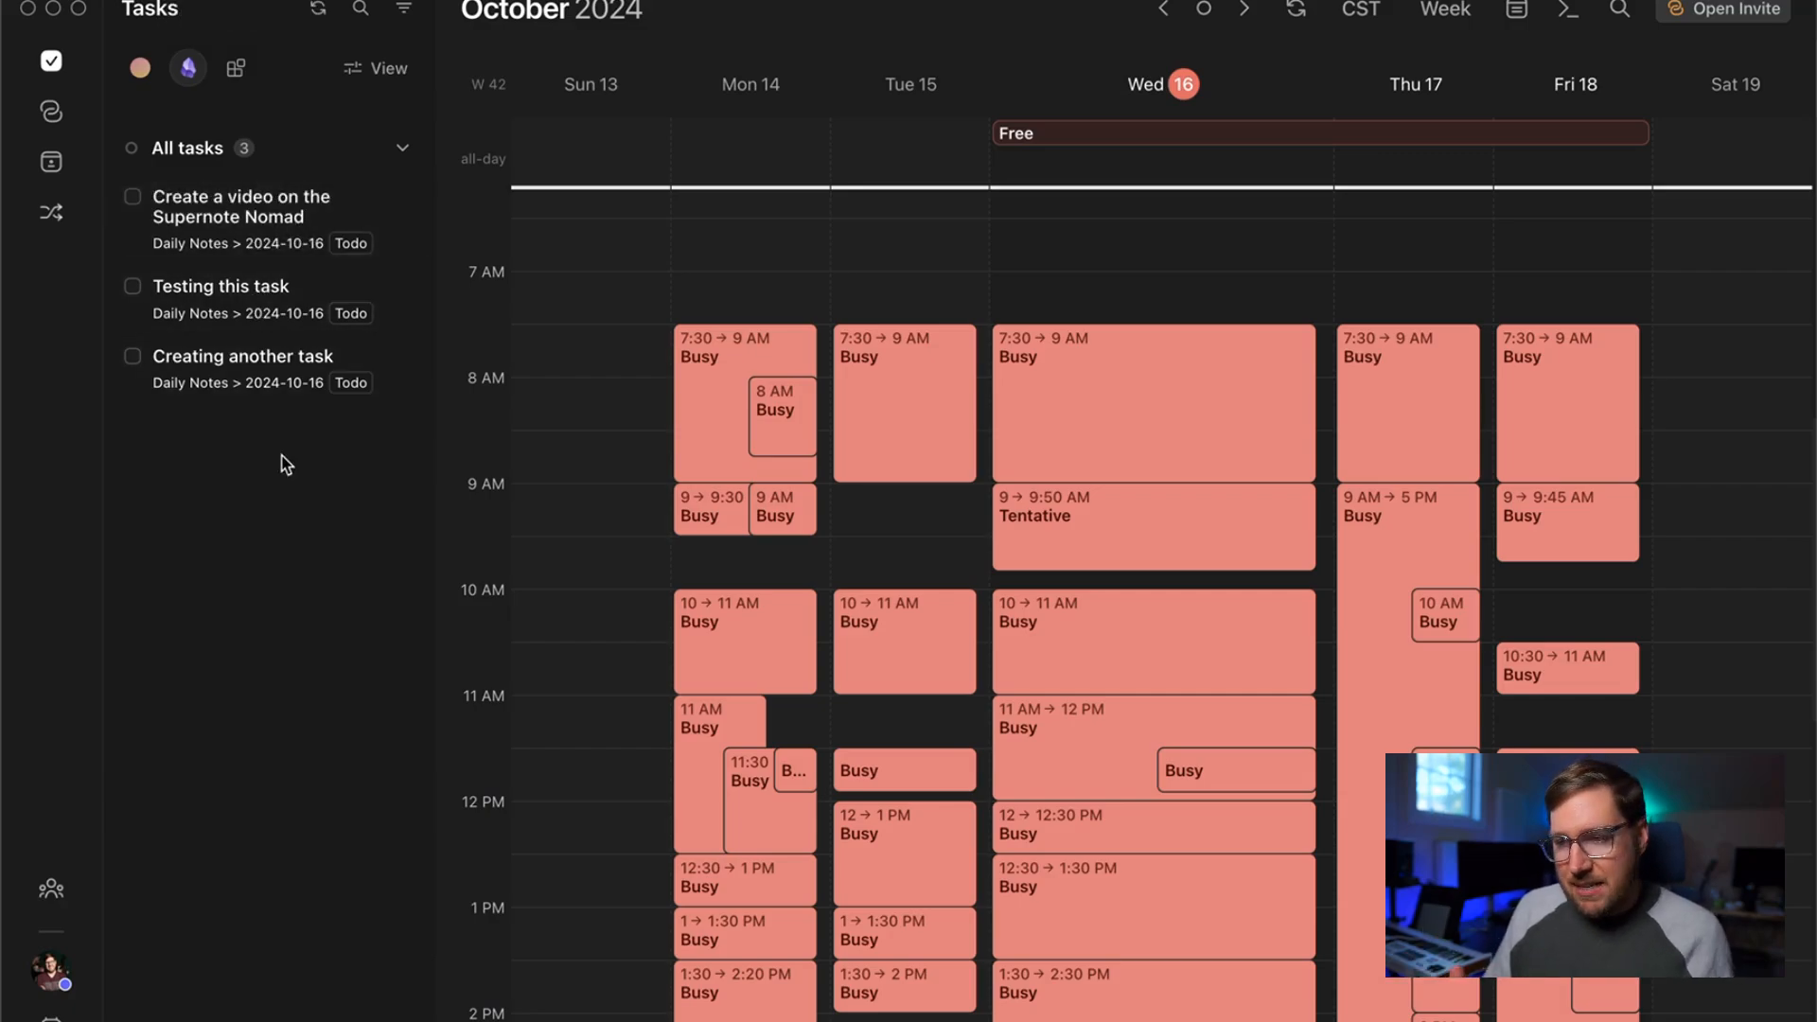
mouse_move(216, 212)
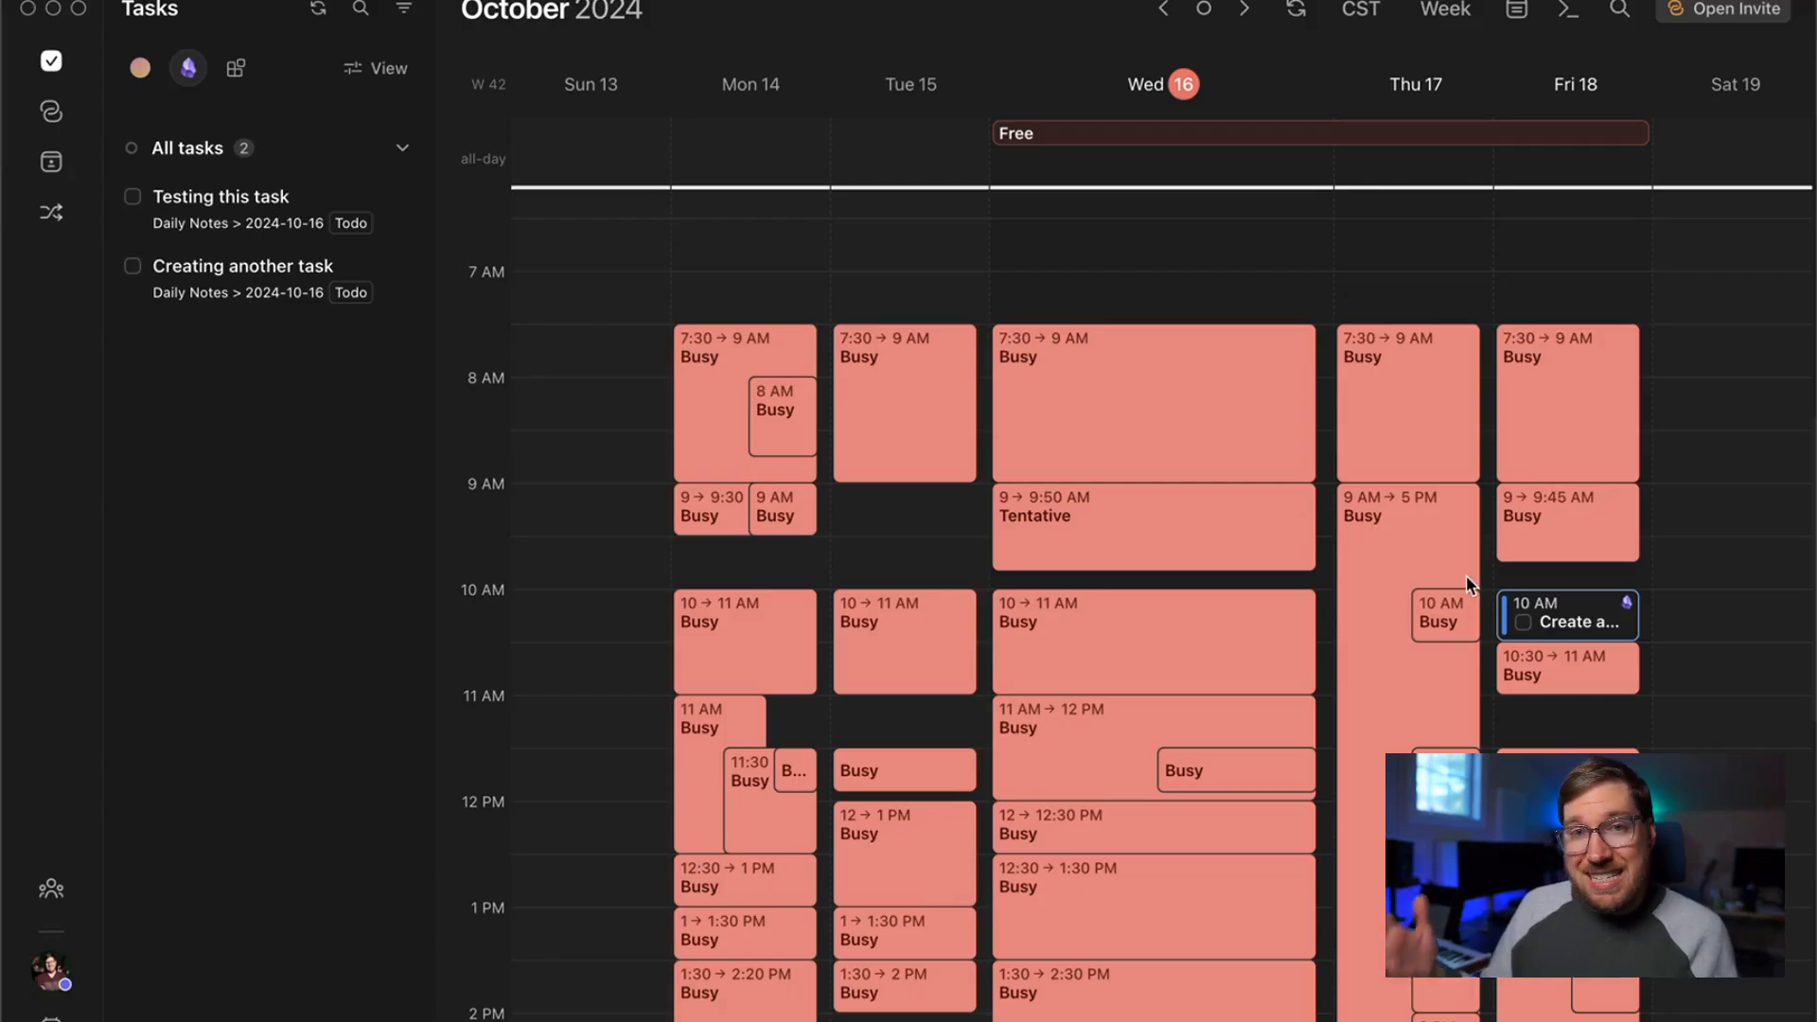
mouse_move(1636, 617)
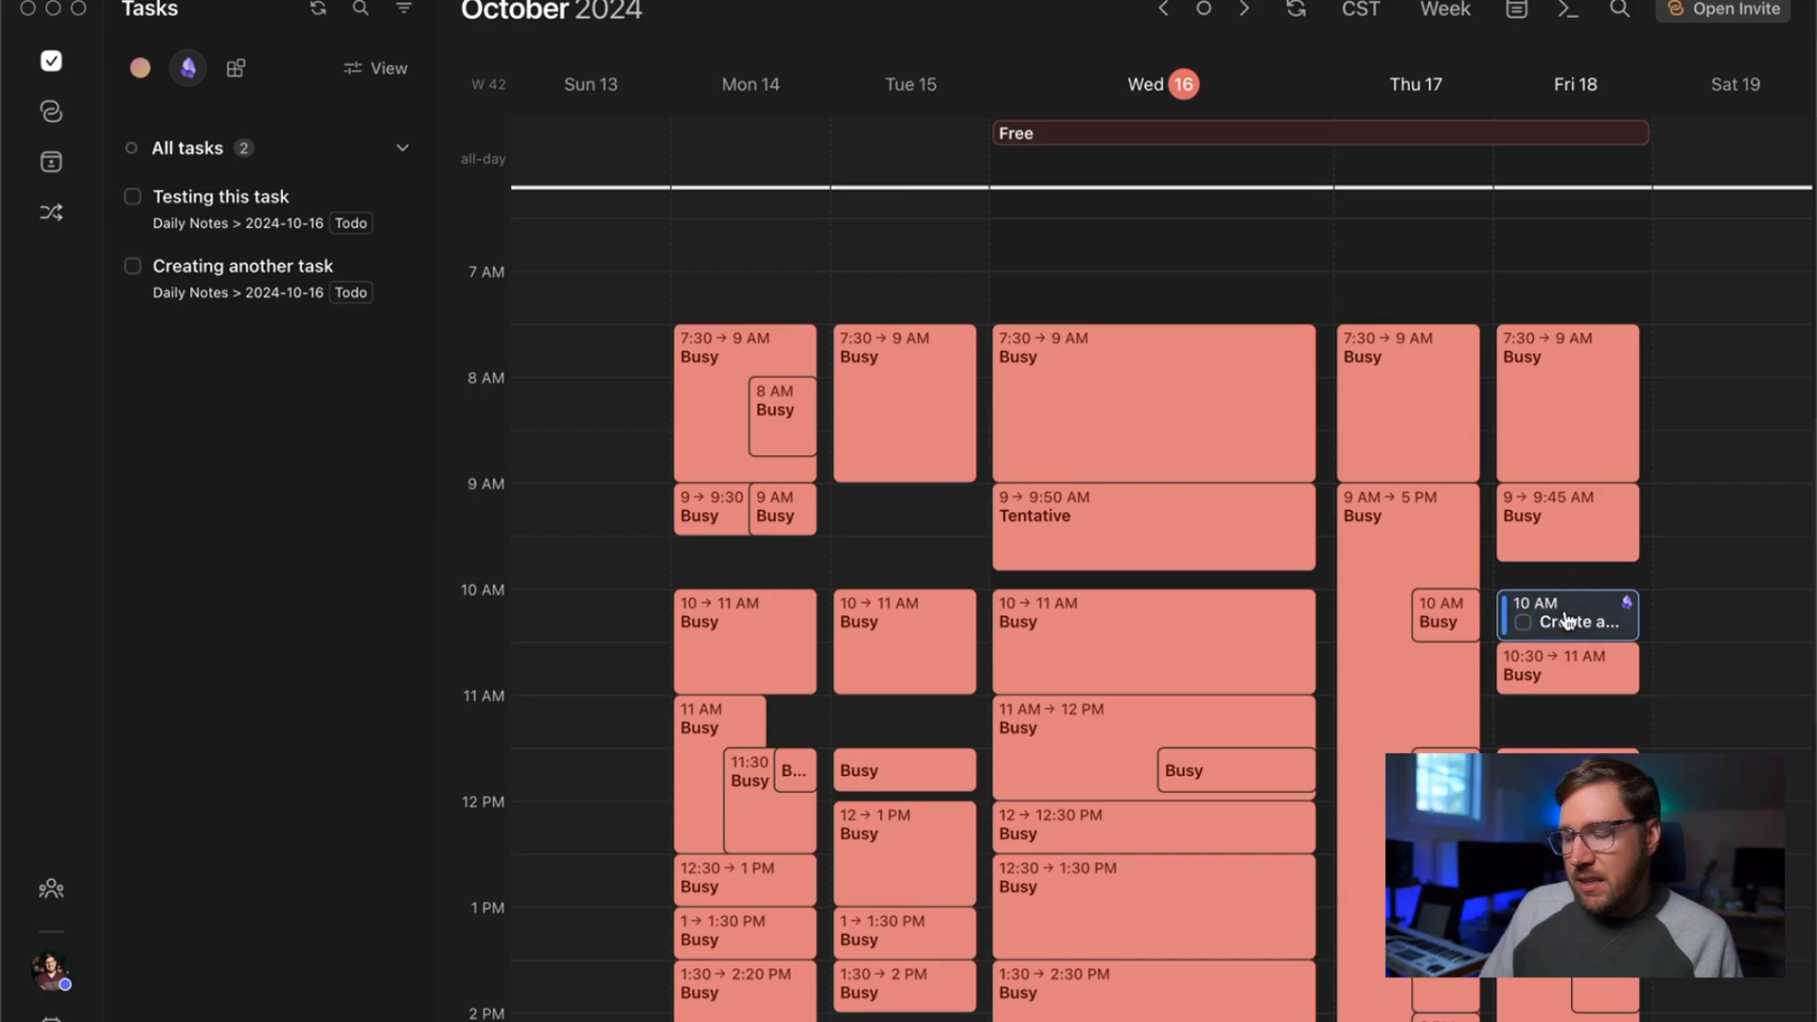
Step: Open the 10 AM video task in Obsidian from Morgen, then check it off
click(1567, 615)
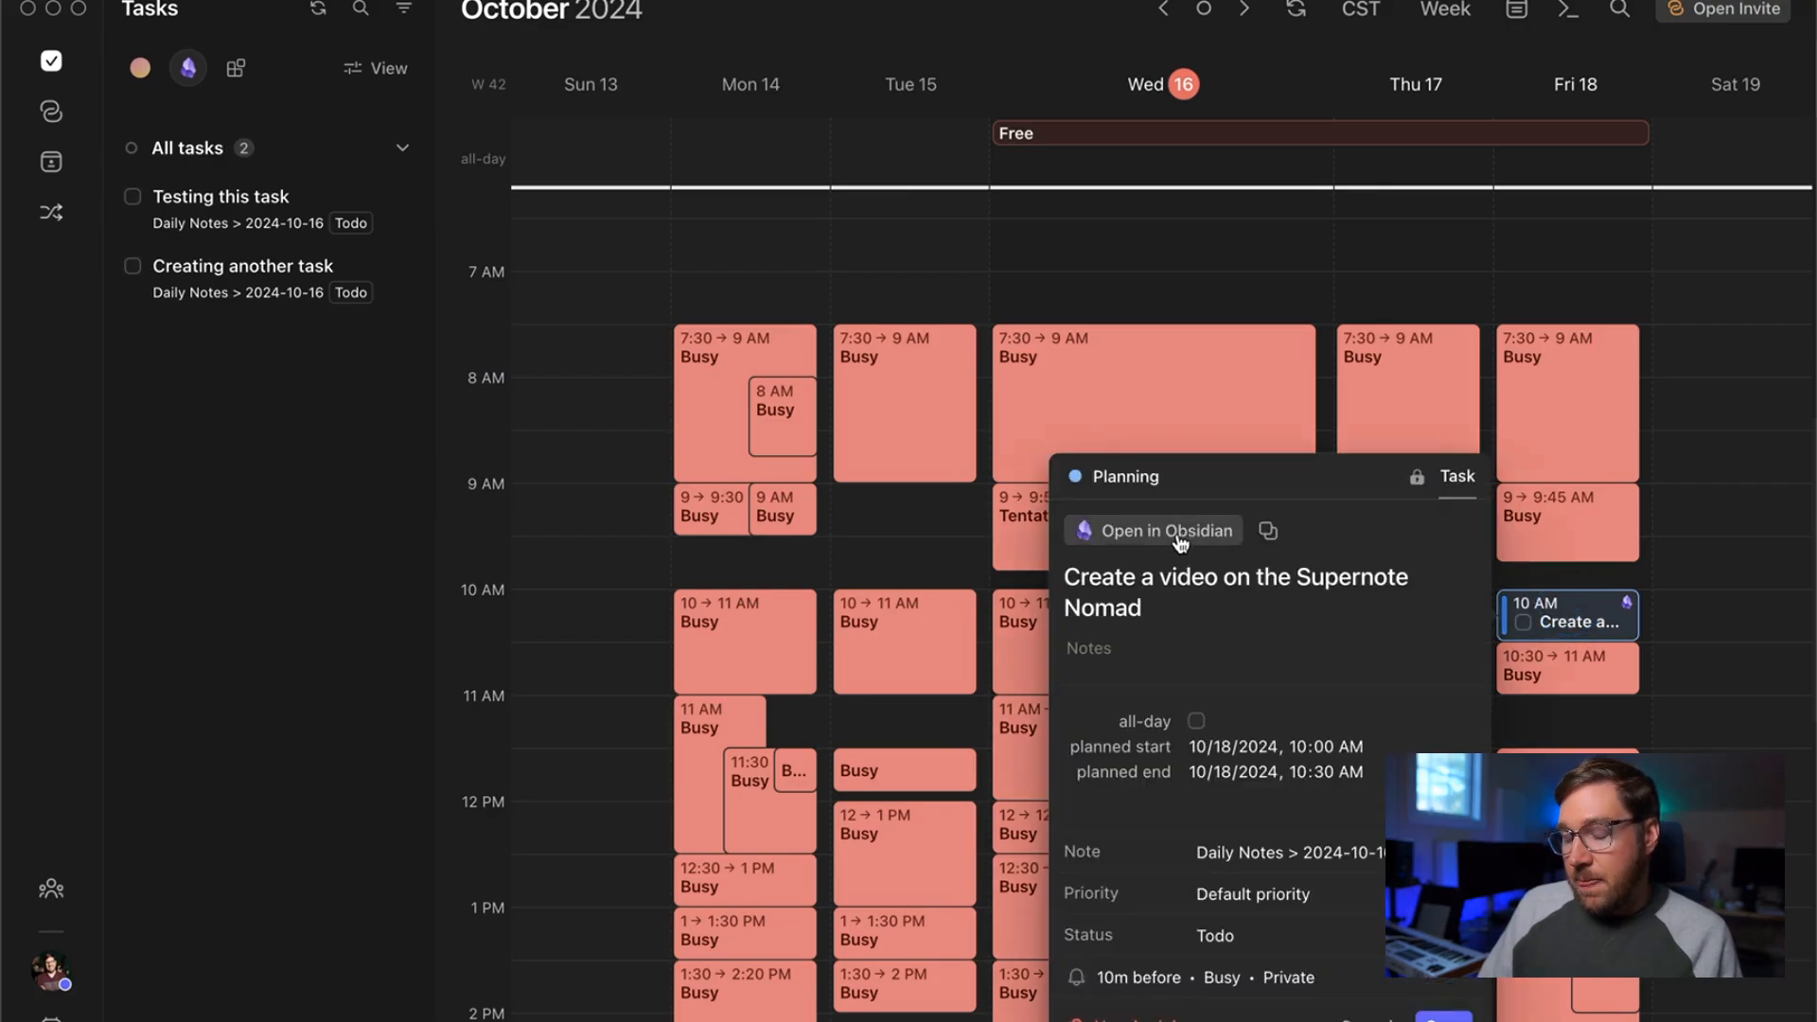
mouse_move(1123, 534)
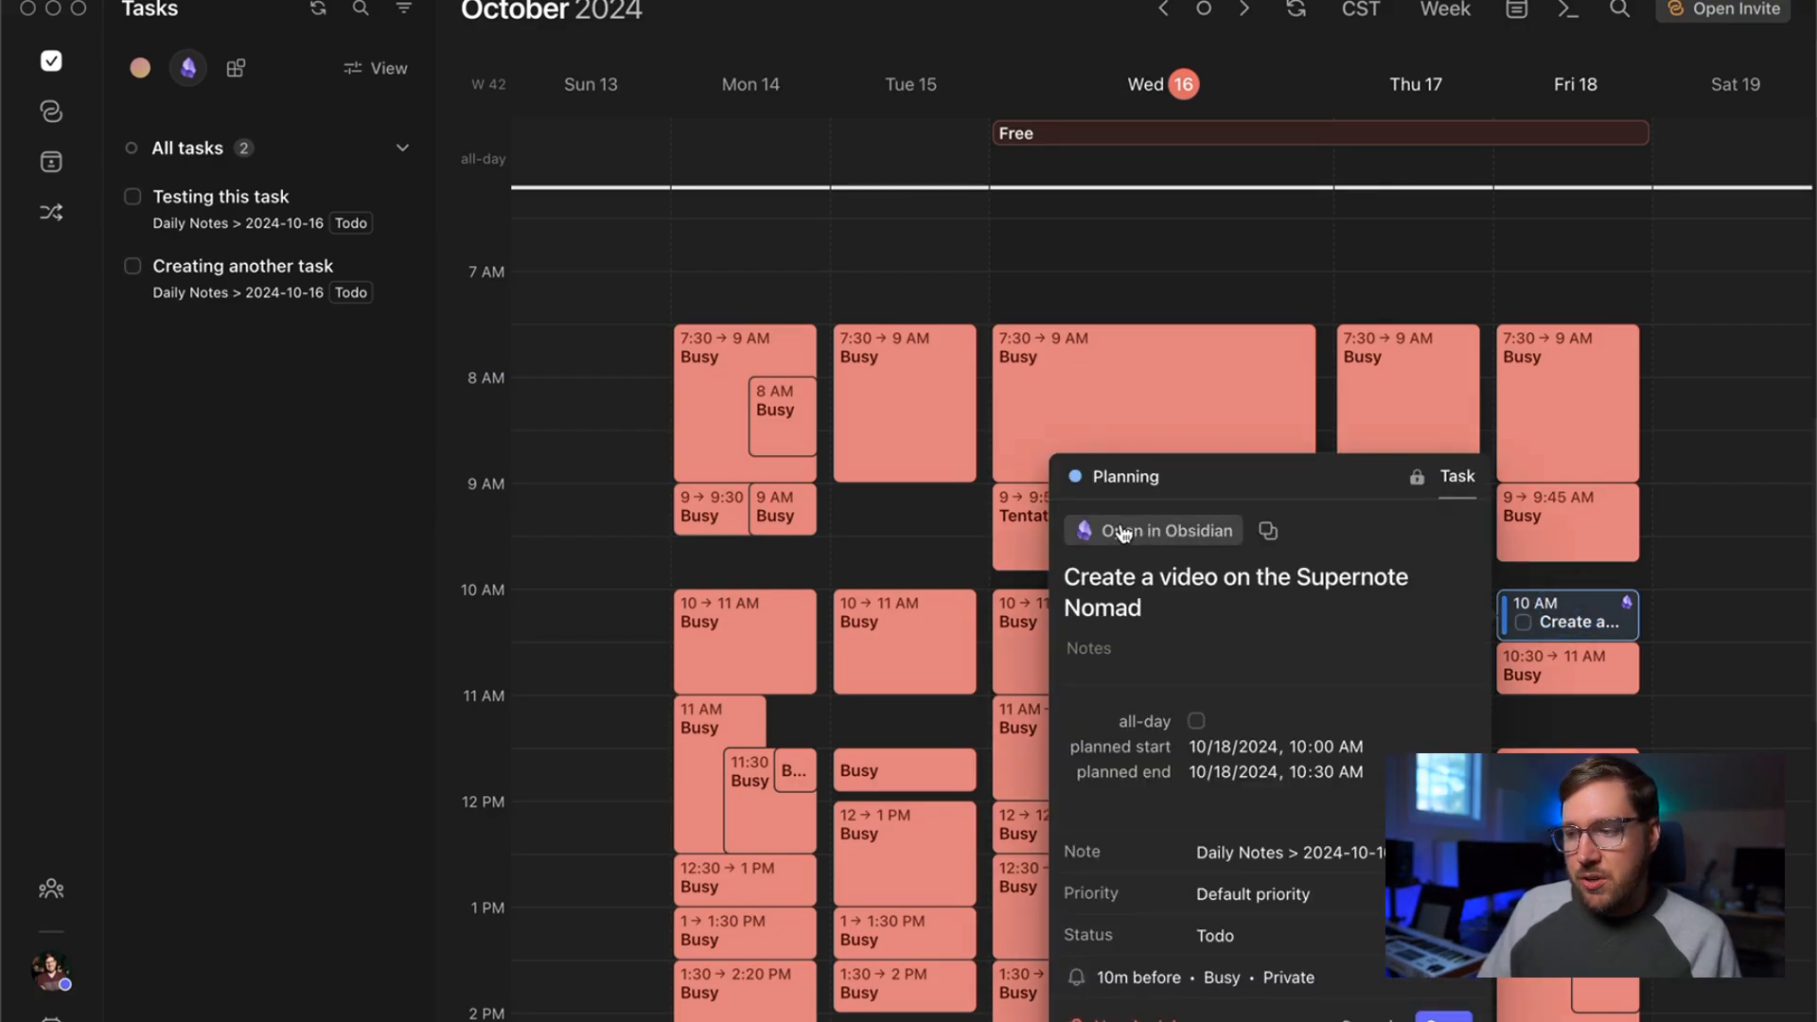
click(1153, 530)
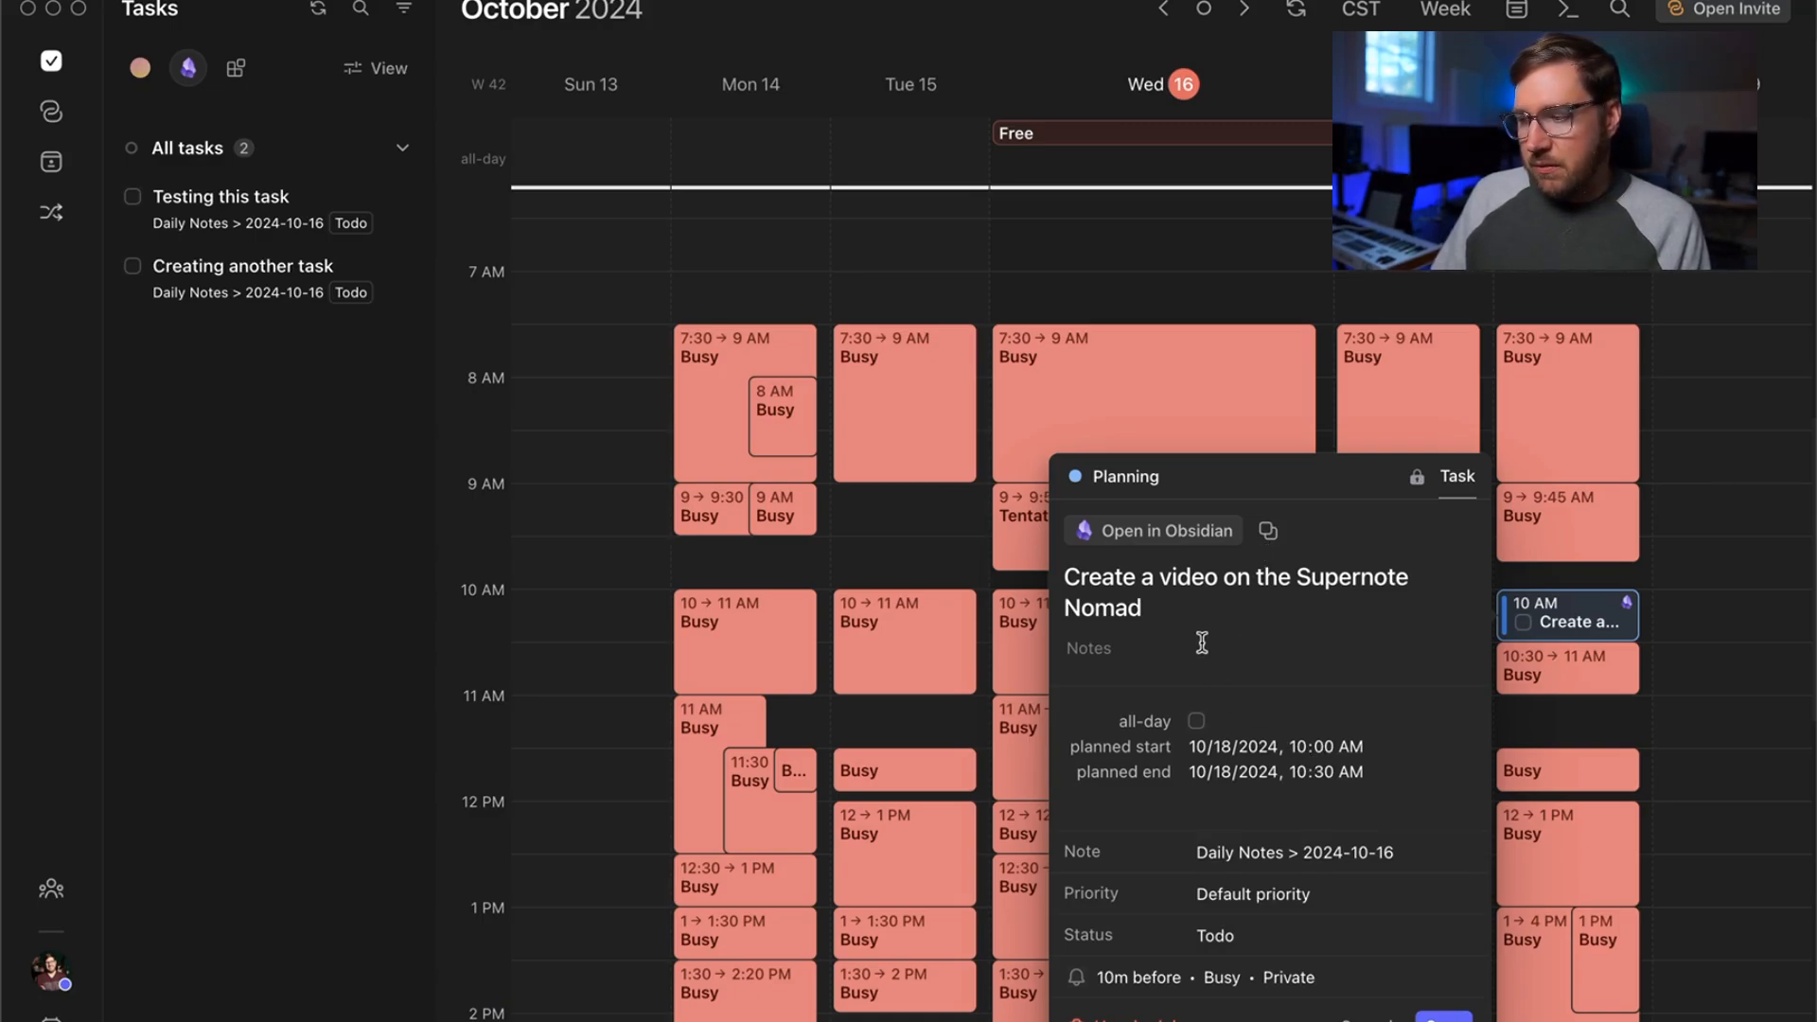
click(1712, 687)
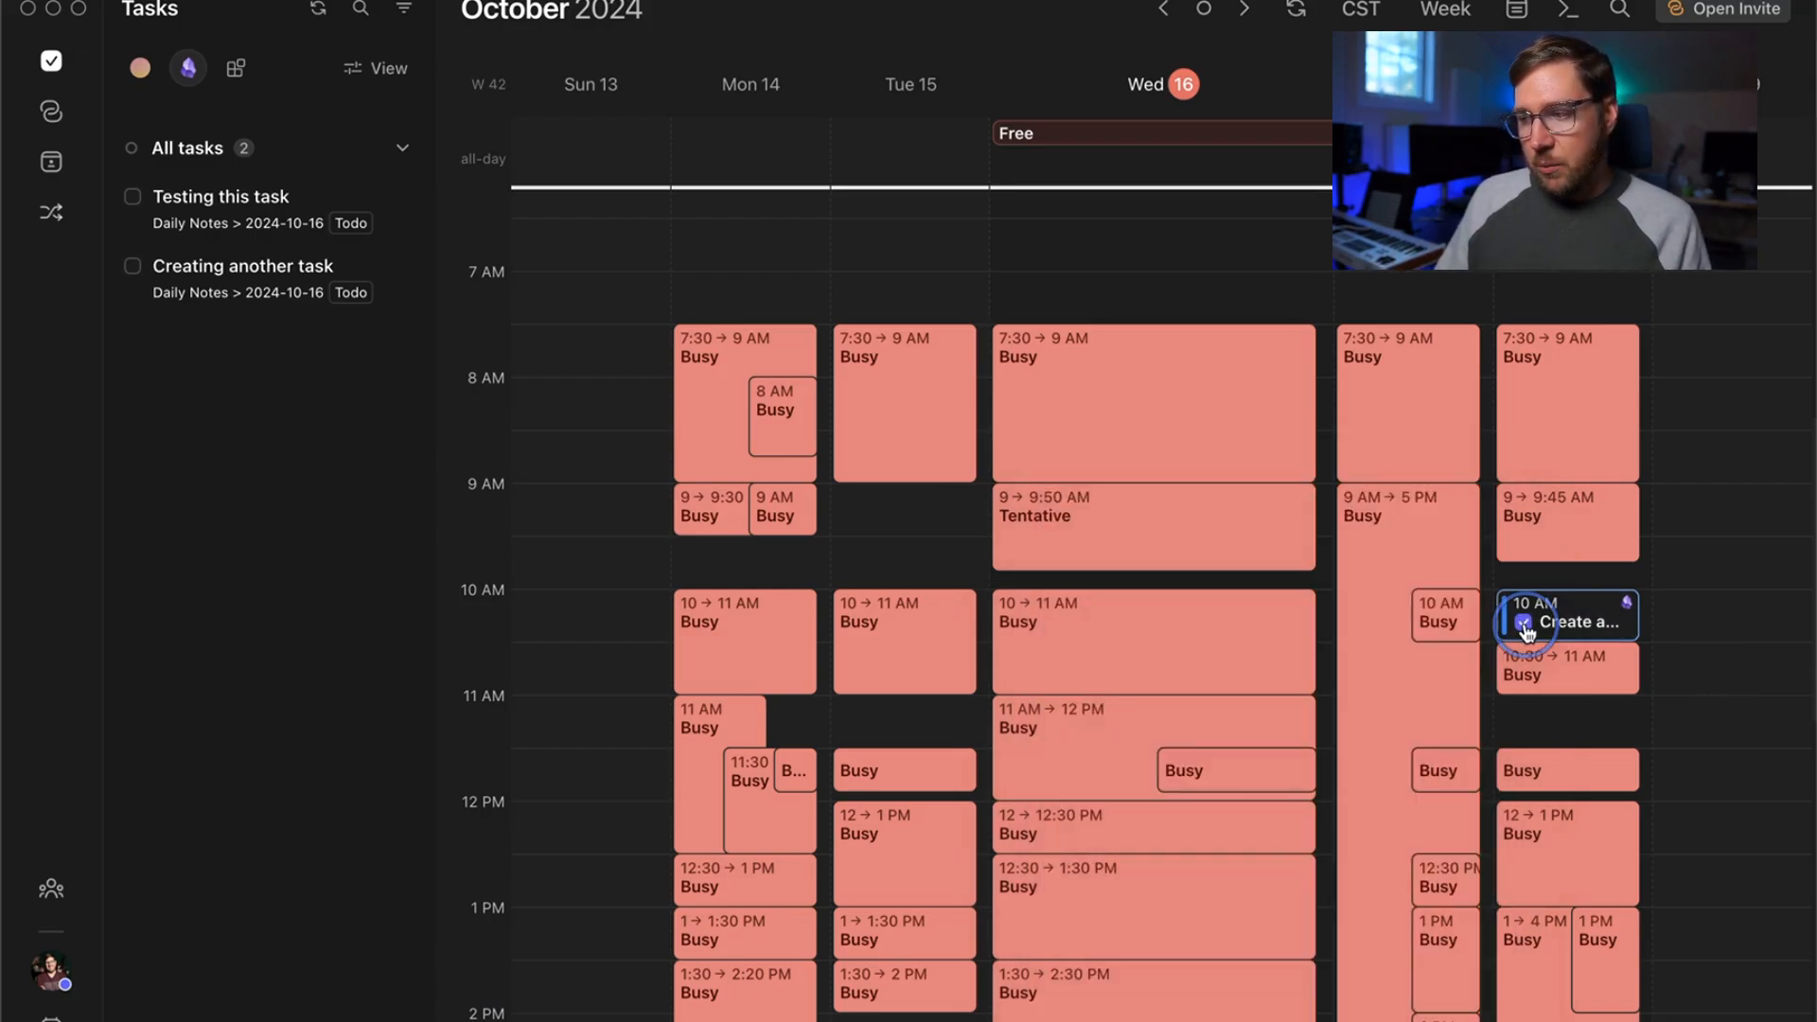
click(1528, 629)
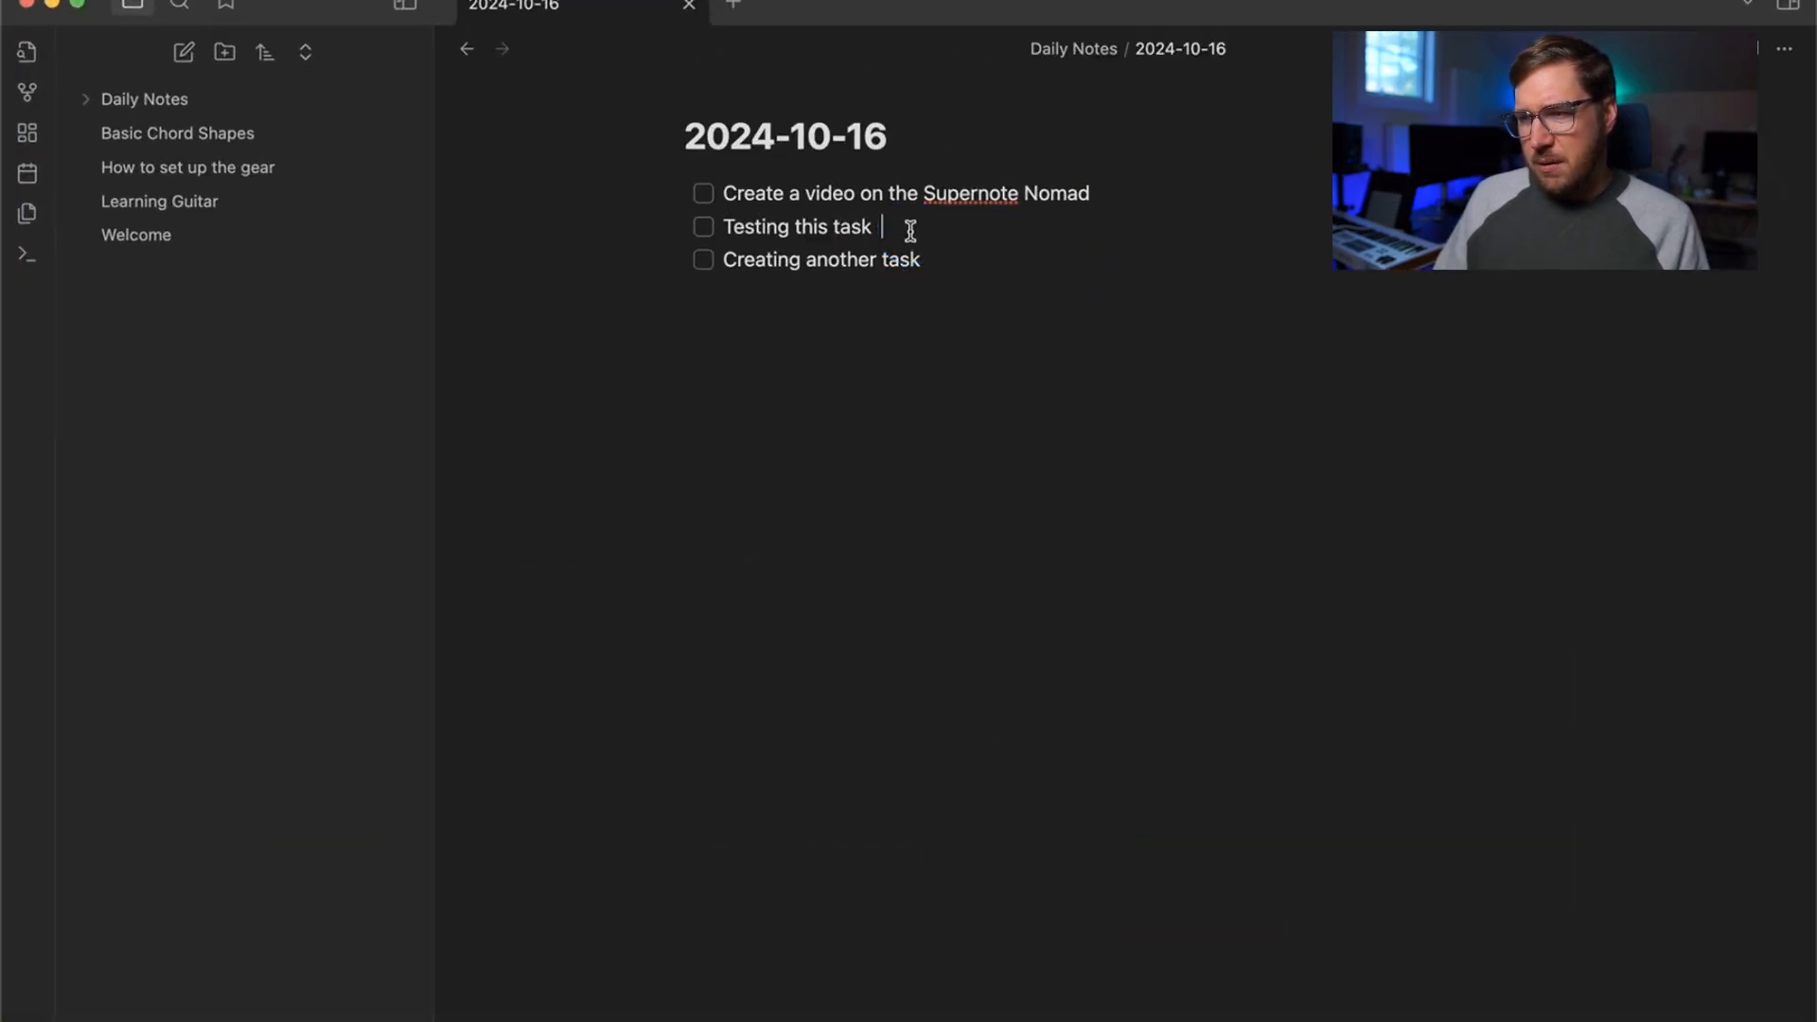
Step: Place the cursor in the 'Testing this' task line of the 2024-10-16 daily note
click(704, 193)
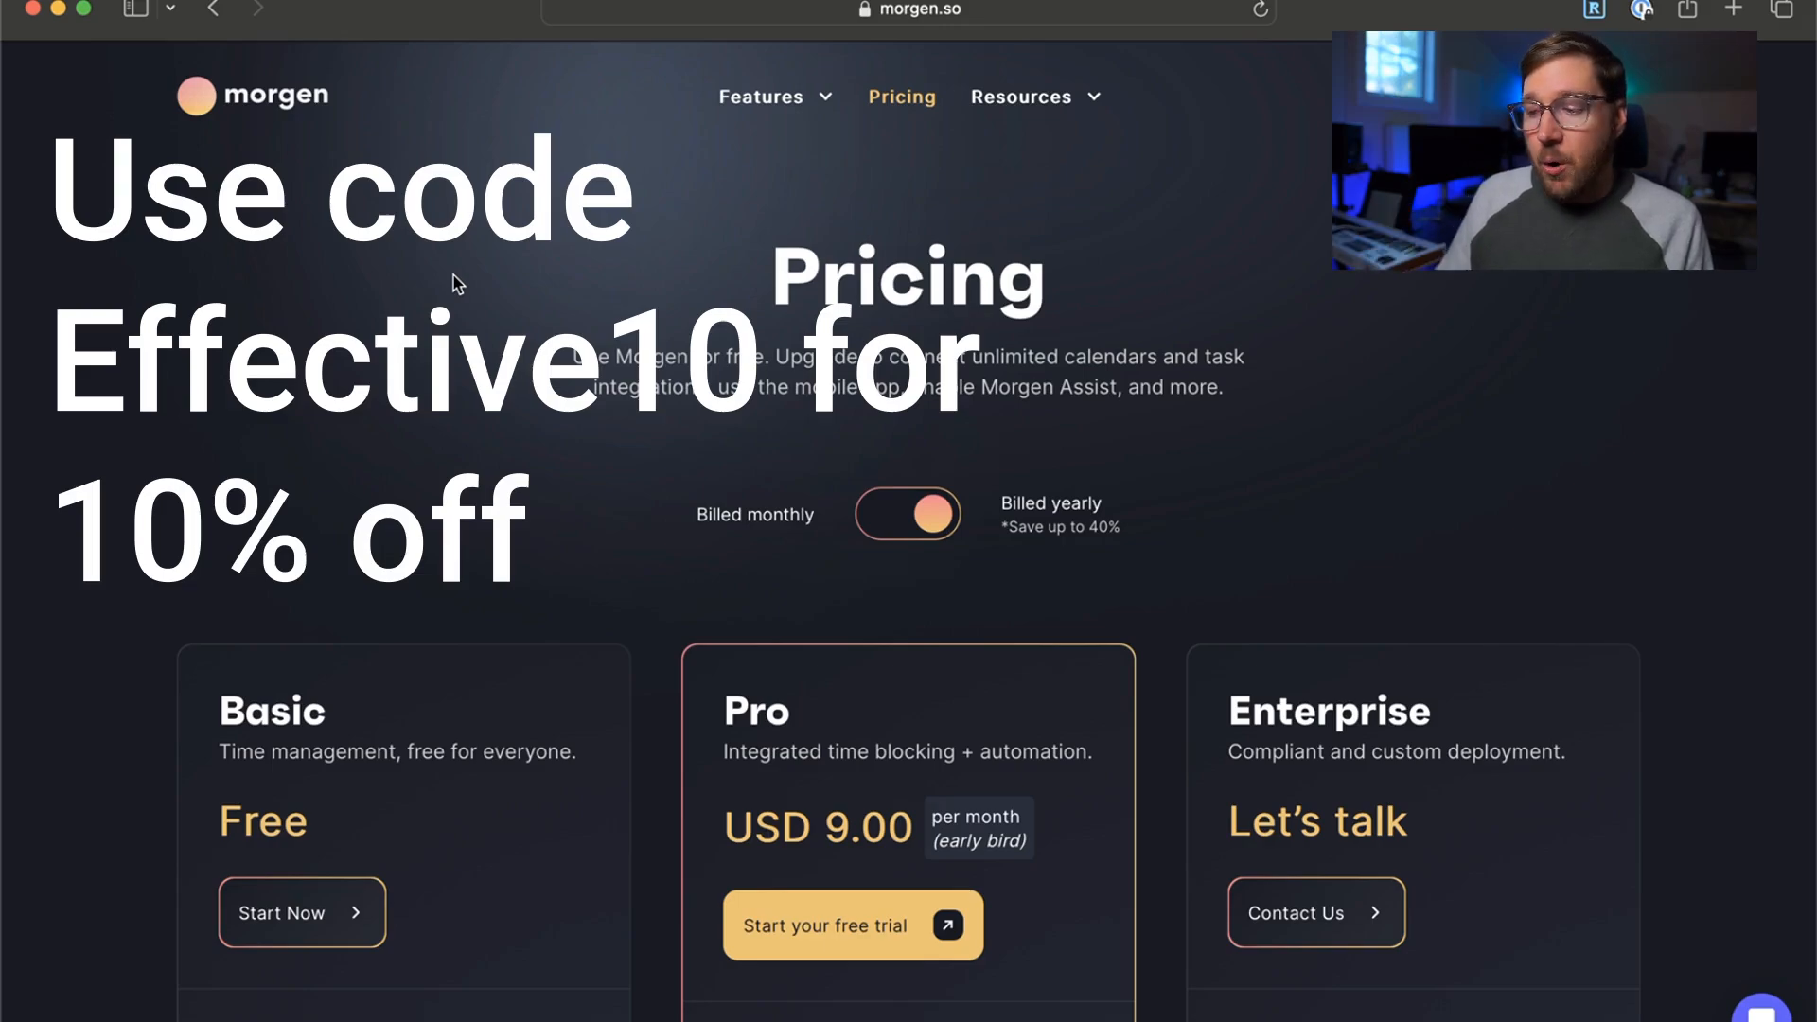
Step: Scroll the Morgen pricing page down to the Basic, Pro and Enterprise plan comparison
scroll(down, 3)
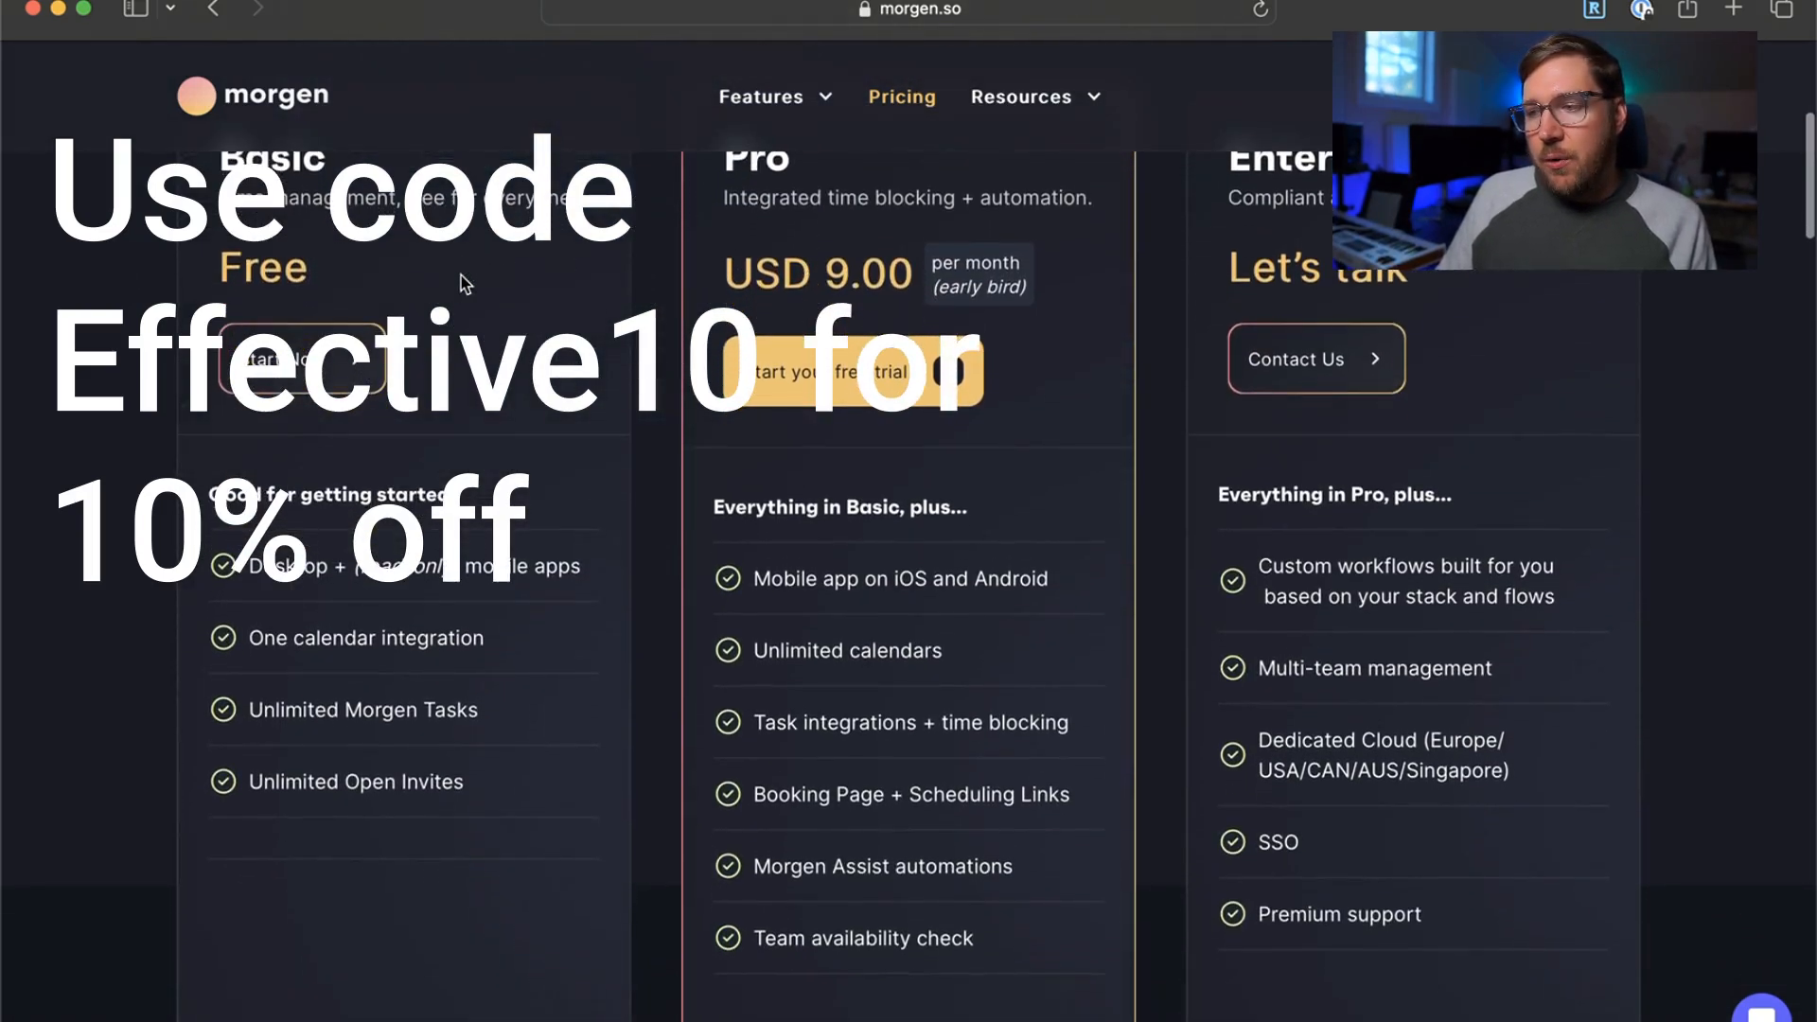
mouse_move(1030, 280)
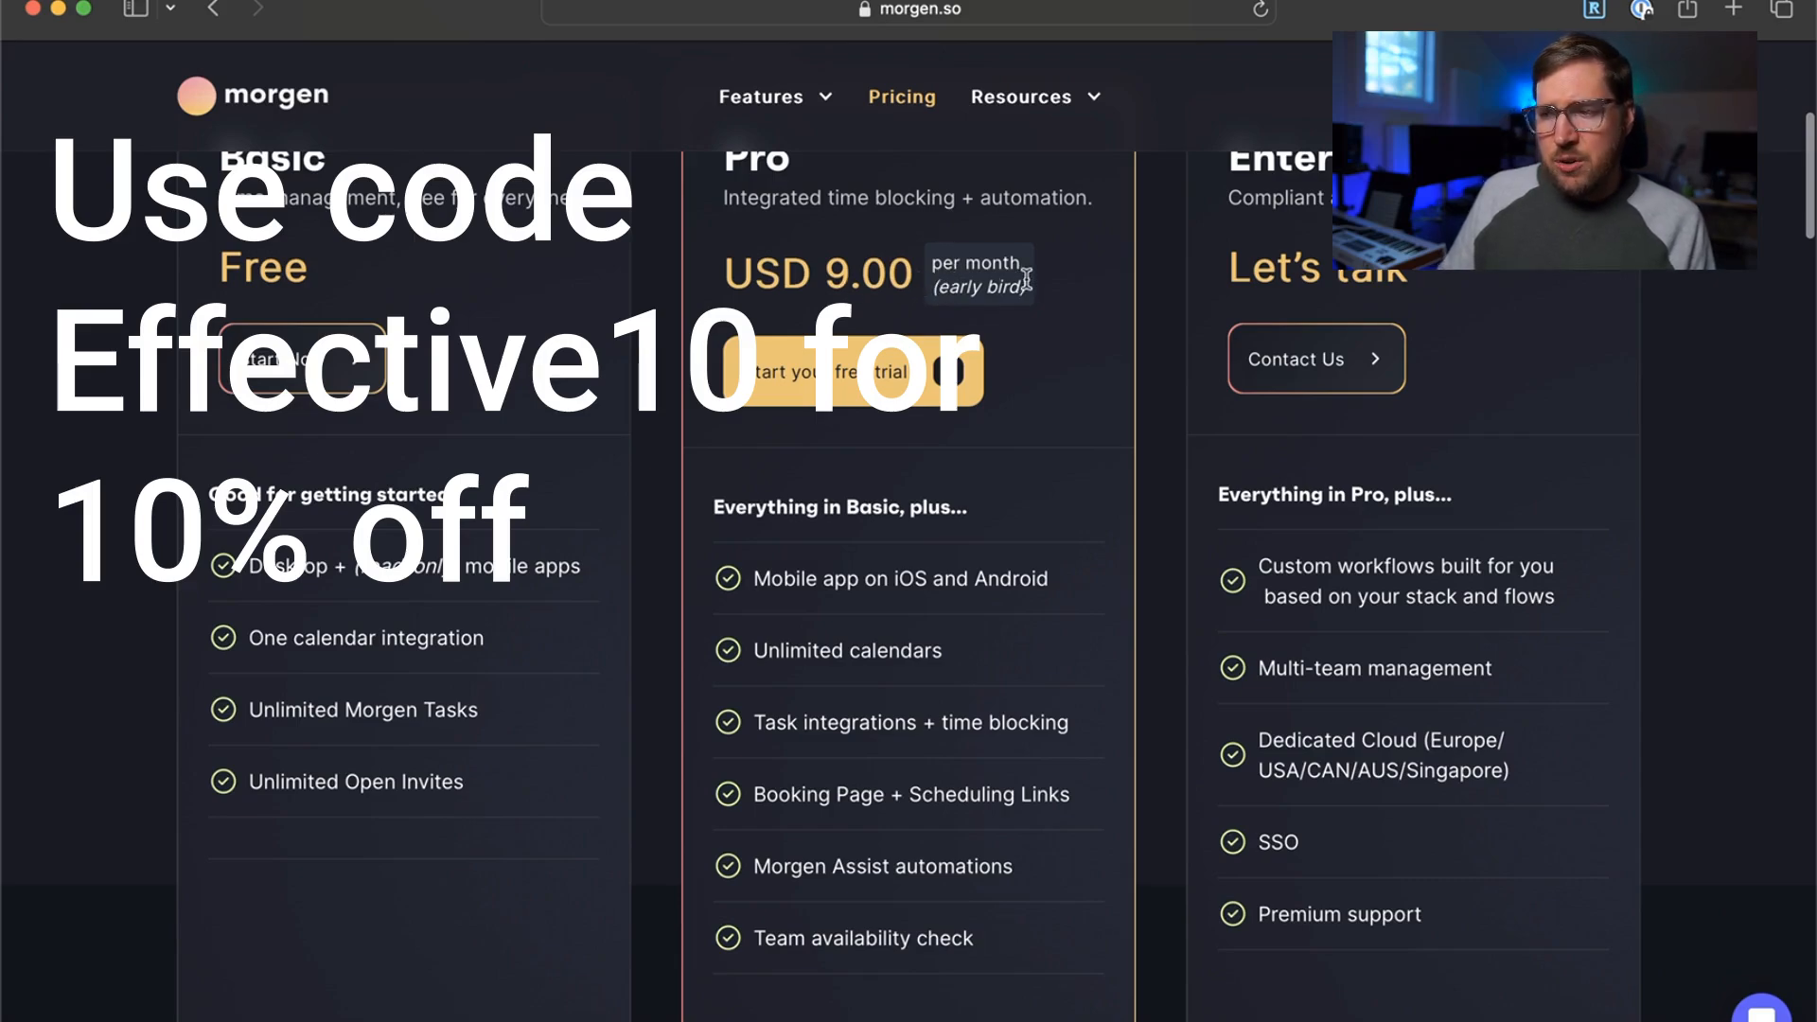